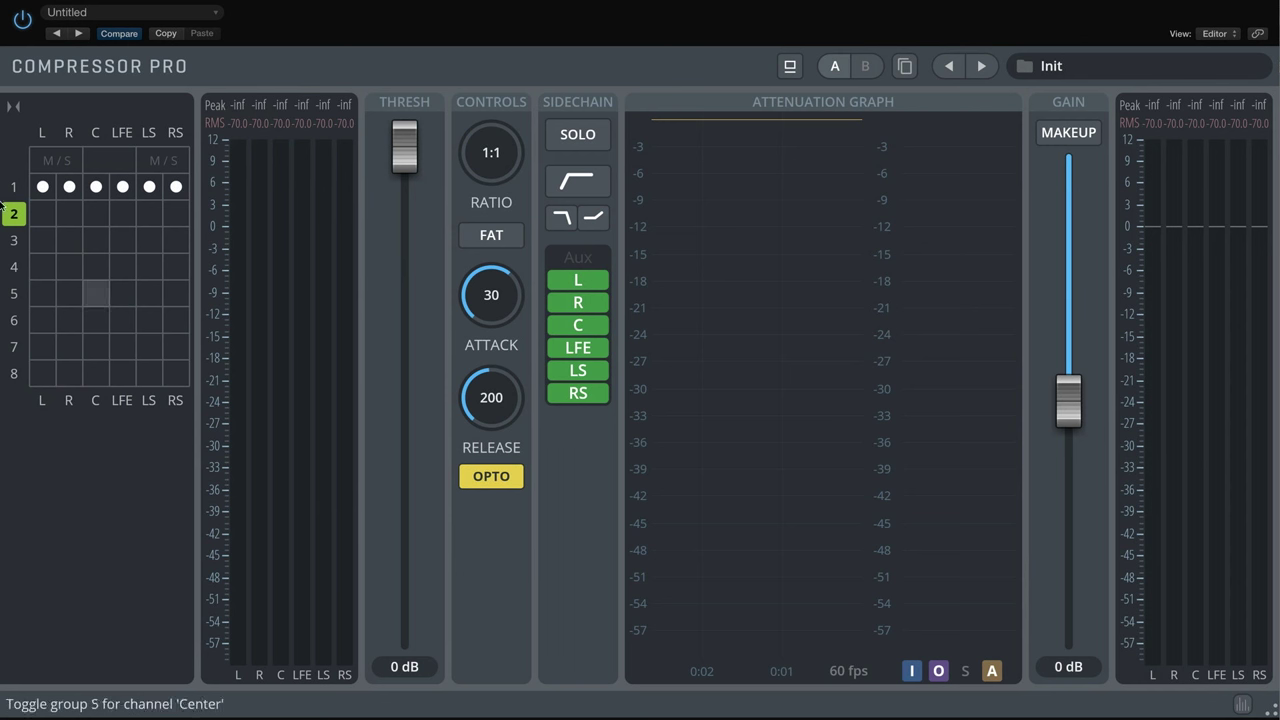
# Step: Lower group 1's threshold to about -3 dB, then compare with group 2's settings
pyautogui.click(42, 187)
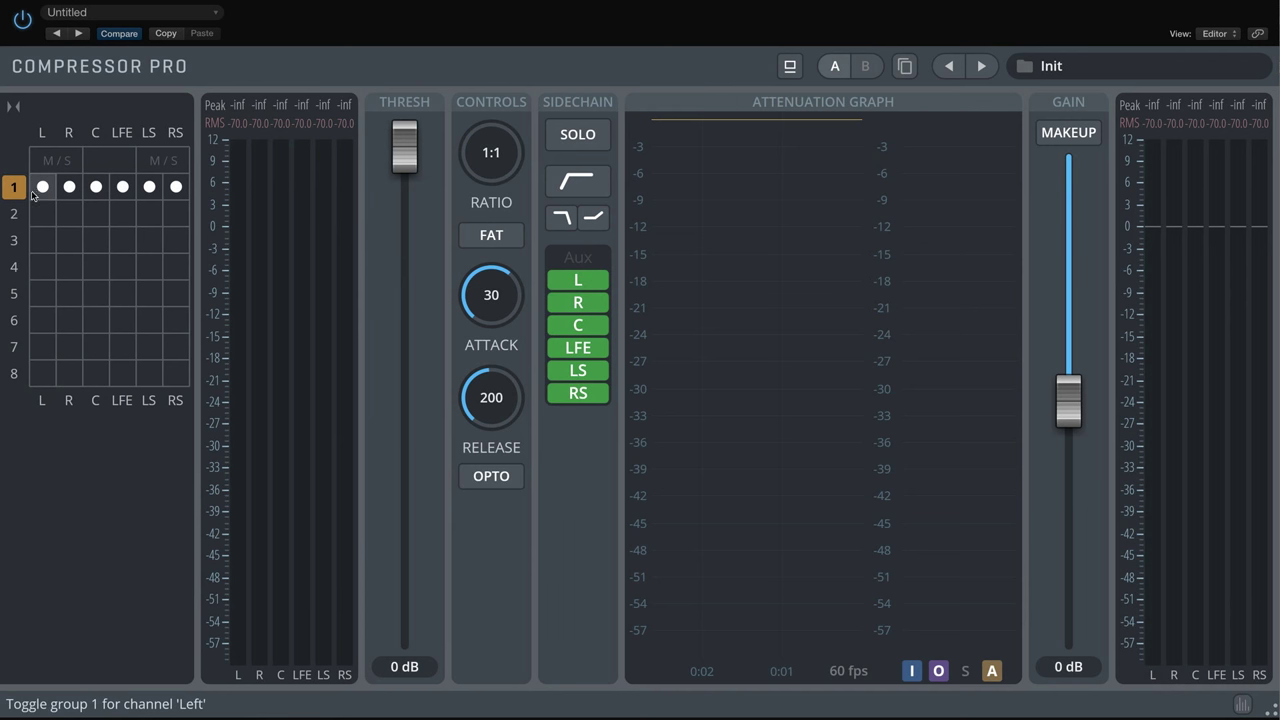
pyautogui.moveTo(461, 169)
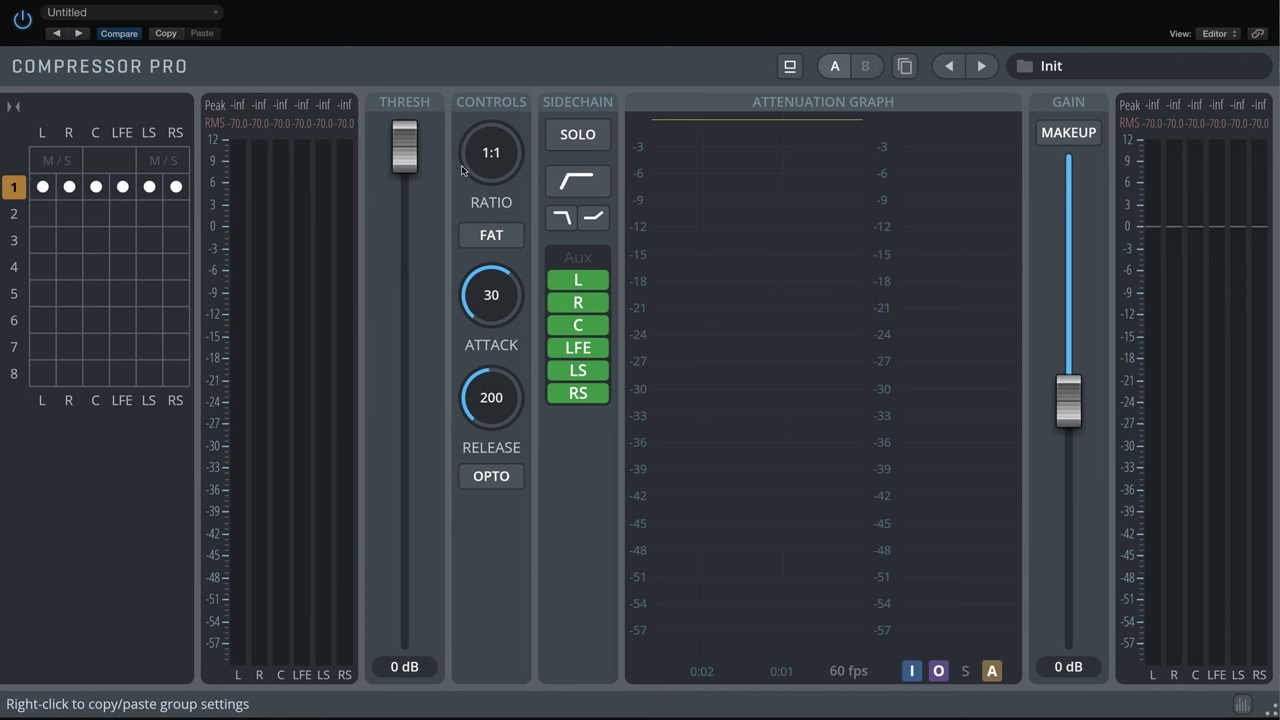
pyautogui.click(14, 213)
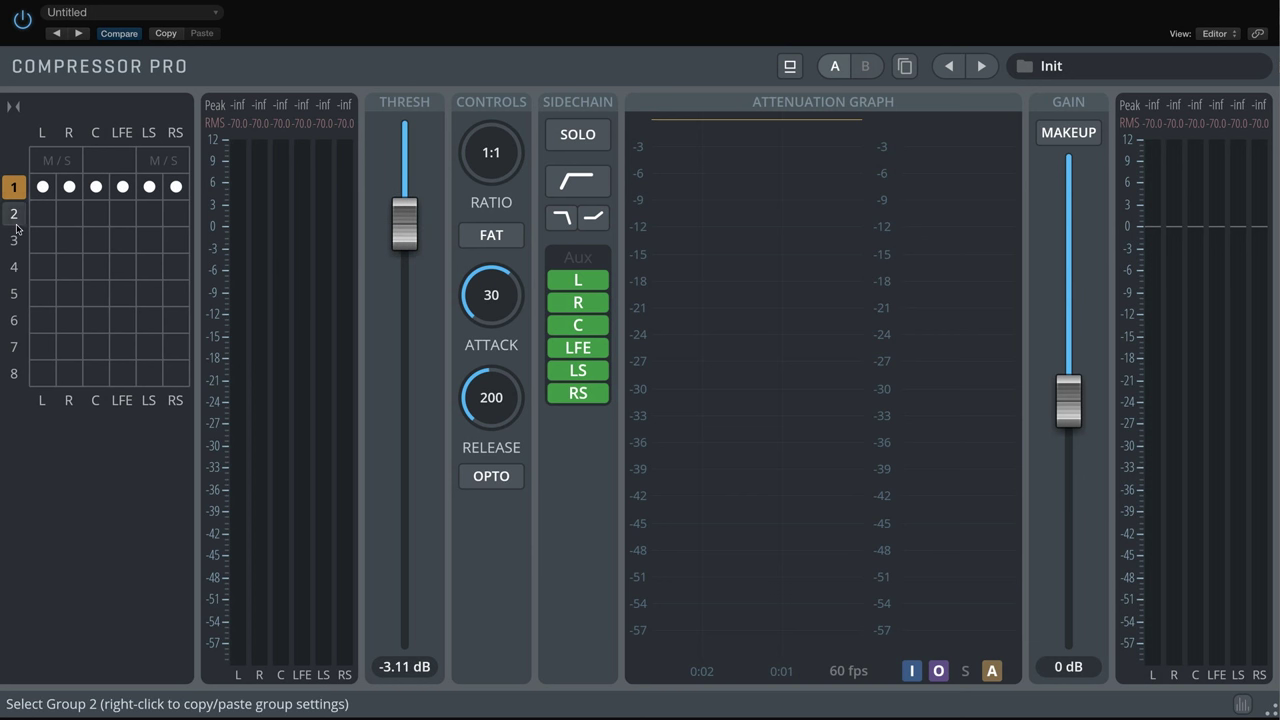
pyautogui.click(14, 214)
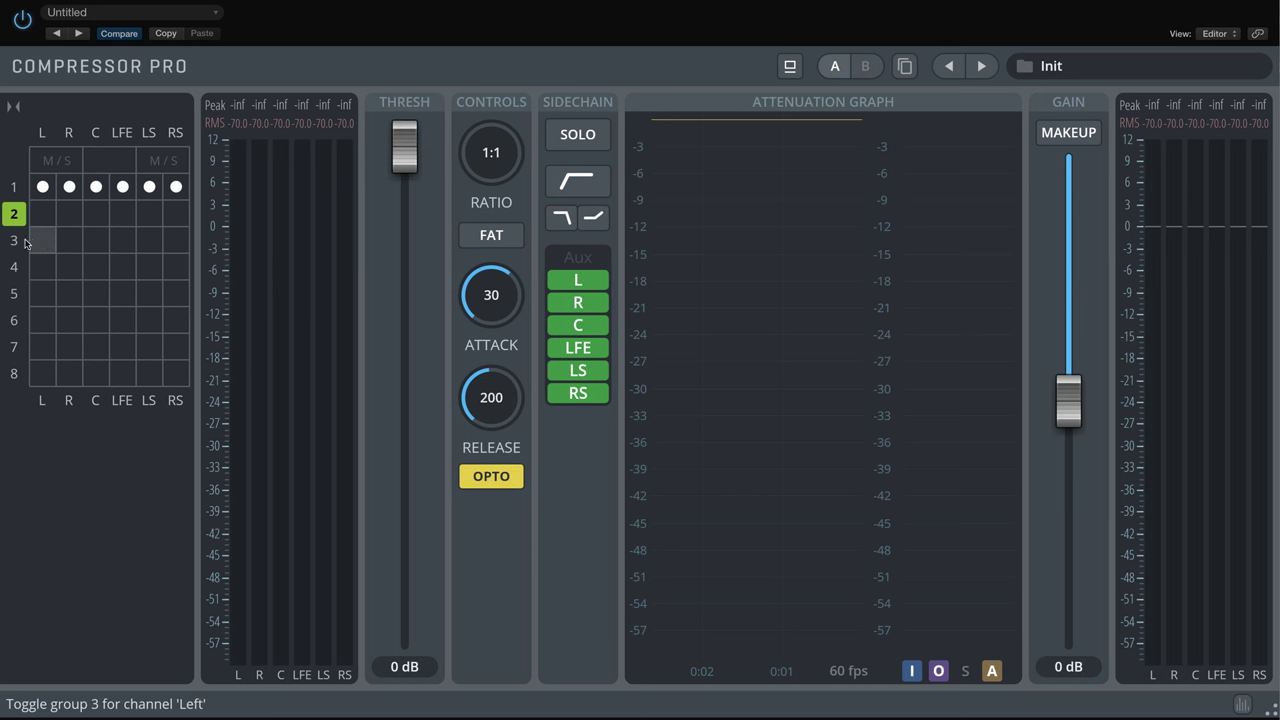
pyautogui.click(14, 240)
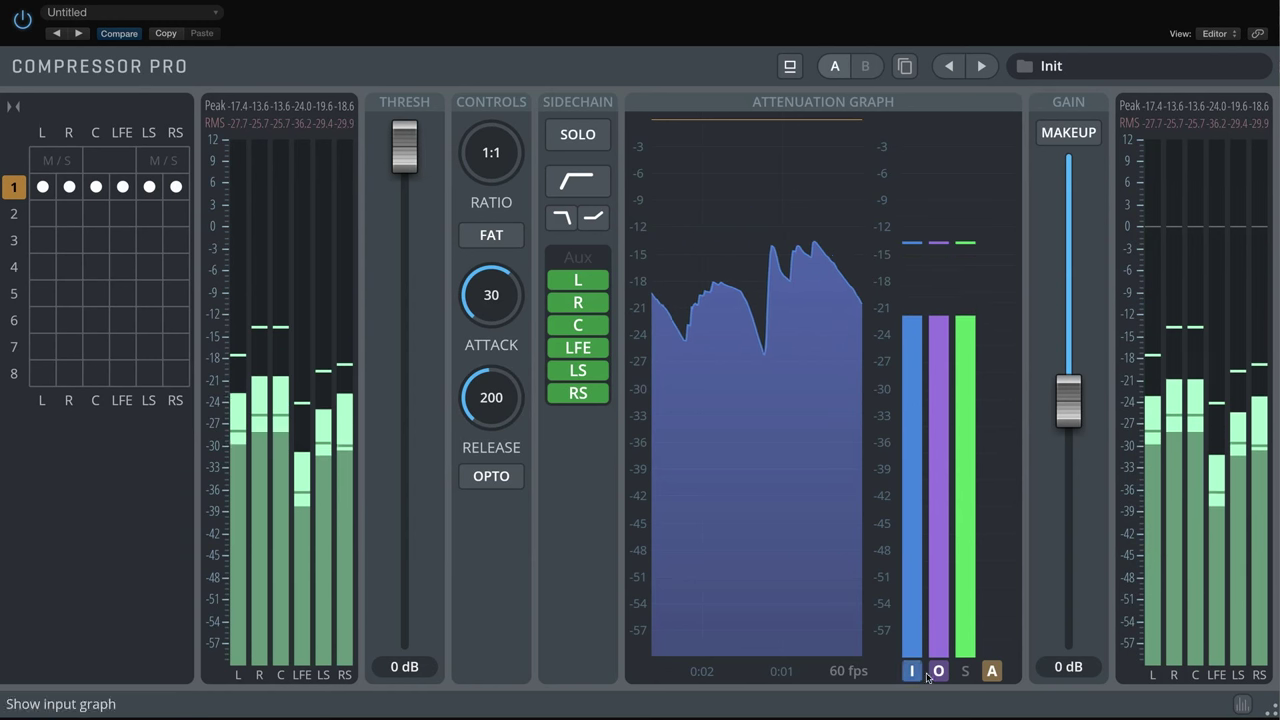
# Step: Toggle the output trace, stop playback, assign C to group 2 and LFE to group 3
pyautogui.click(937, 670)
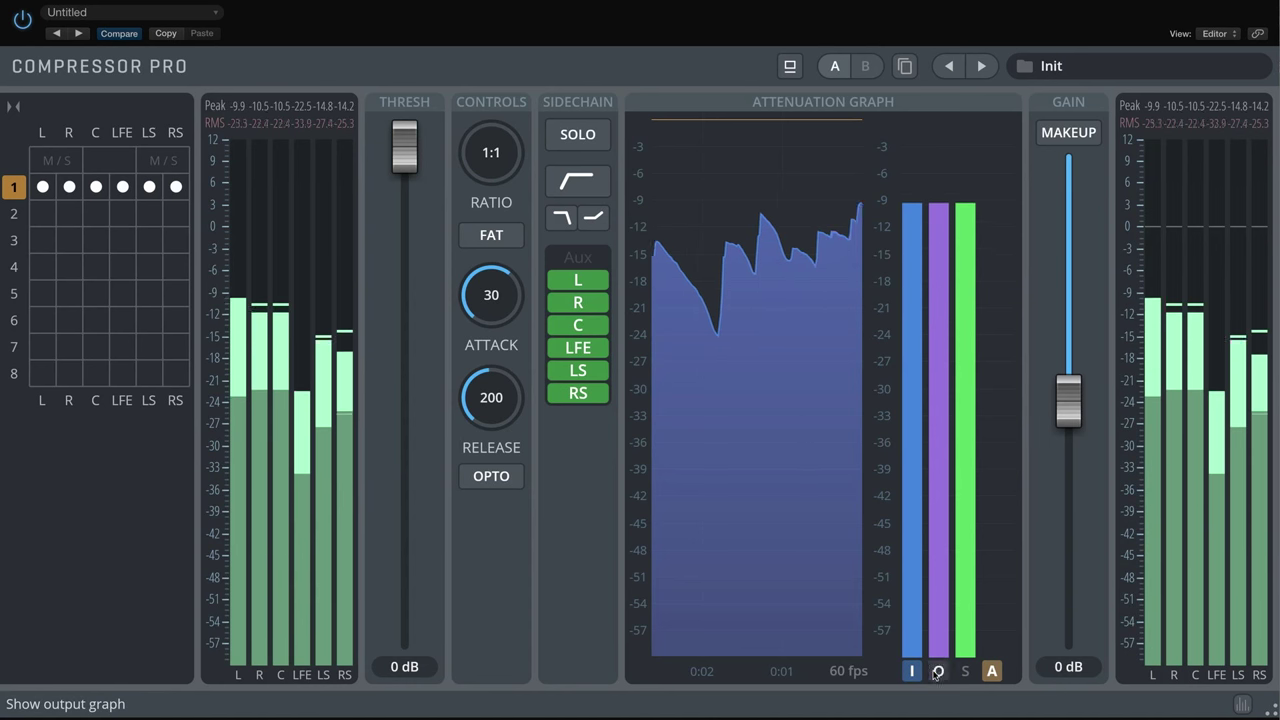
pyautogui.click(911, 671)
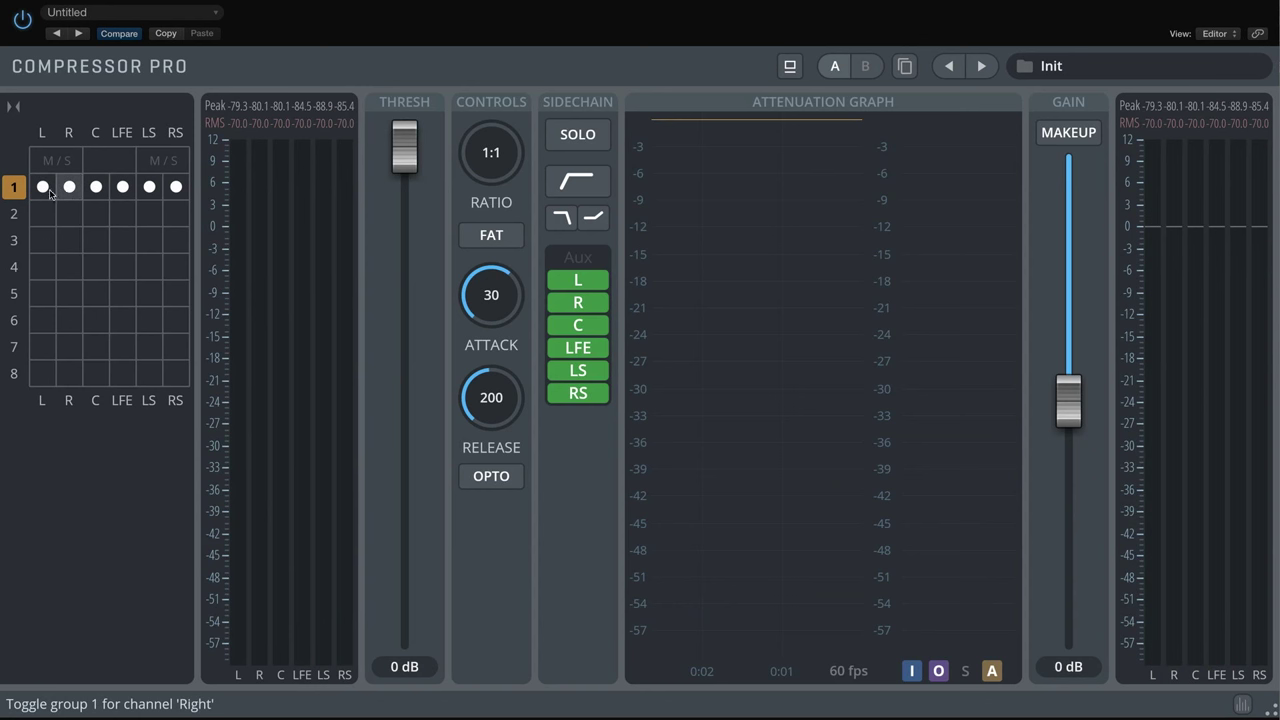
pyautogui.click(96, 213)
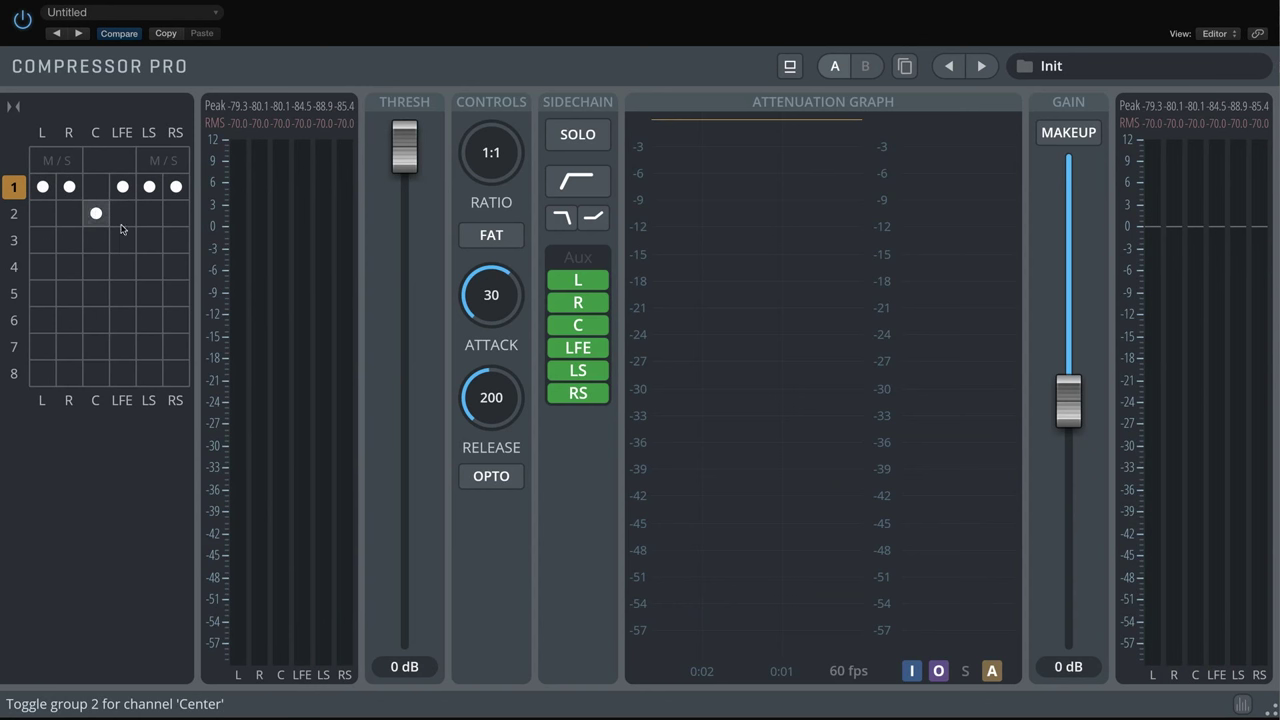
pyautogui.click(122, 239)
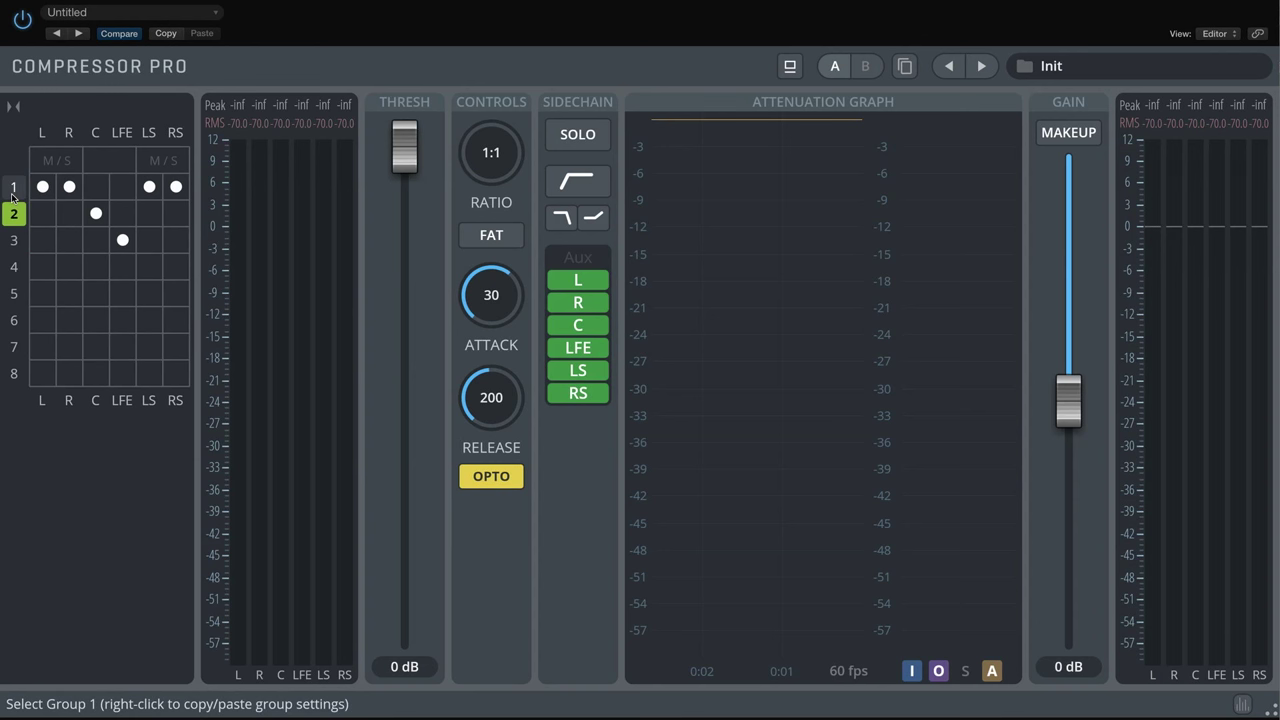
pyautogui.click(14, 187)
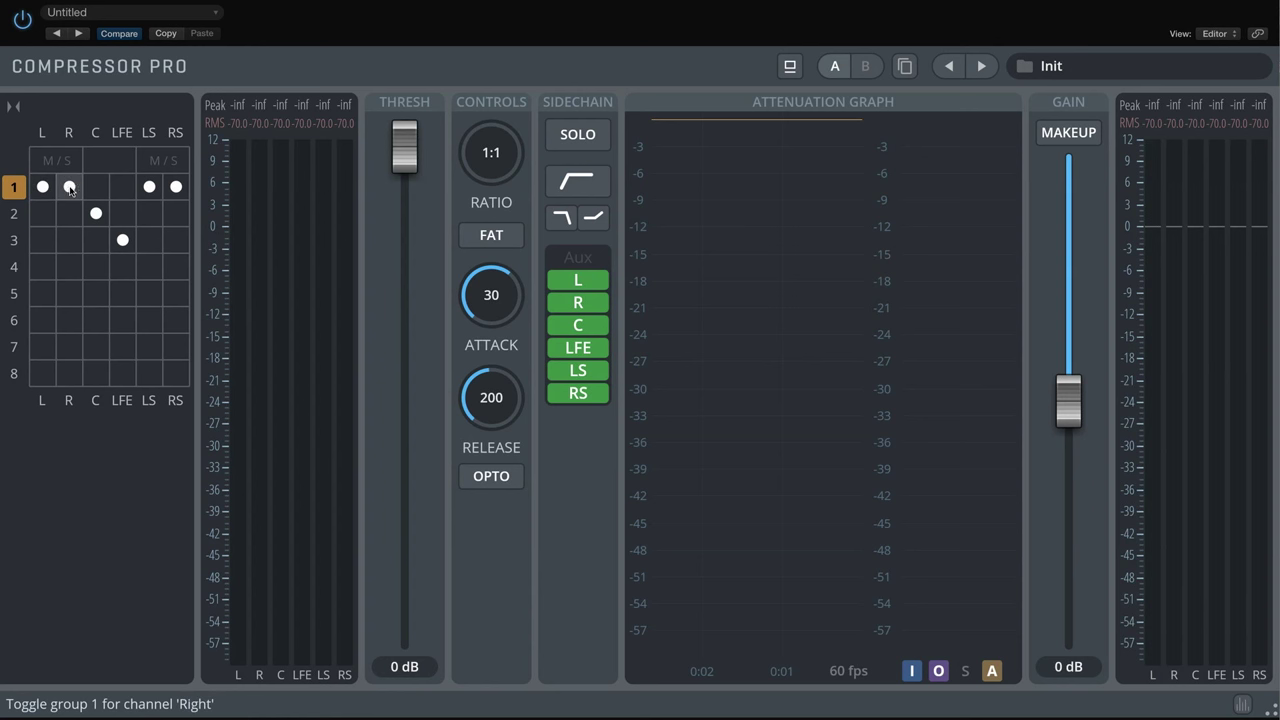
# Step: Set group 1's threshold to -5.9 dB and release to 139 ms, enable FAT, try OPTO
pyautogui.moveTo(404, 148); pyautogui.dragTo(404, 282)
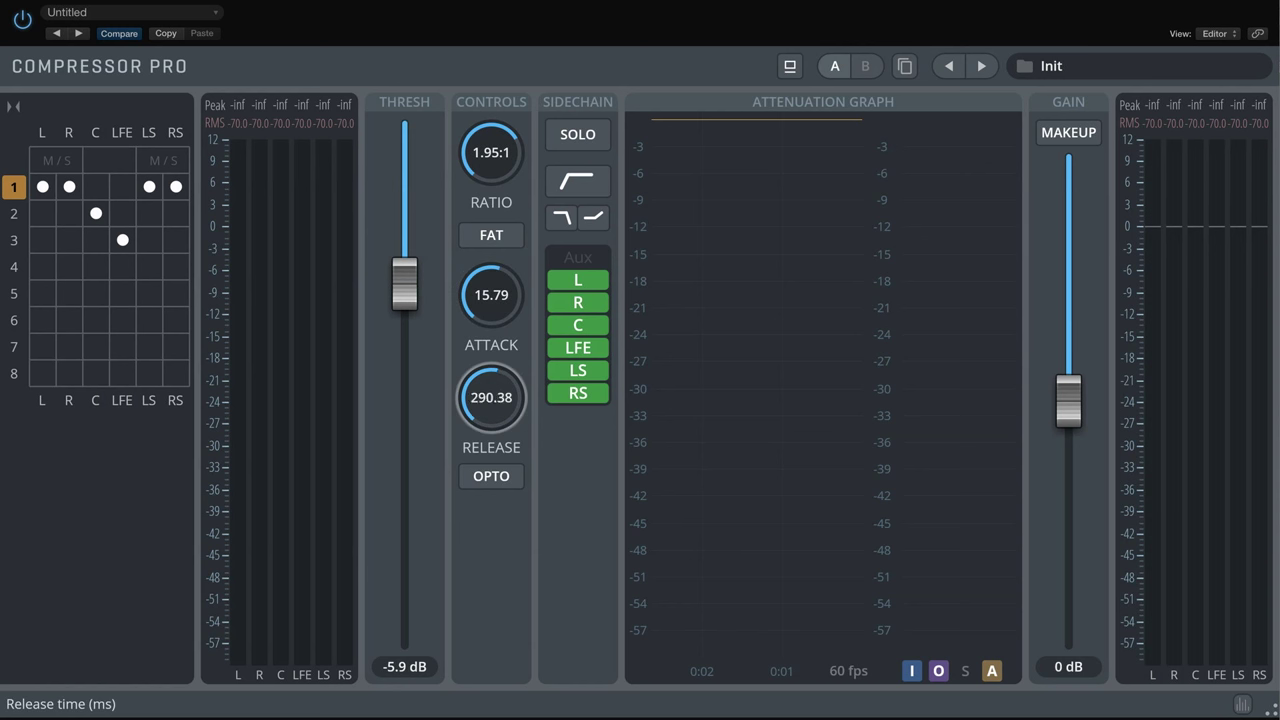
pyautogui.moveTo(491, 397); pyautogui.dragTo(480, 420)
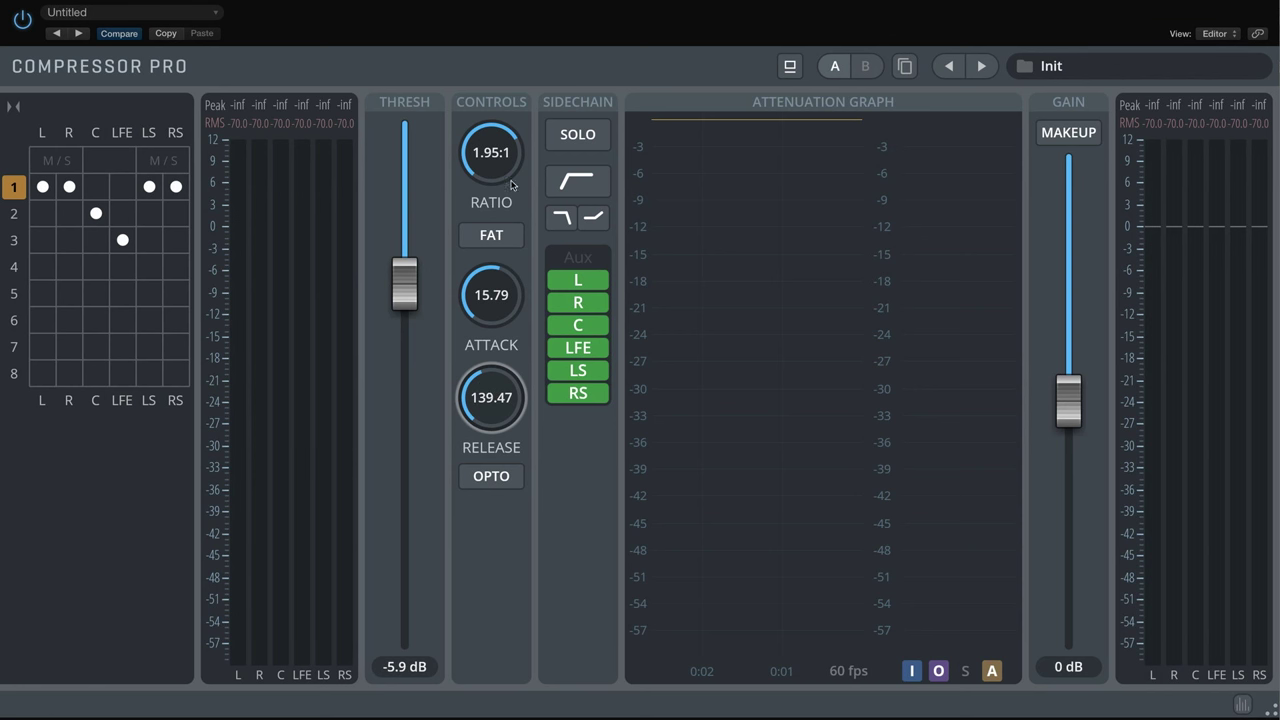
pyautogui.click(491, 235)
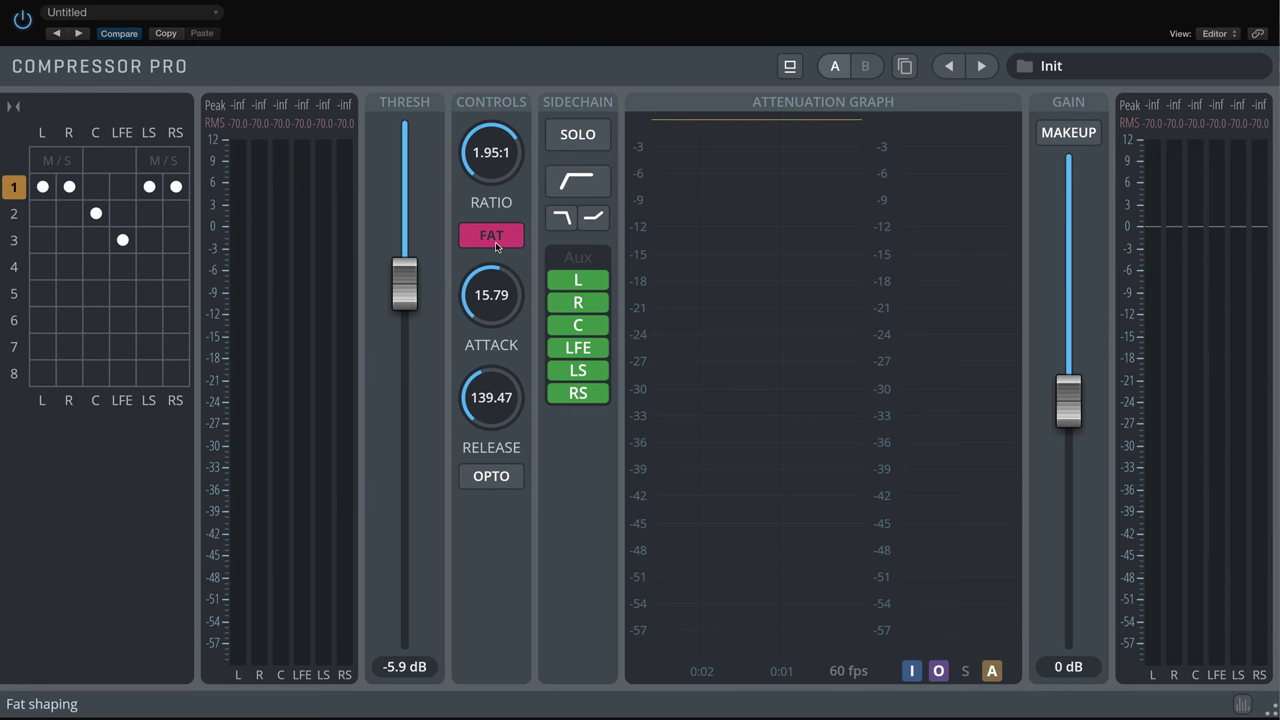
pyautogui.moveTo(491, 245)
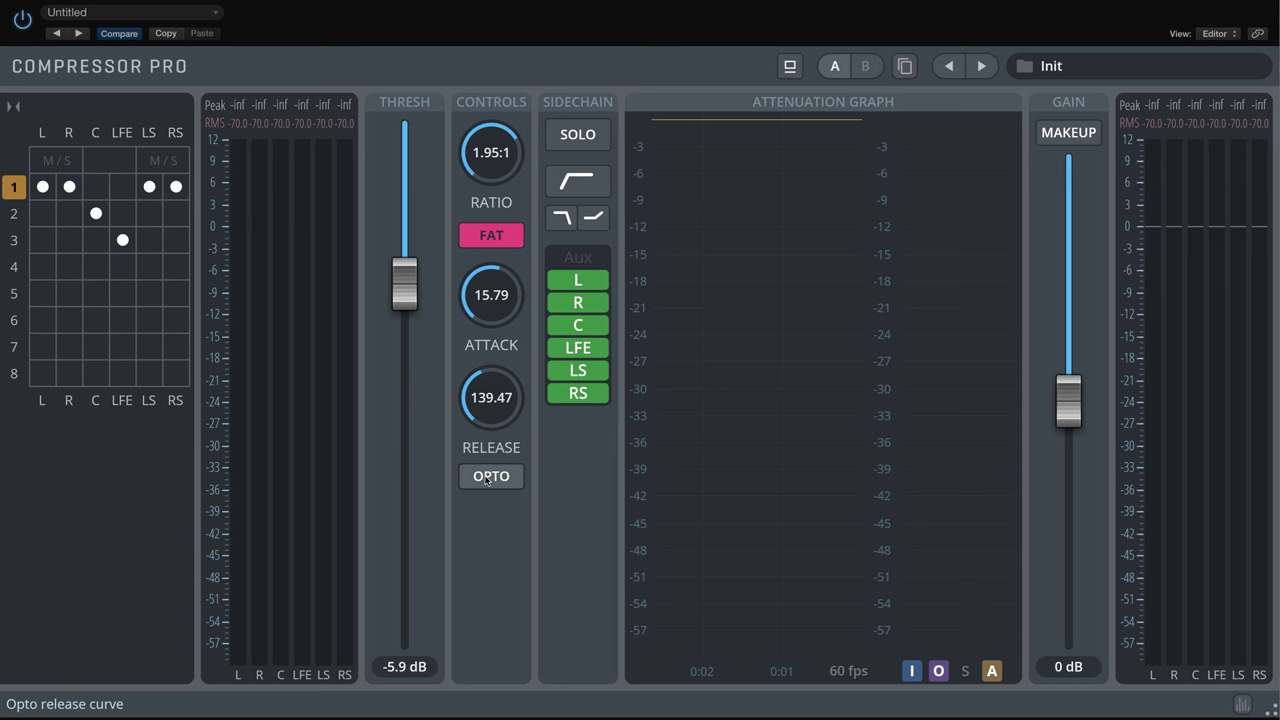
pyautogui.click(491, 476)
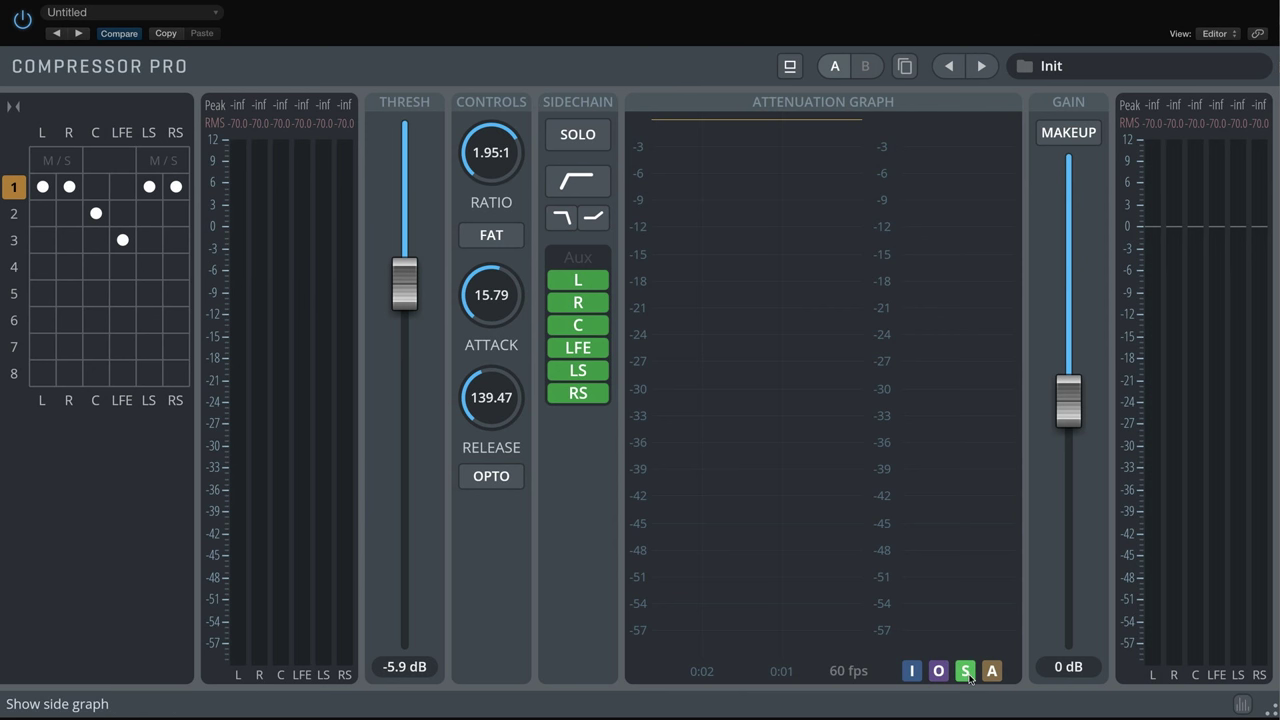
pyautogui.moveTo(991, 671)
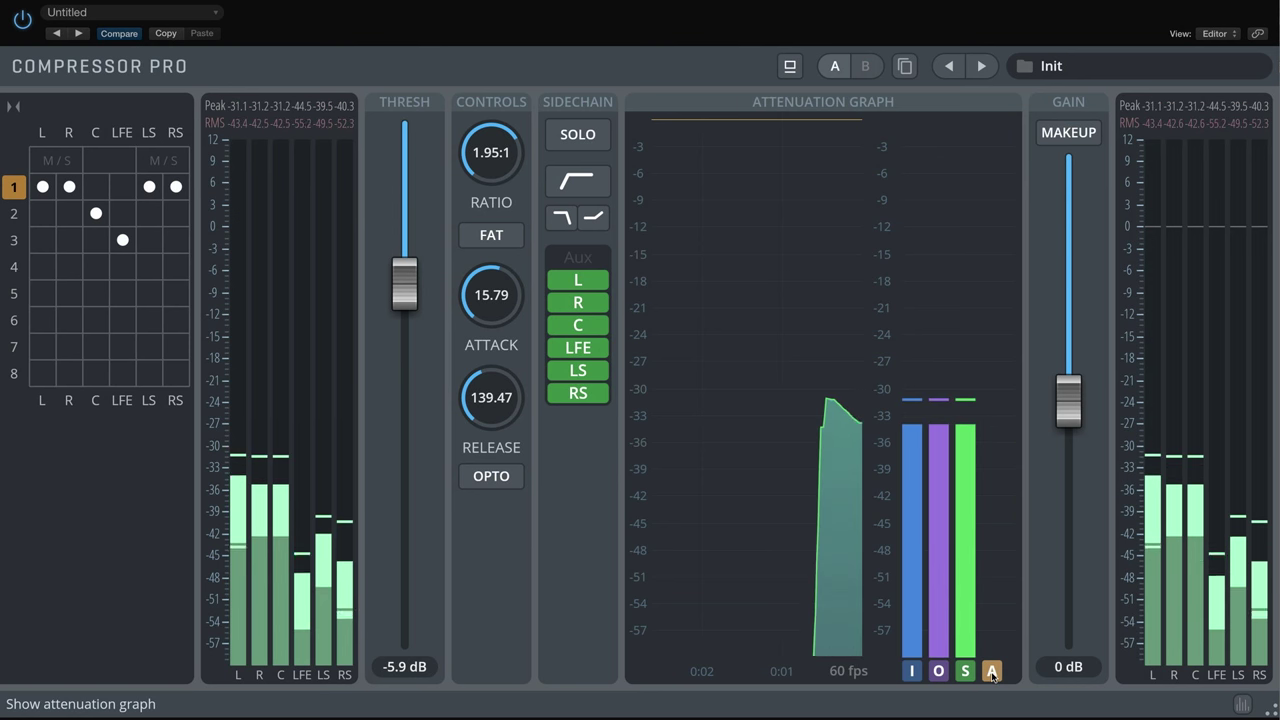
# Step: Set group 1 to 3.03:1 ratio, 13.5 ms attack, 168 ms release, about -16.78 dB threshold
pyautogui.moveTo(405, 283); pyautogui.dragTo(405, 410)
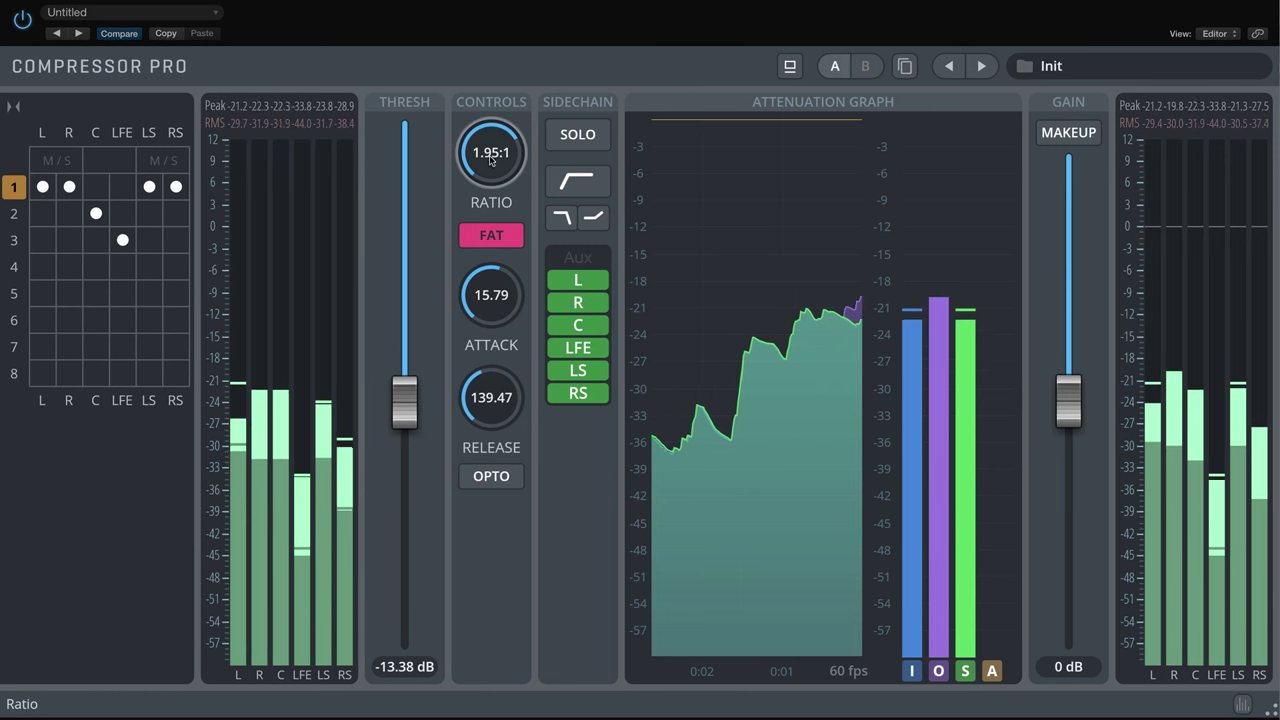
pyautogui.moveTo(491, 152); pyautogui.dragTo(491, 130)
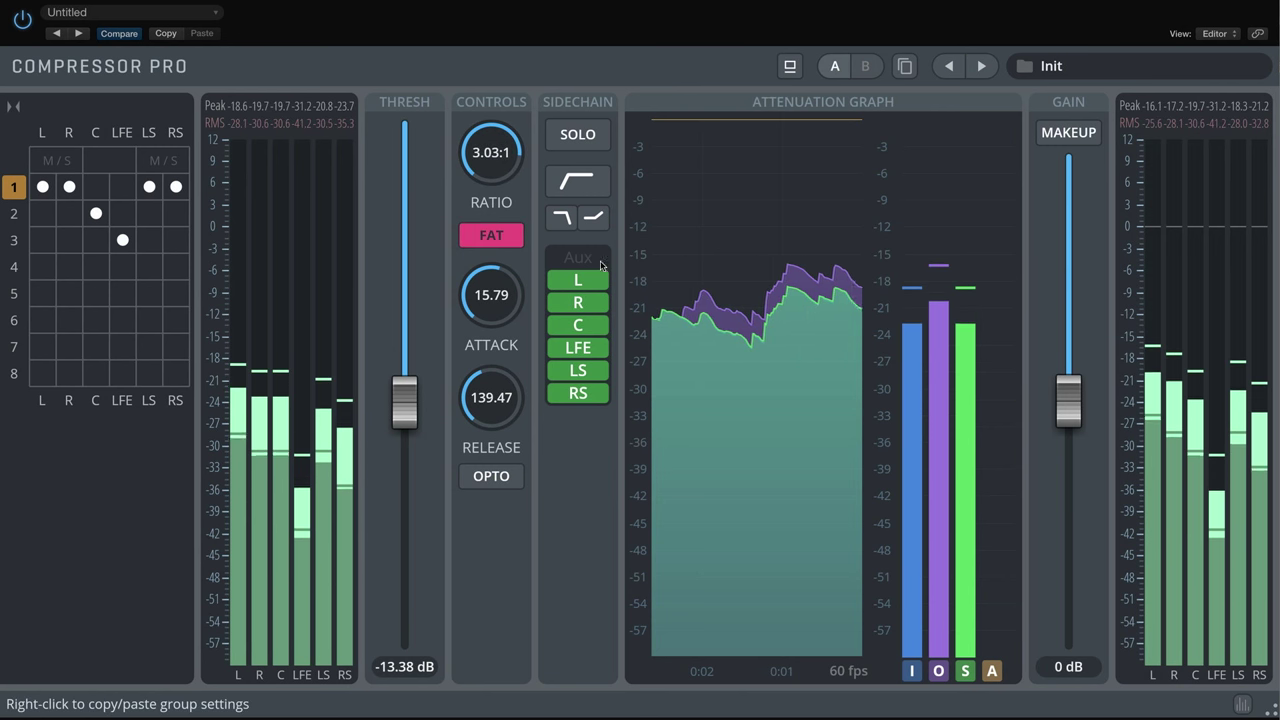
pyautogui.moveTo(491, 294); pyautogui.dragTo(491, 320)
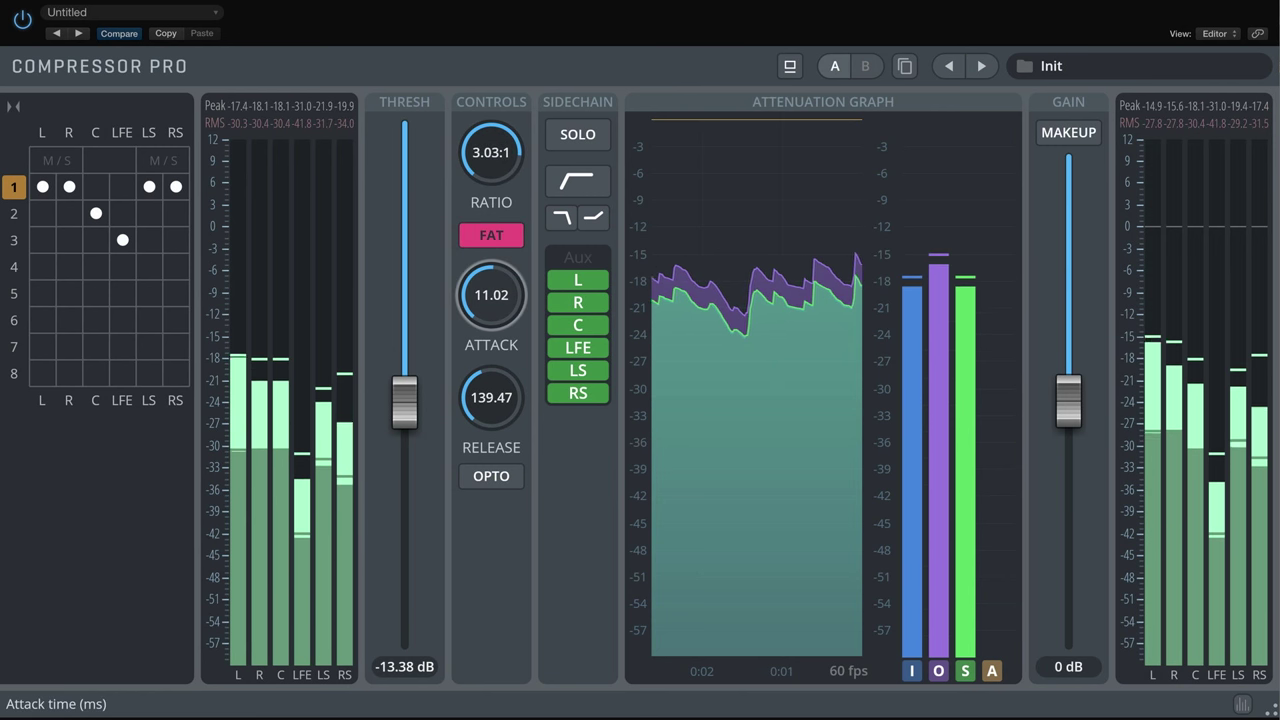
pyautogui.moveTo(491, 294); pyautogui.dragTo(491, 270)
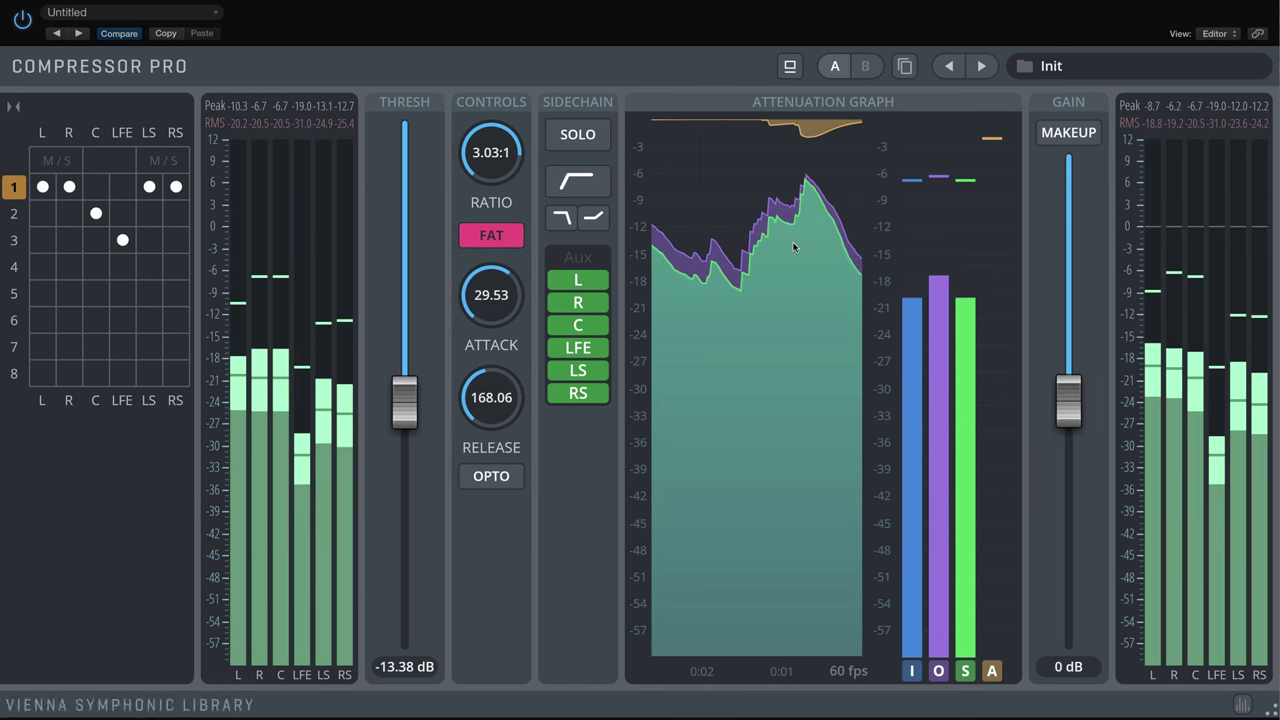
pyautogui.moveTo(405, 405); pyautogui.dragTo(405, 445)
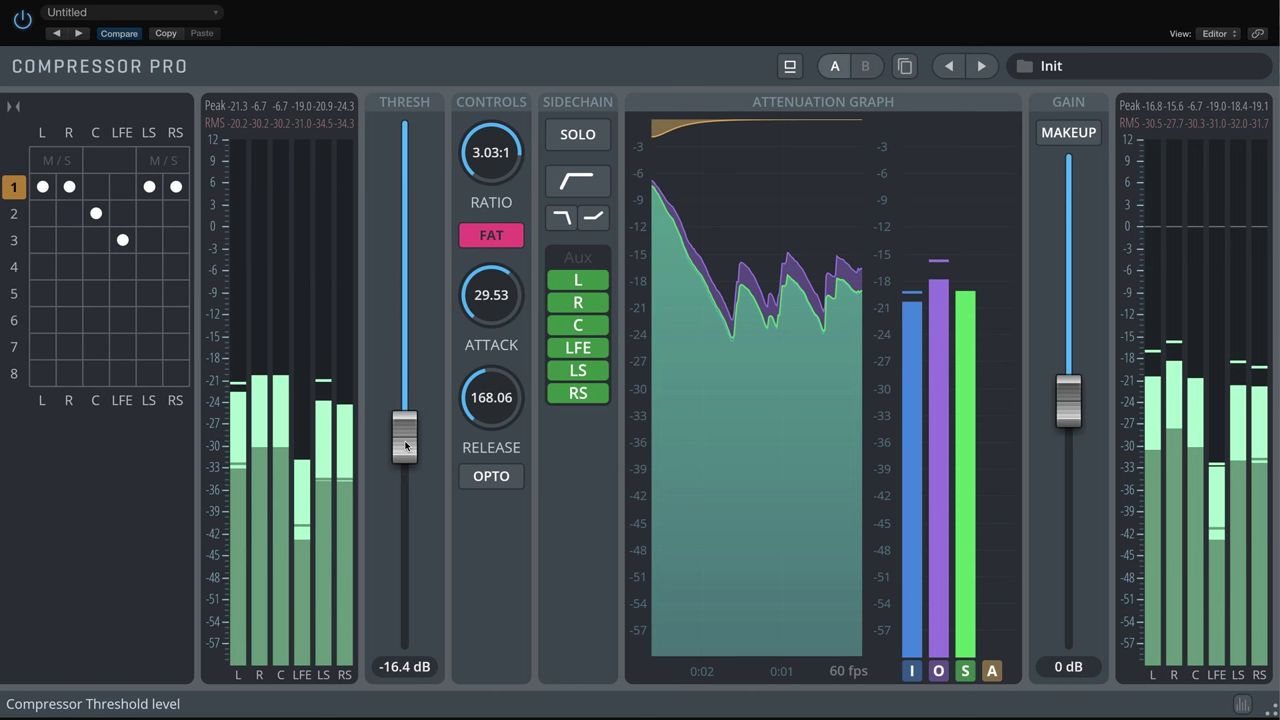
pyautogui.moveTo(405, 445); pyautogui.dragTo(405, 430)
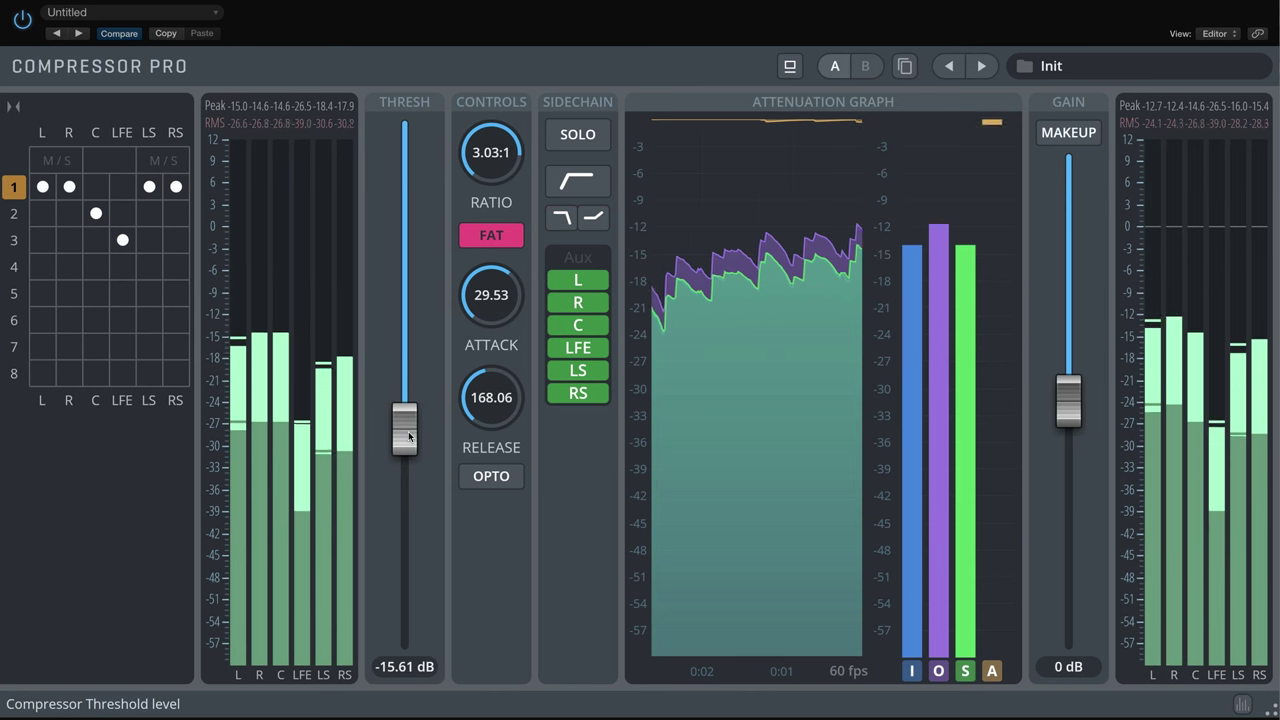
pyautogui.moveTo(405, 430); pyautogui.dragTo(405, 428)
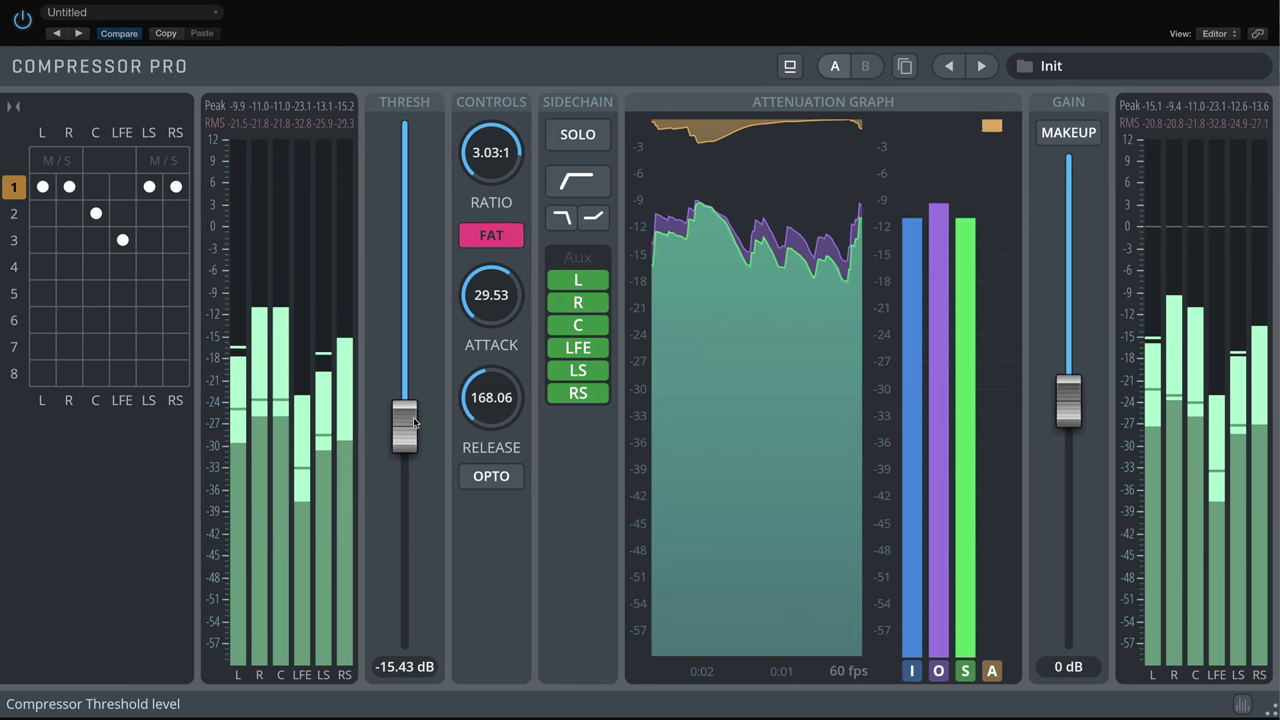
pyautogui.moveTo(404, 420); pyautogui.dragTo(404, 455)
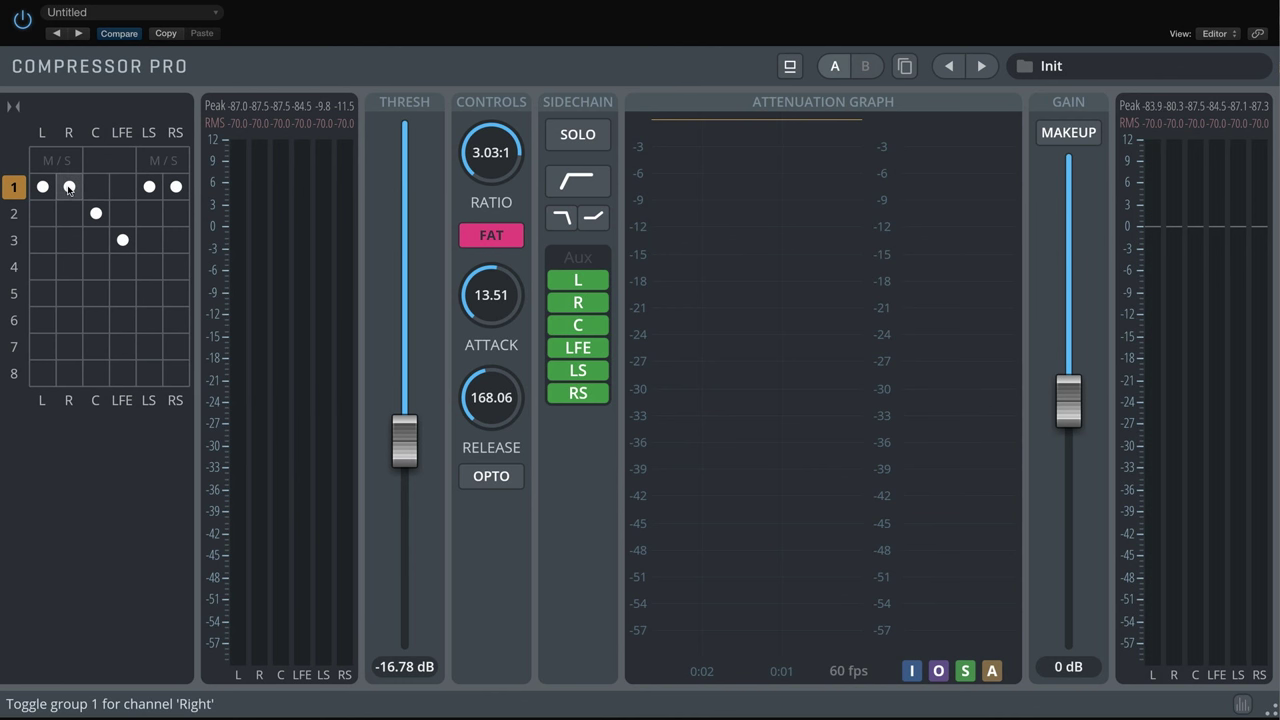
# Step: Place LS and RS into groups 4 and 5 and select group 4 for editing
pyautogui.click(149, 187)
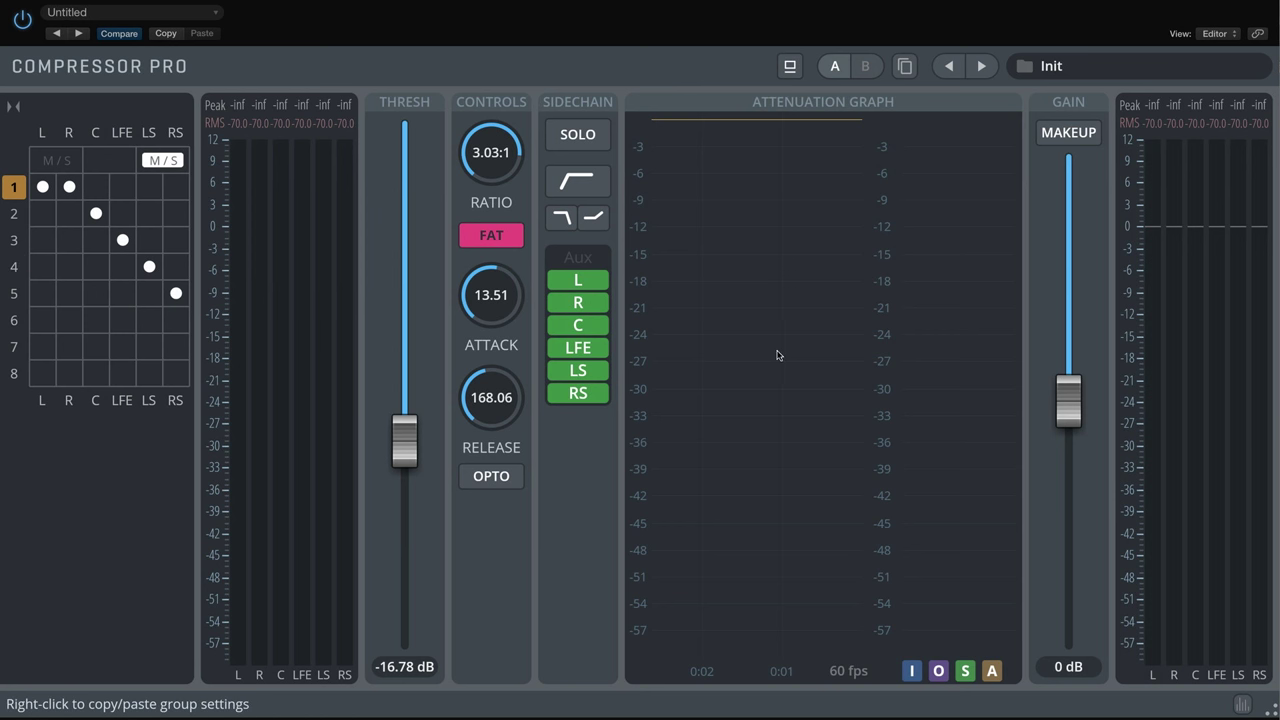
pyautogui.moveTo(14, 267)
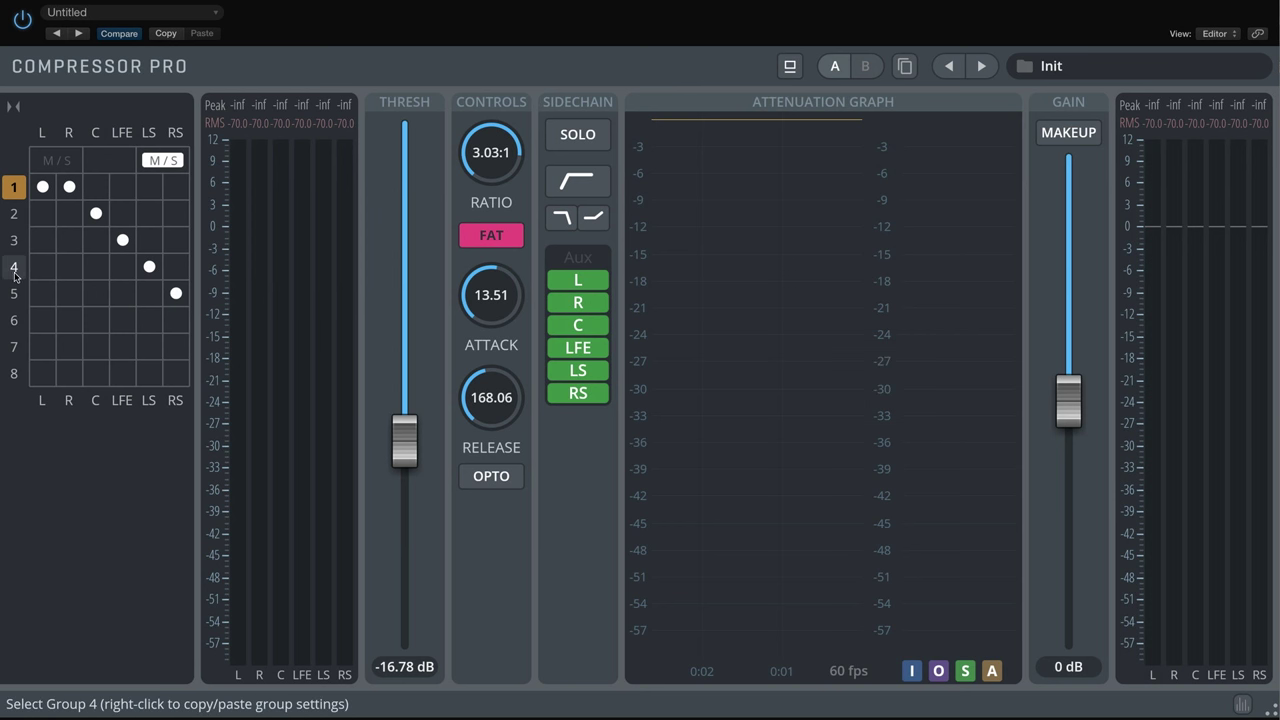
pyautogui.click(788, 382)
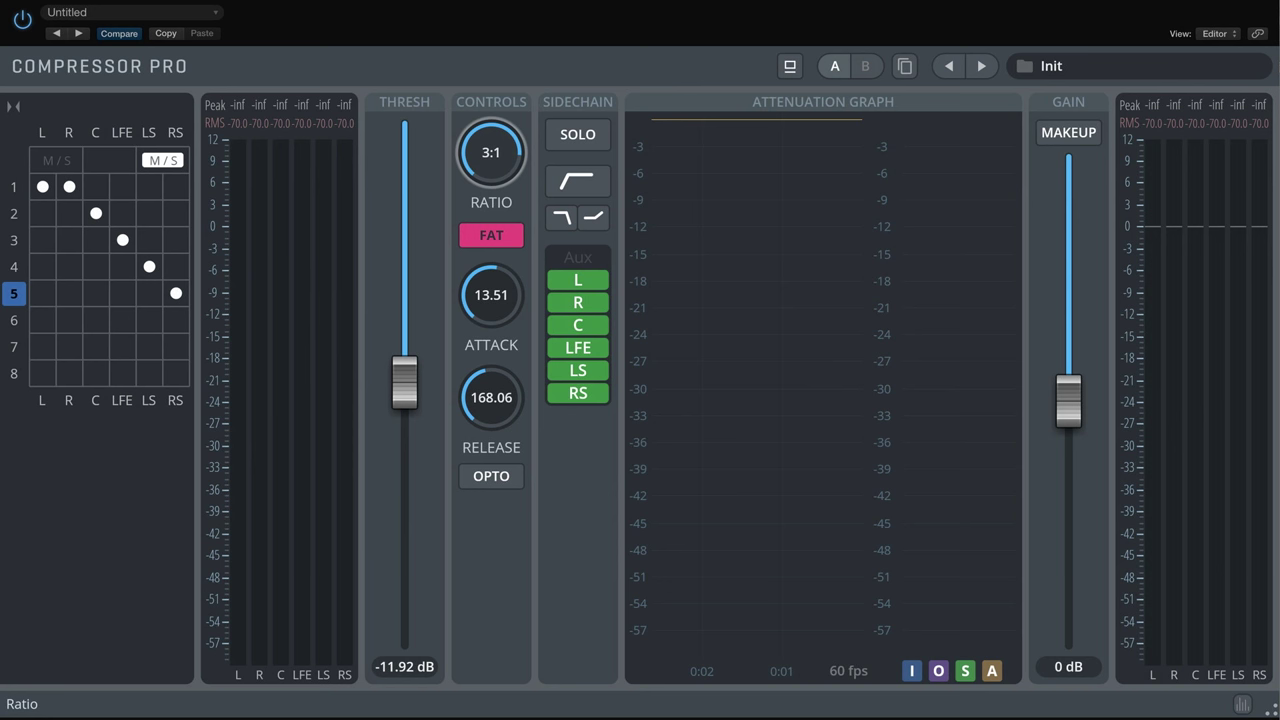
pyautogui.click(149, 266)
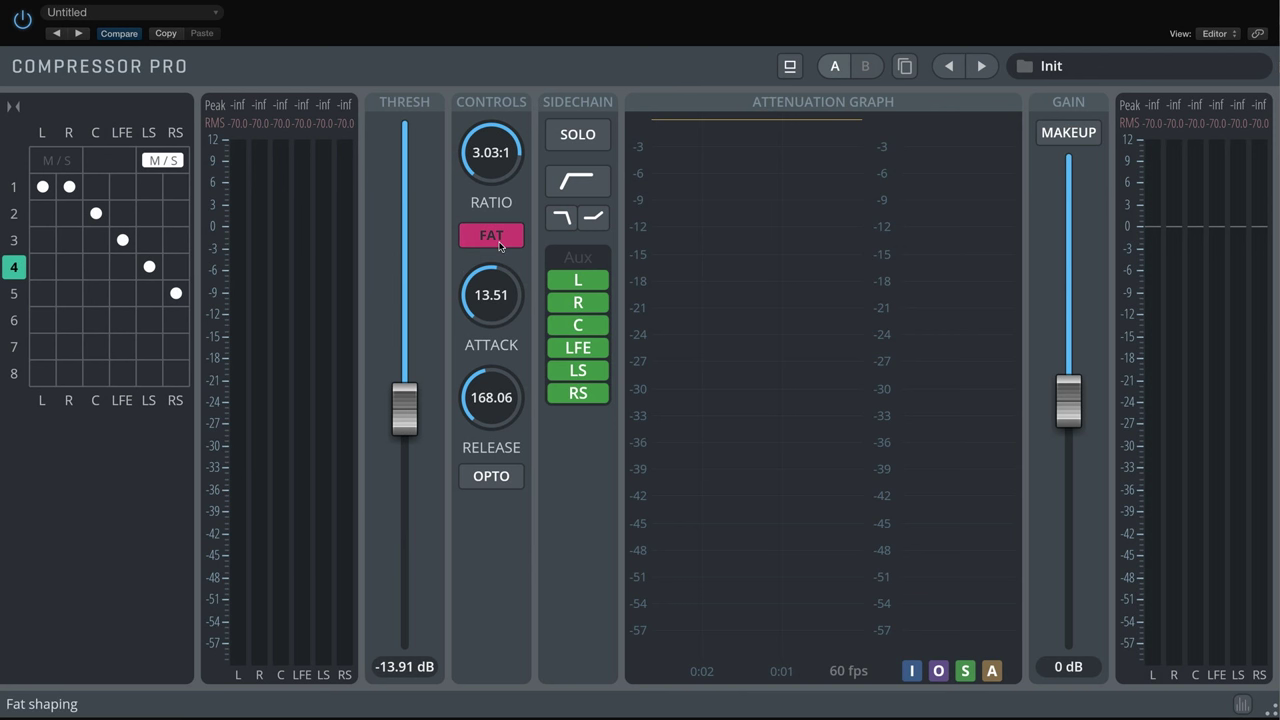
# Step: Turn off fat shaping for group 4, then open group 2 for editing
pyautogui.click(491, 235)
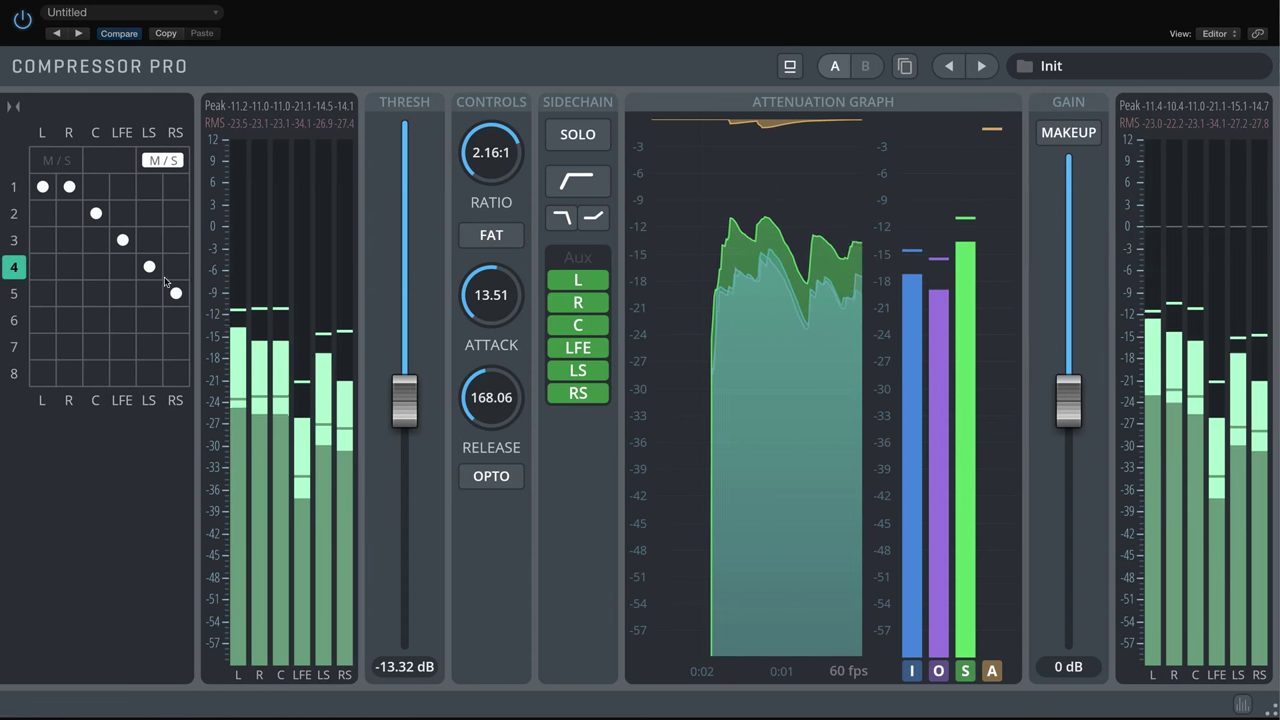
pyautogui.click(14, 187)
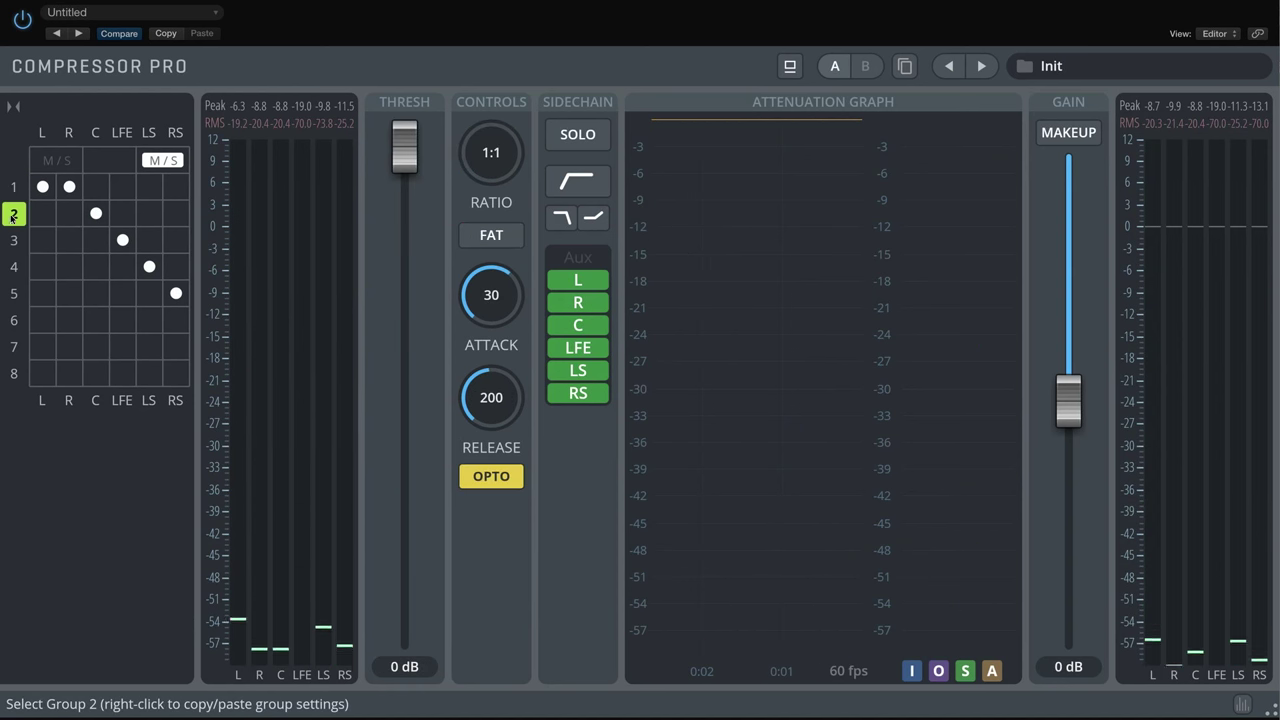
# Step: Paste the copied group settings into group 2 and enable fat shaping
pyautogui.rightClick(14, 213)
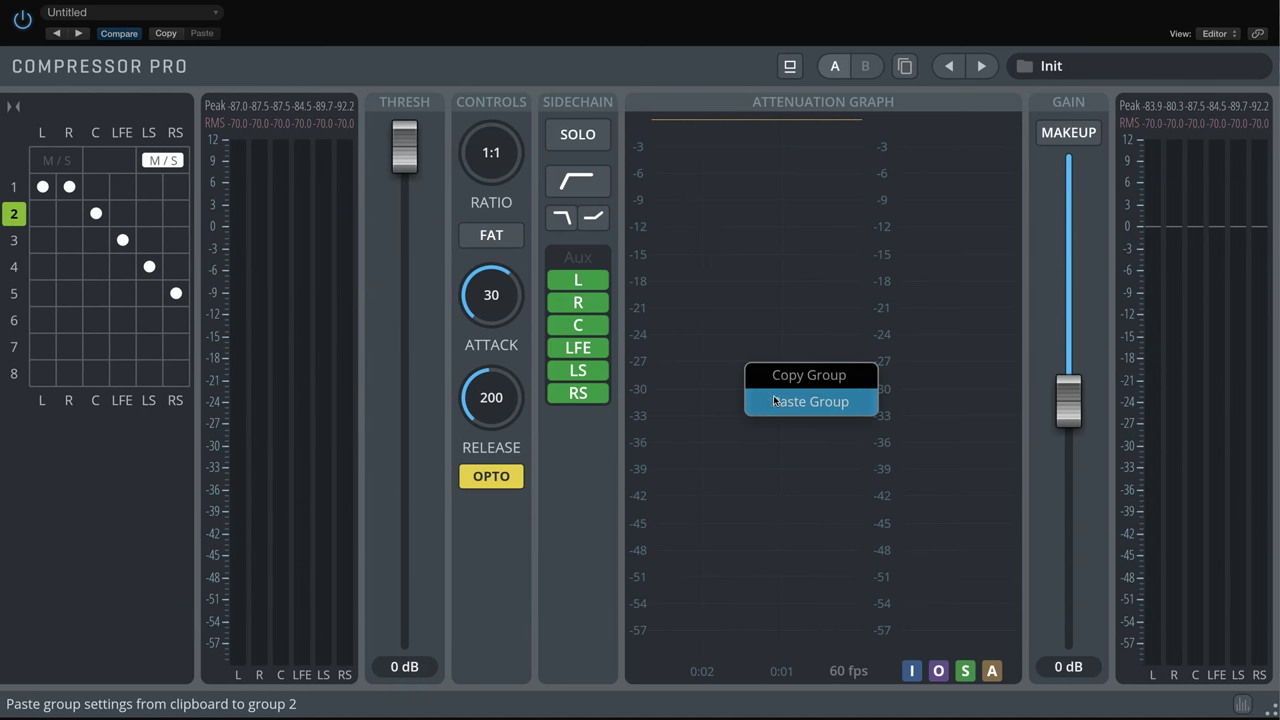
pyautogui.click(809, 401)
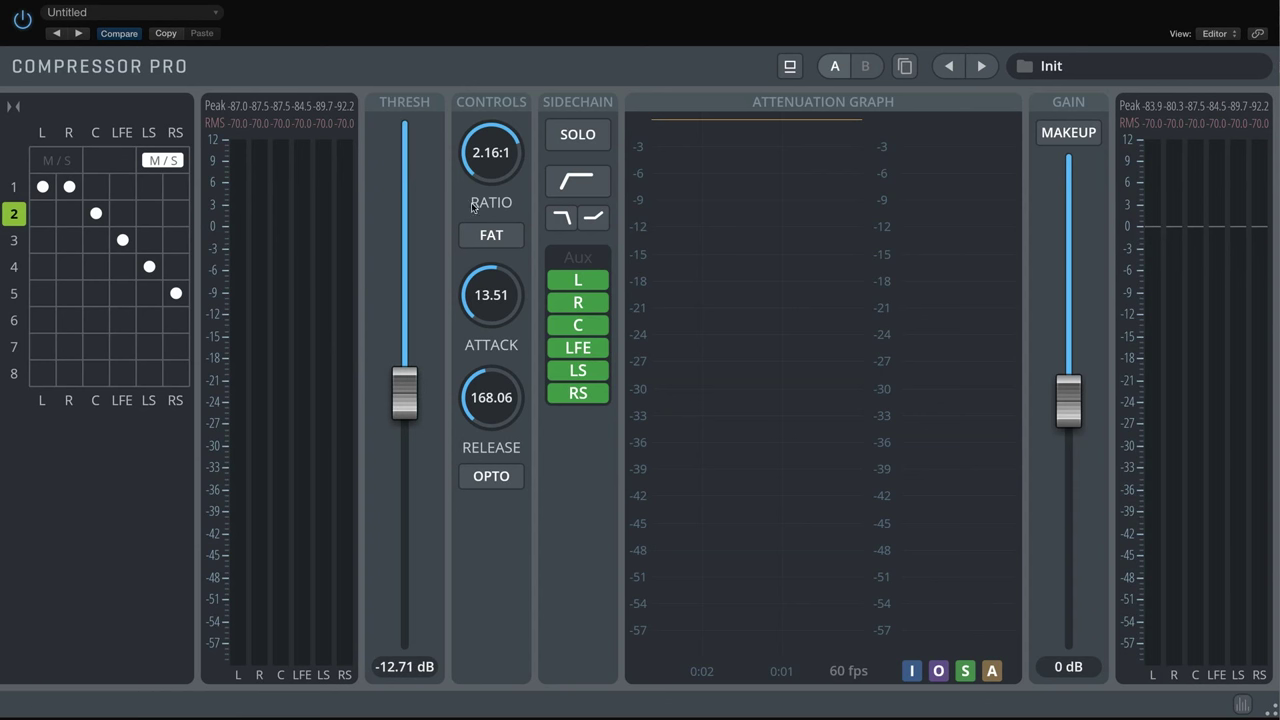
pyautogui.click(490, 235)
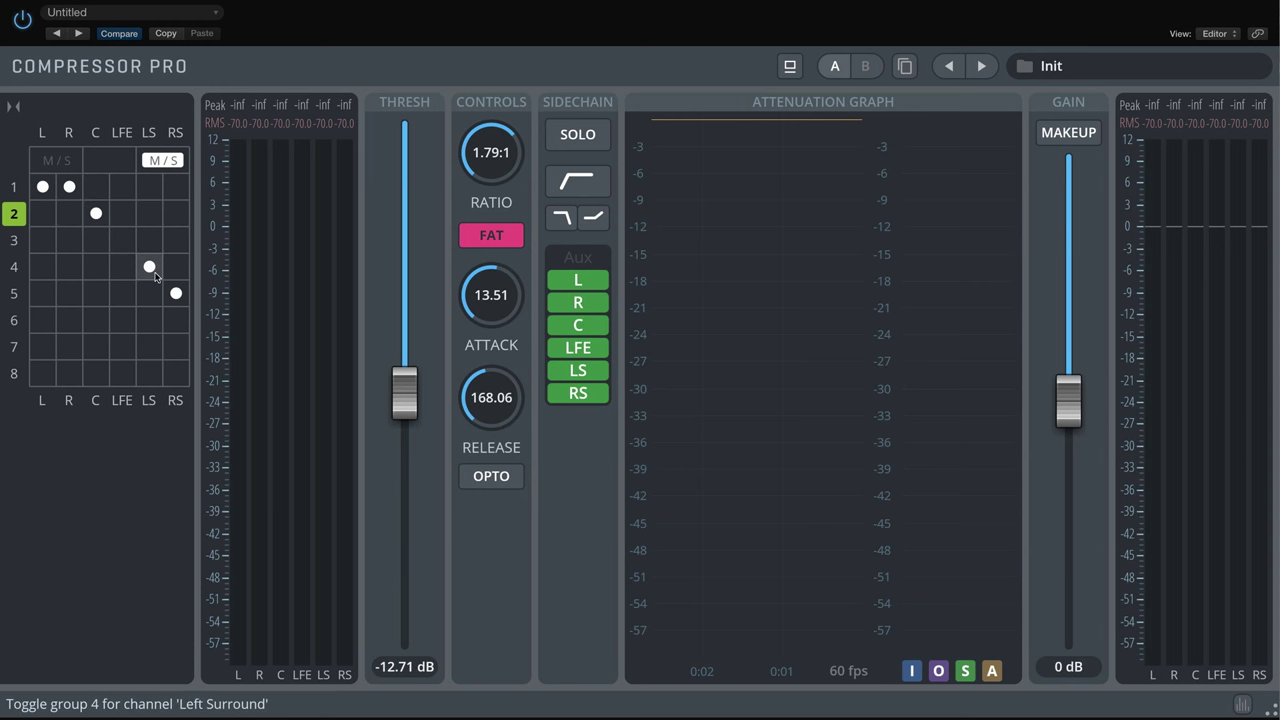
# Step: Select group 1 and remove C, RS and LS from its sidechain keying
pyautogui.click(149, 267)
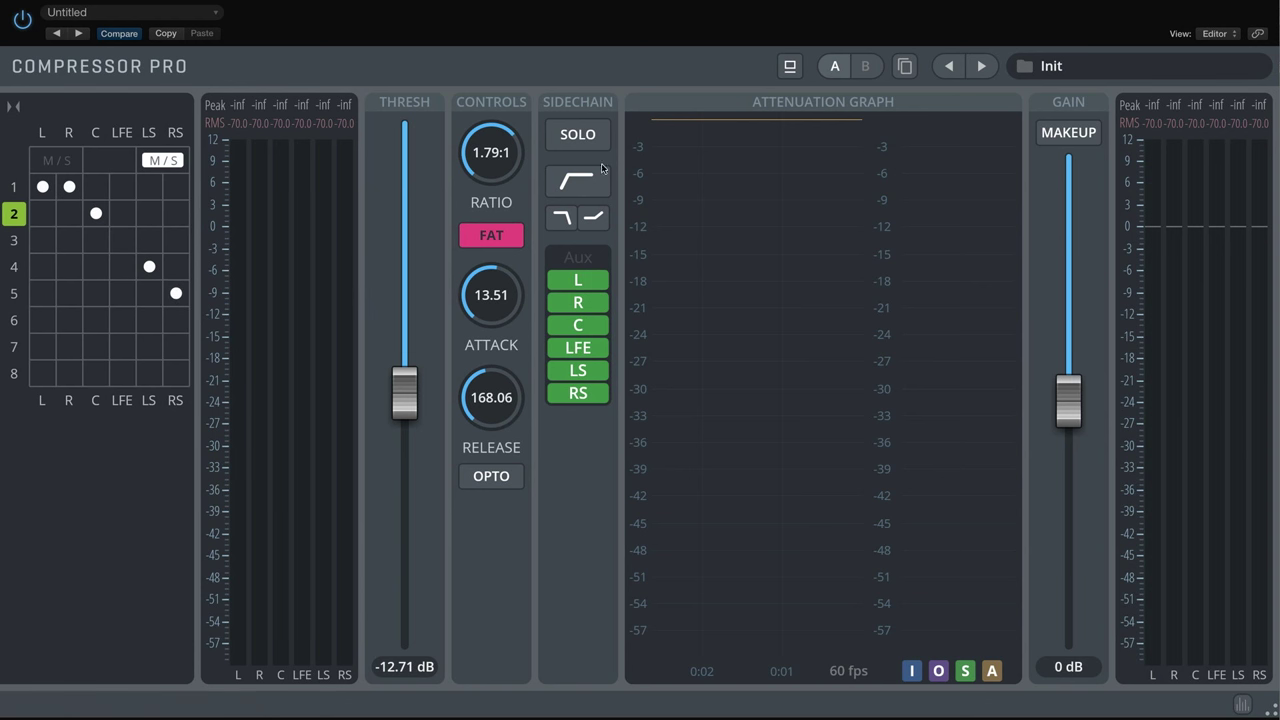
pyautogui.click(14, 187)
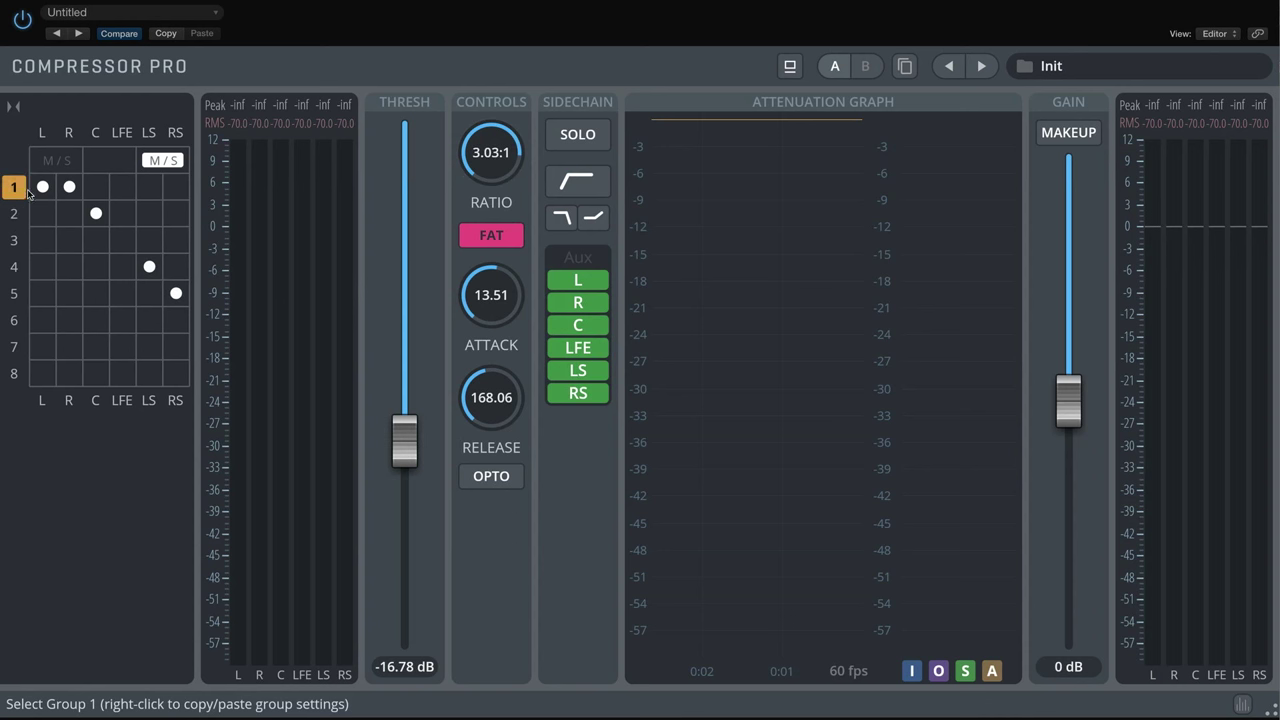
pyautogui.click(577, 324)
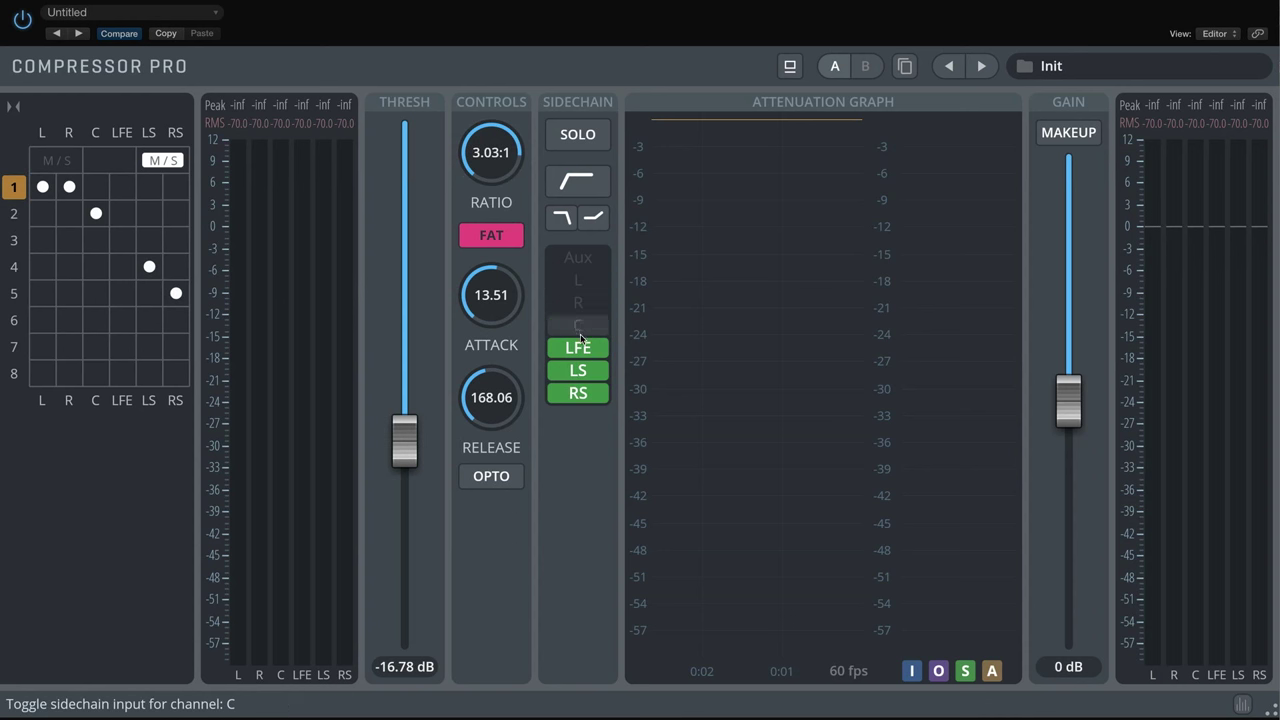
pyautogui.click(577, 392)
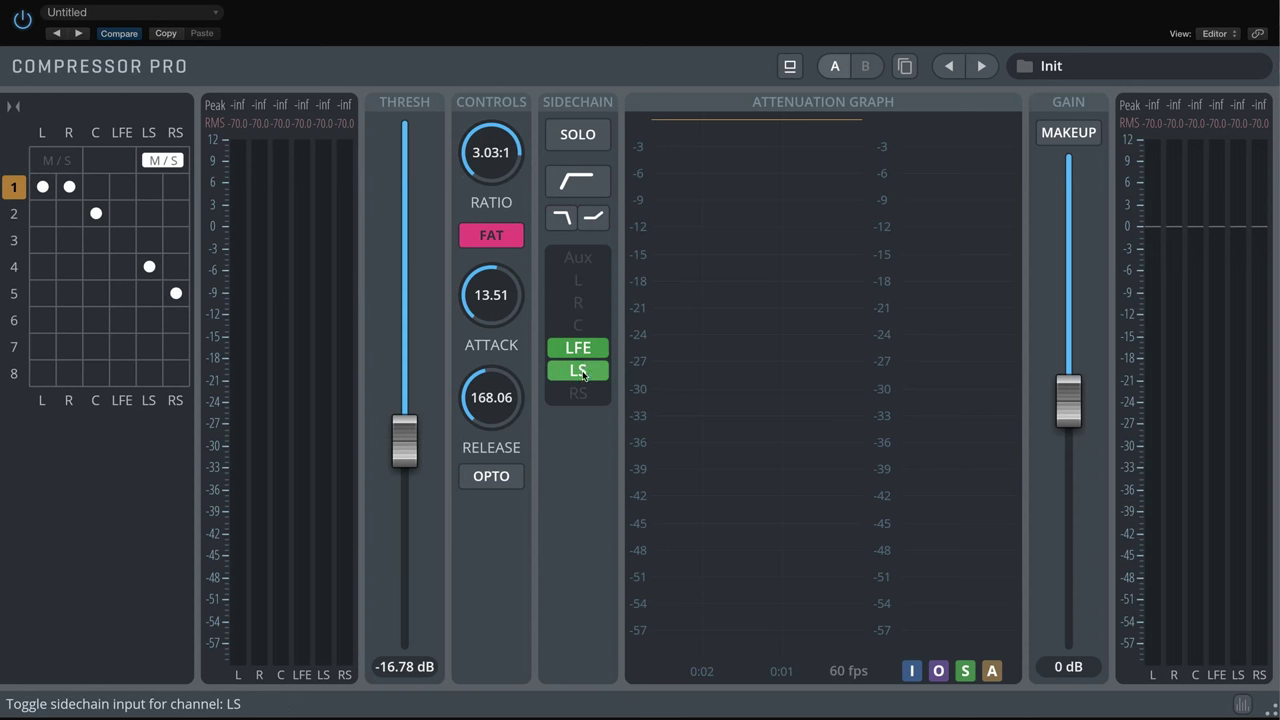
pyautogui.click(14, 187)
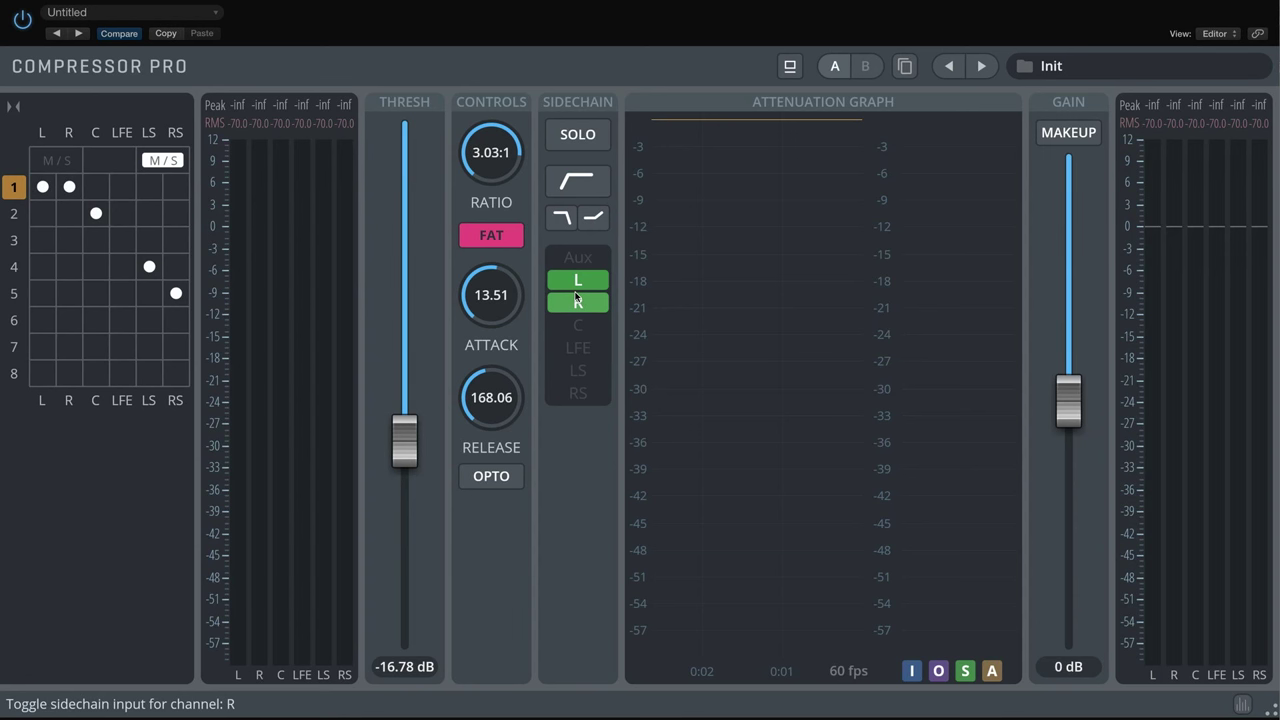
# Step: Raise group 1's threshold to -13.69 dB, key from L and R, and stop the SOLO preview
pyautogui.moveTo(404, 440); pyautogui.dragTo(404, 410)
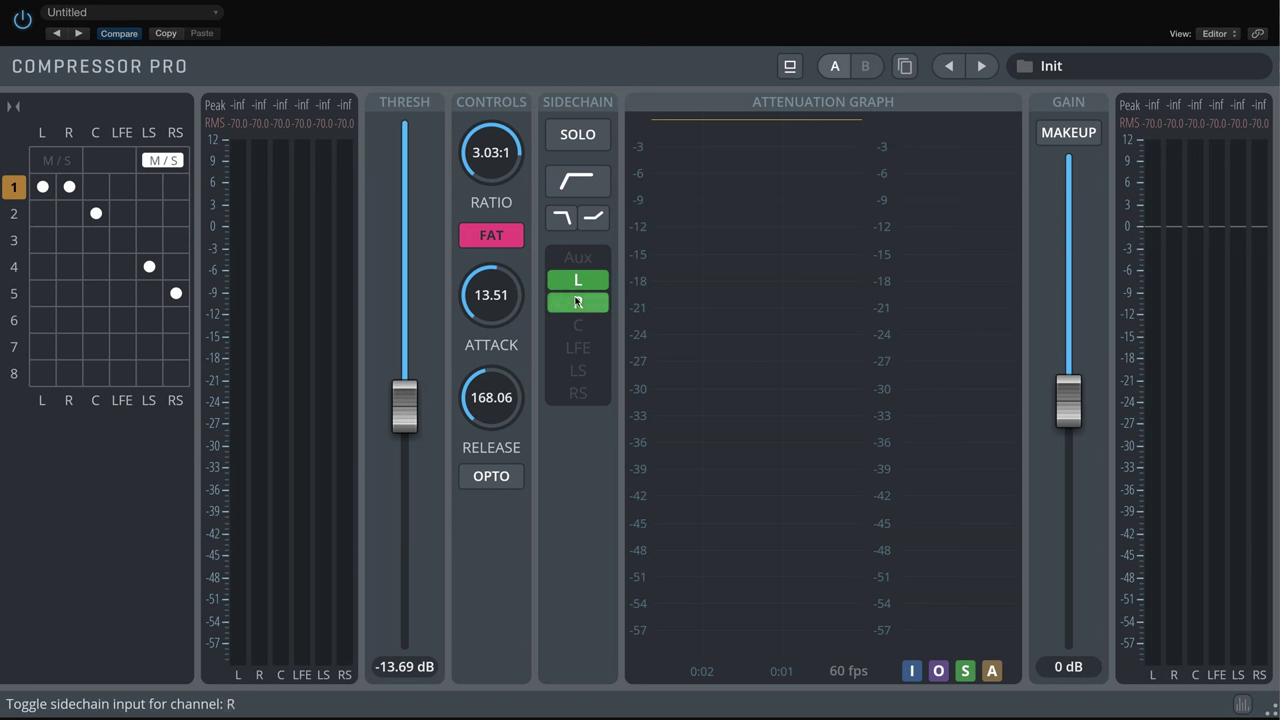
pyautogui.click(578, 302)
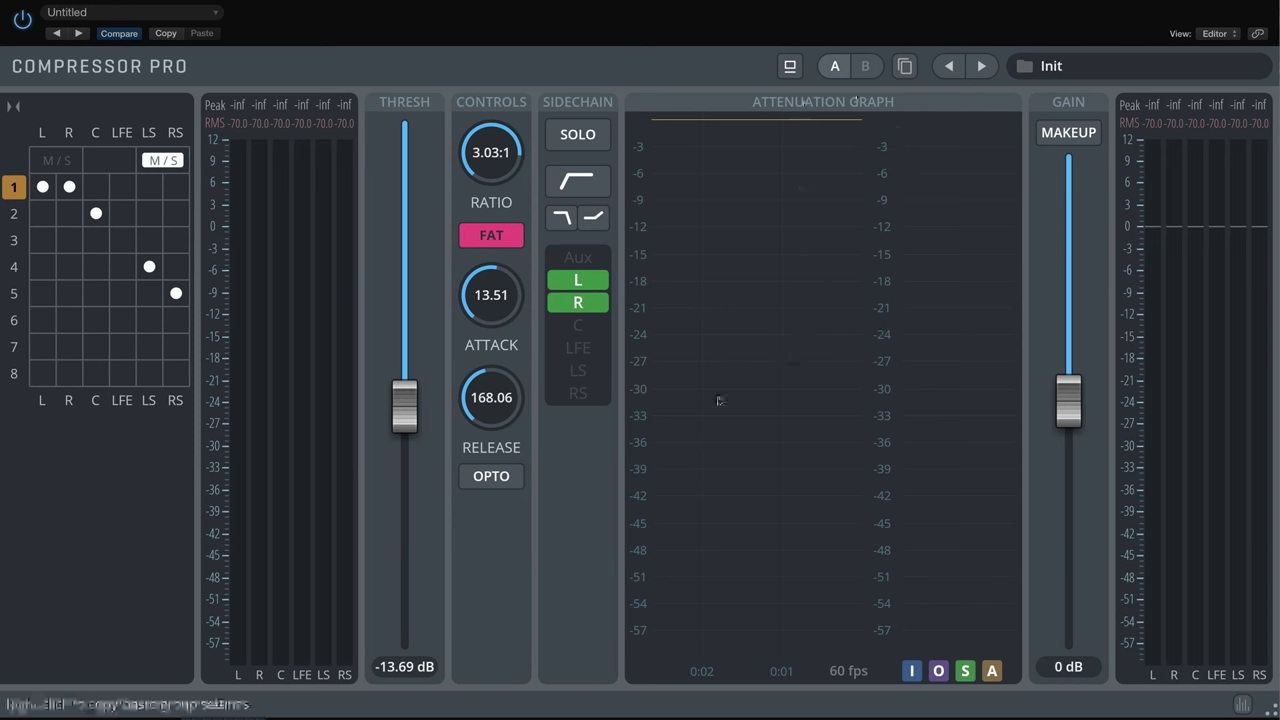
pyautogui.moveTo(690, 338)
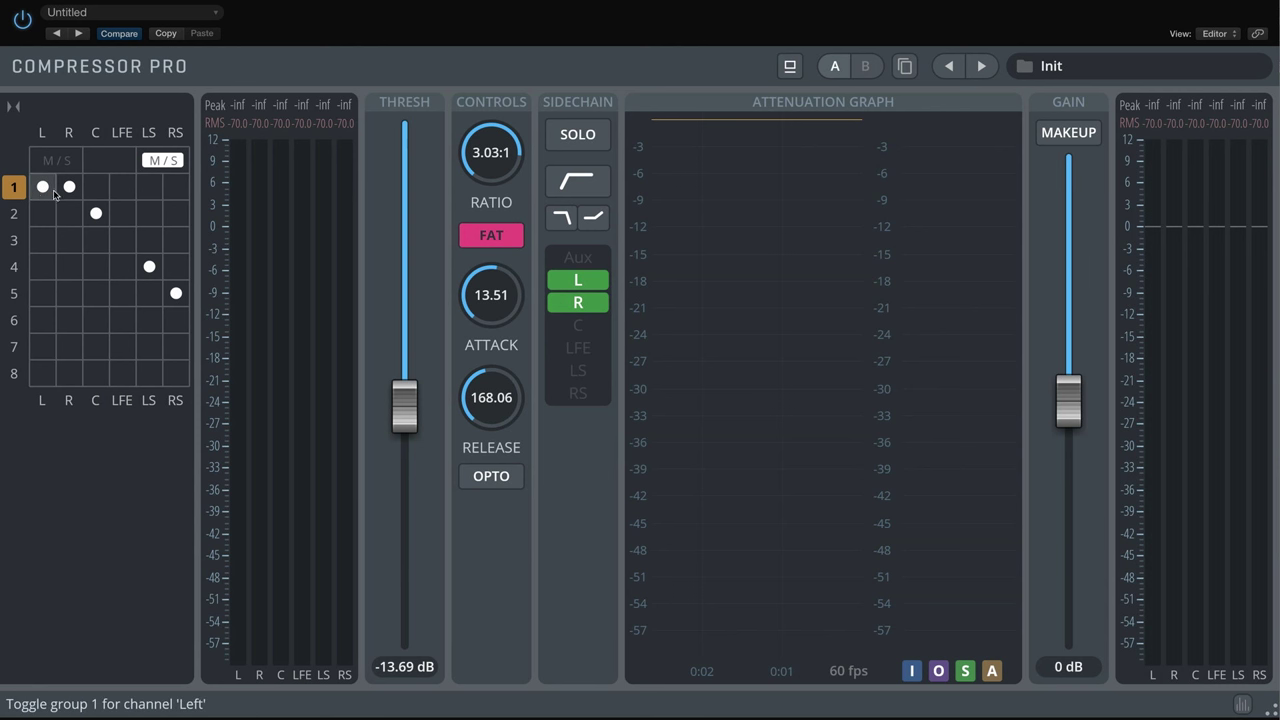
pyautogui.click(577, 302)
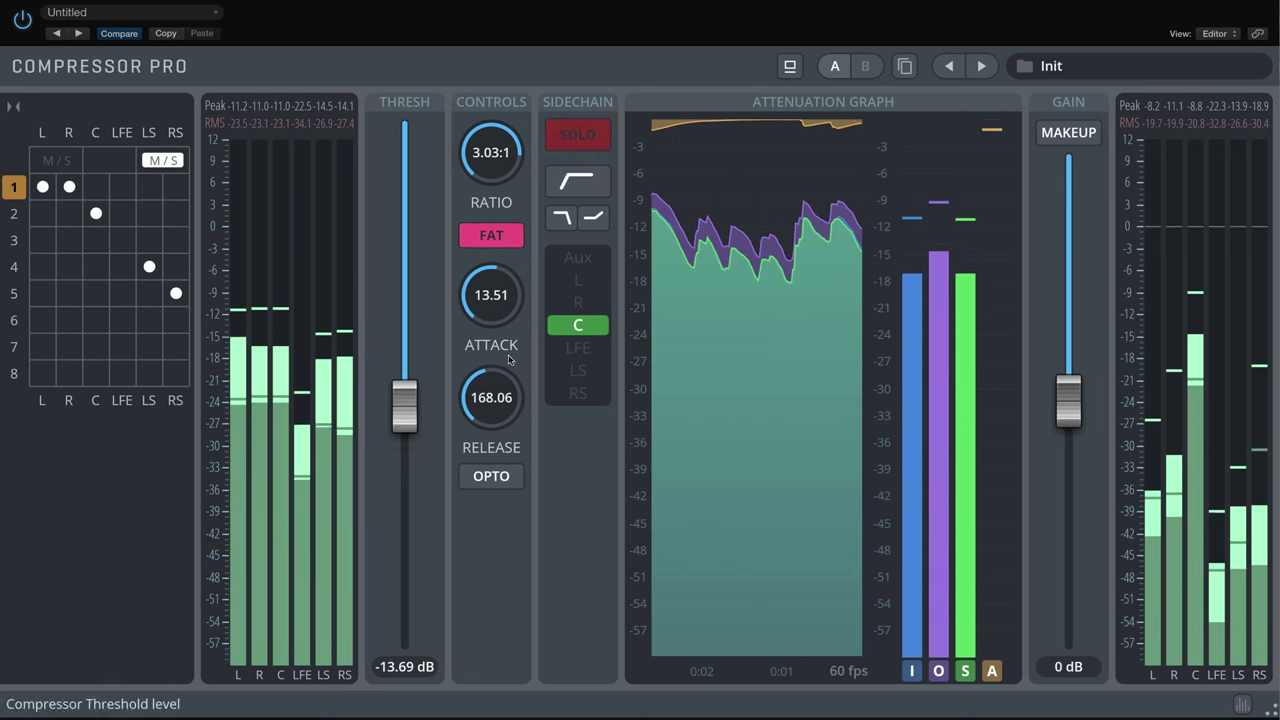
pyautogui.click(577, 303)
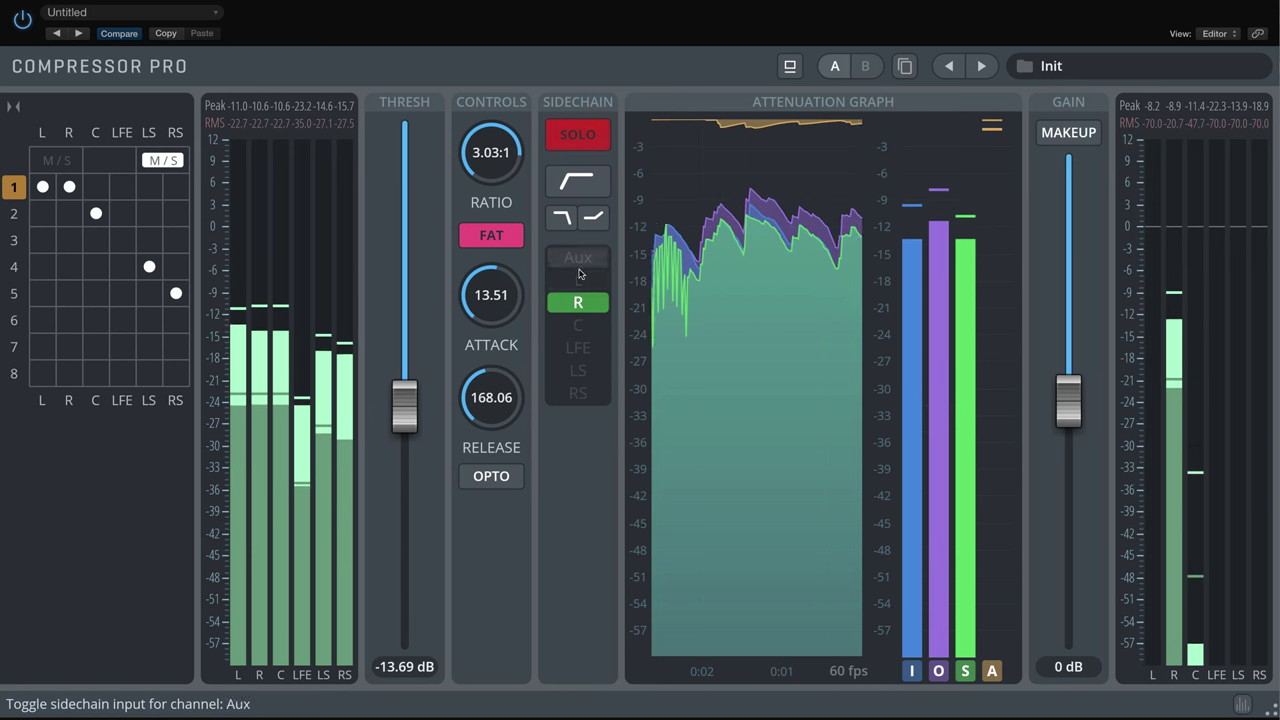
pyautogui.click(577, 279)
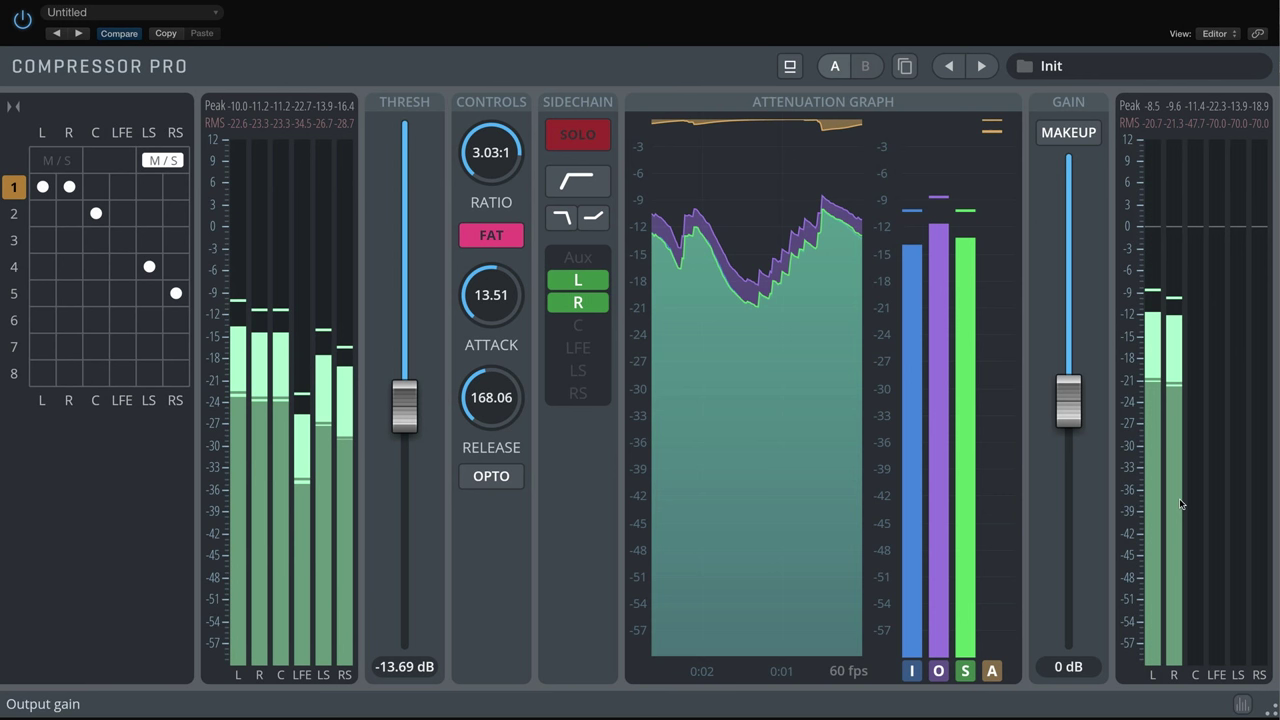
pyautogui.click(577, 133)
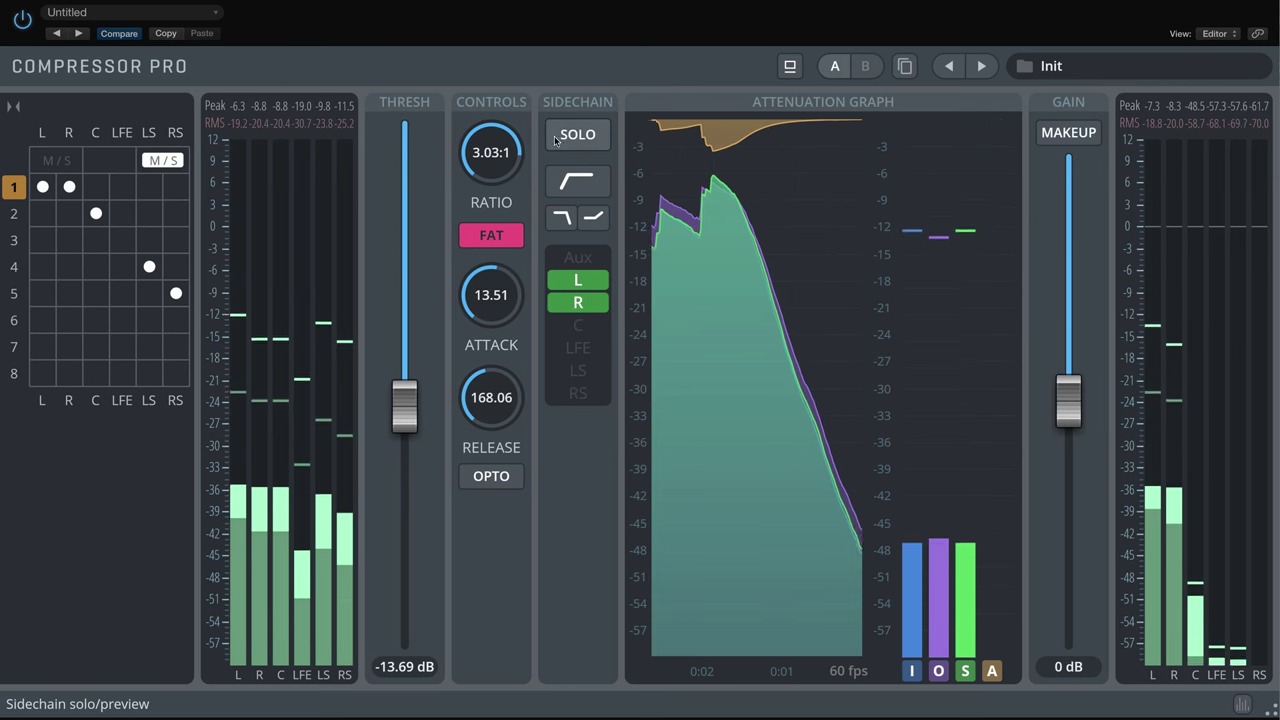
pyautogui.click(577, 392)
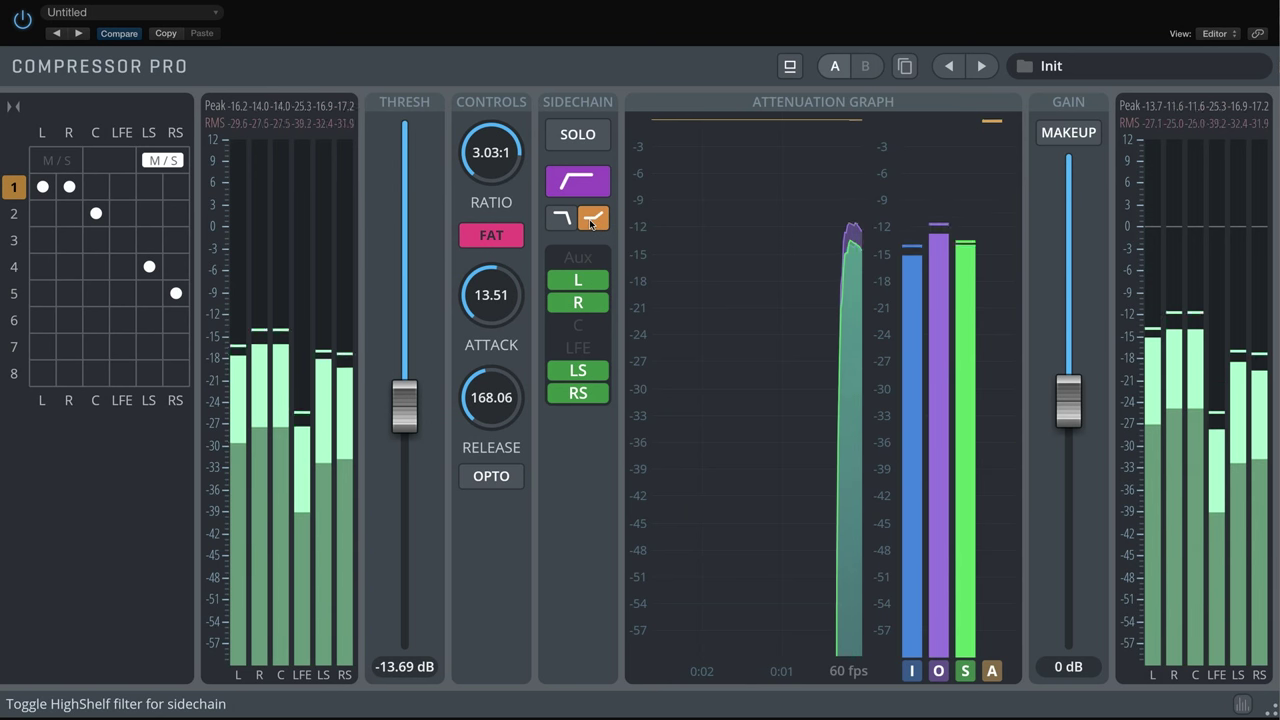
# Step: Preview the sidechain with SOLO, turning off the low cut and keeping high-shelf filtering
pyautogui.click(577, 134)
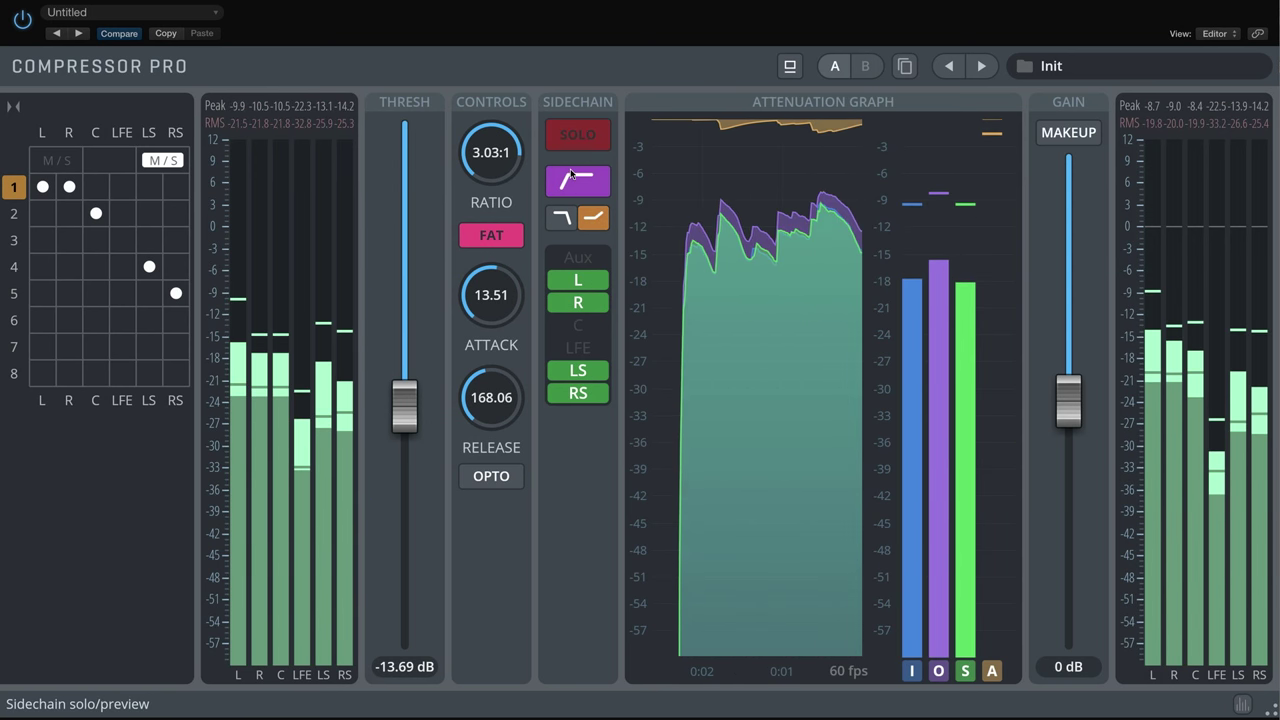
pyautogui.click(577, 181)
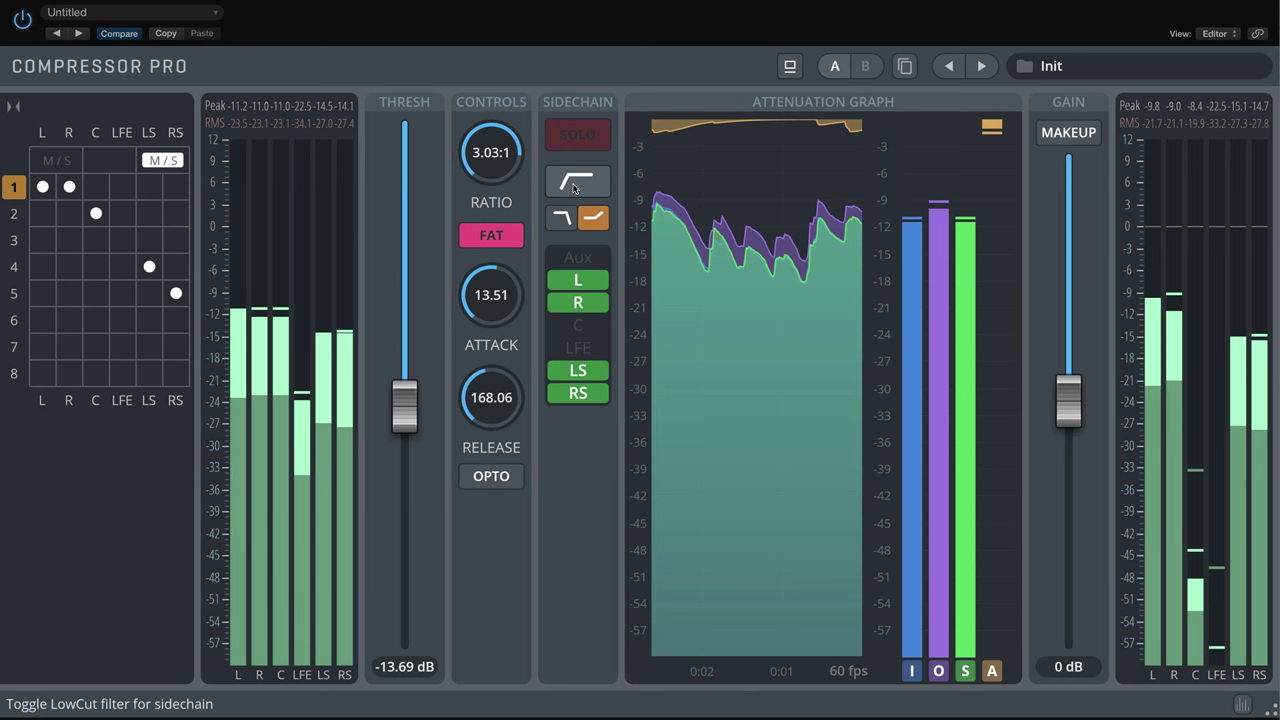
pyautogui.click(593, 218)
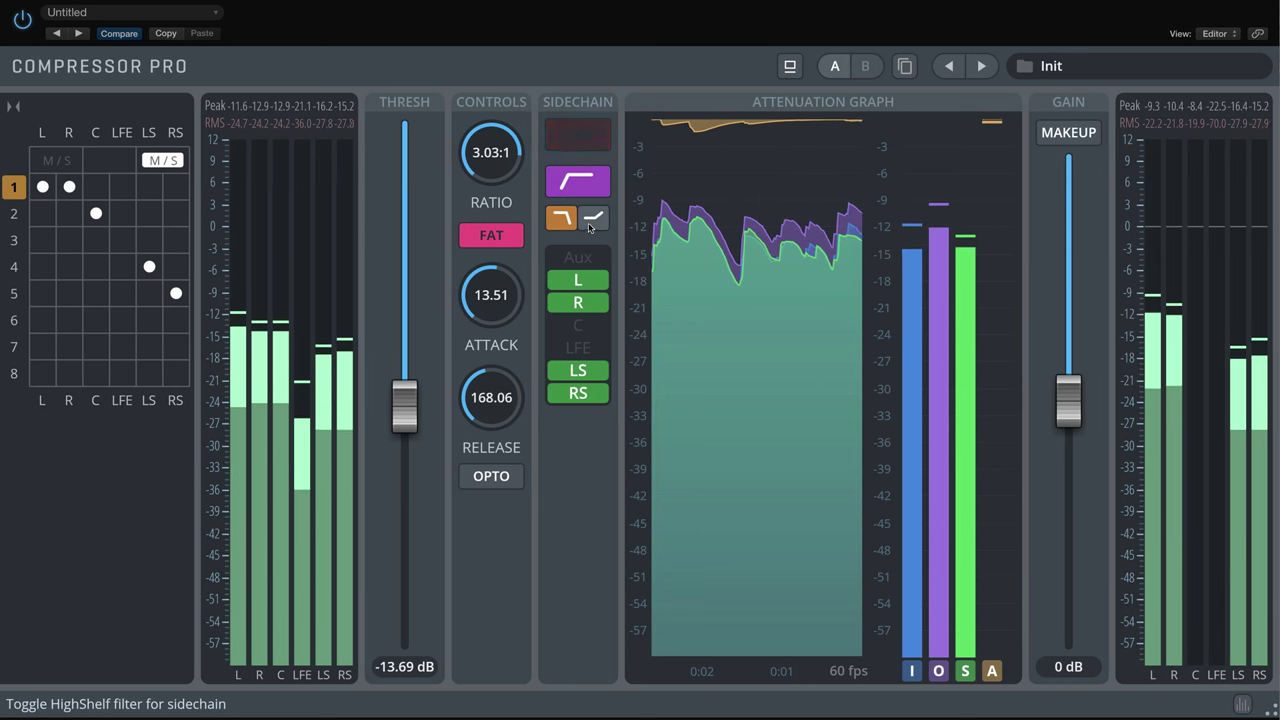
pyautogui.click(593, 218)
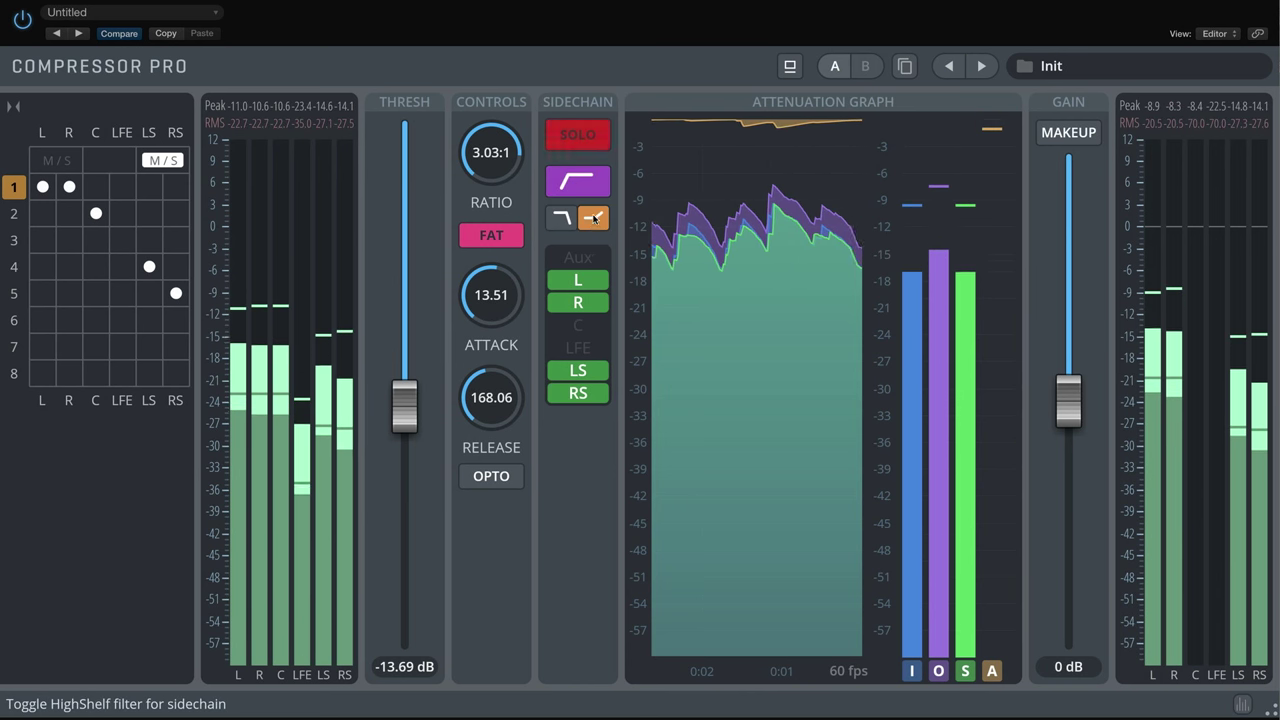
pyautogui.click(577, 134)
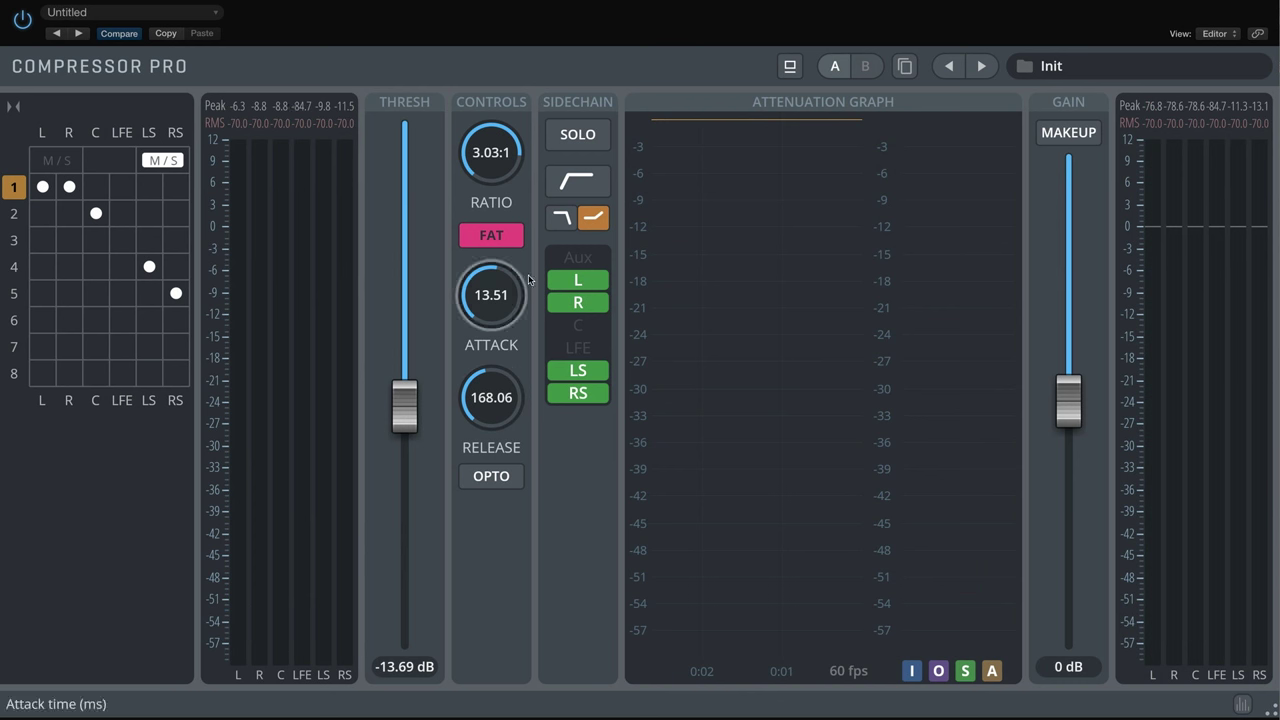
# Step: Toggle Aux, switch off the high-shelf filter, and key only from L, R and C
pyautogui.click(578, 257)
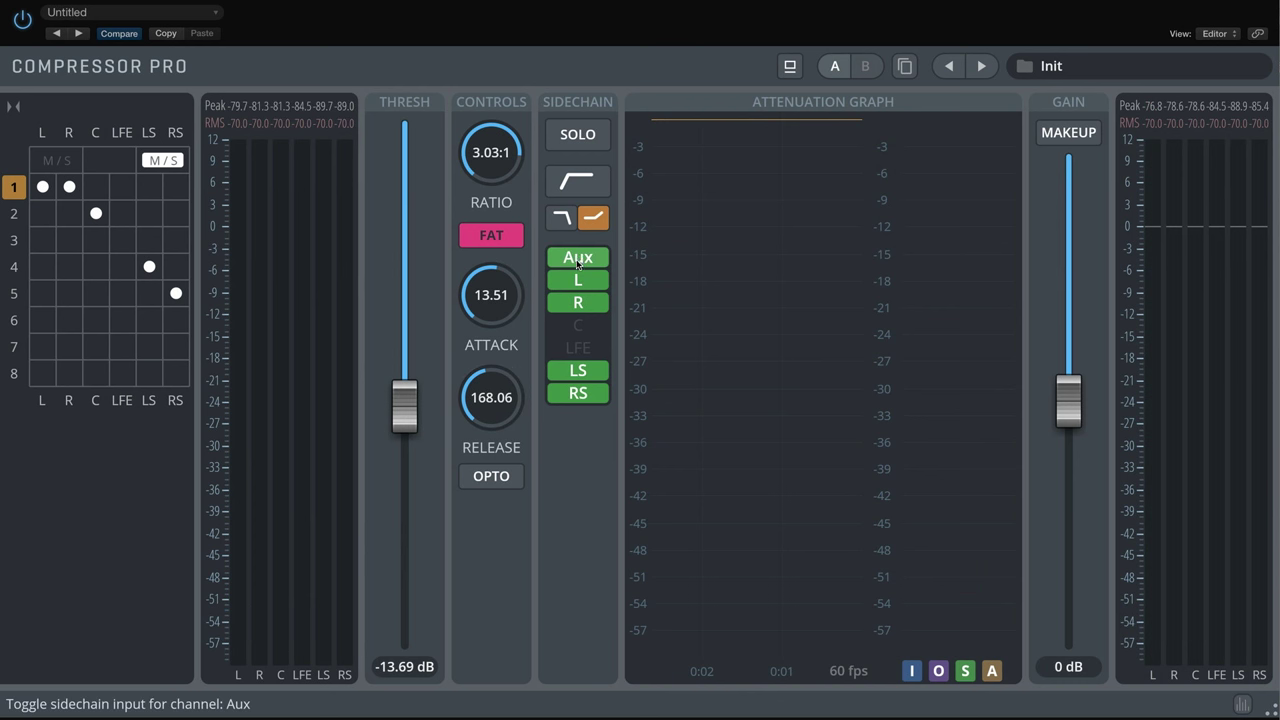
pyautogui.click(593, 218)
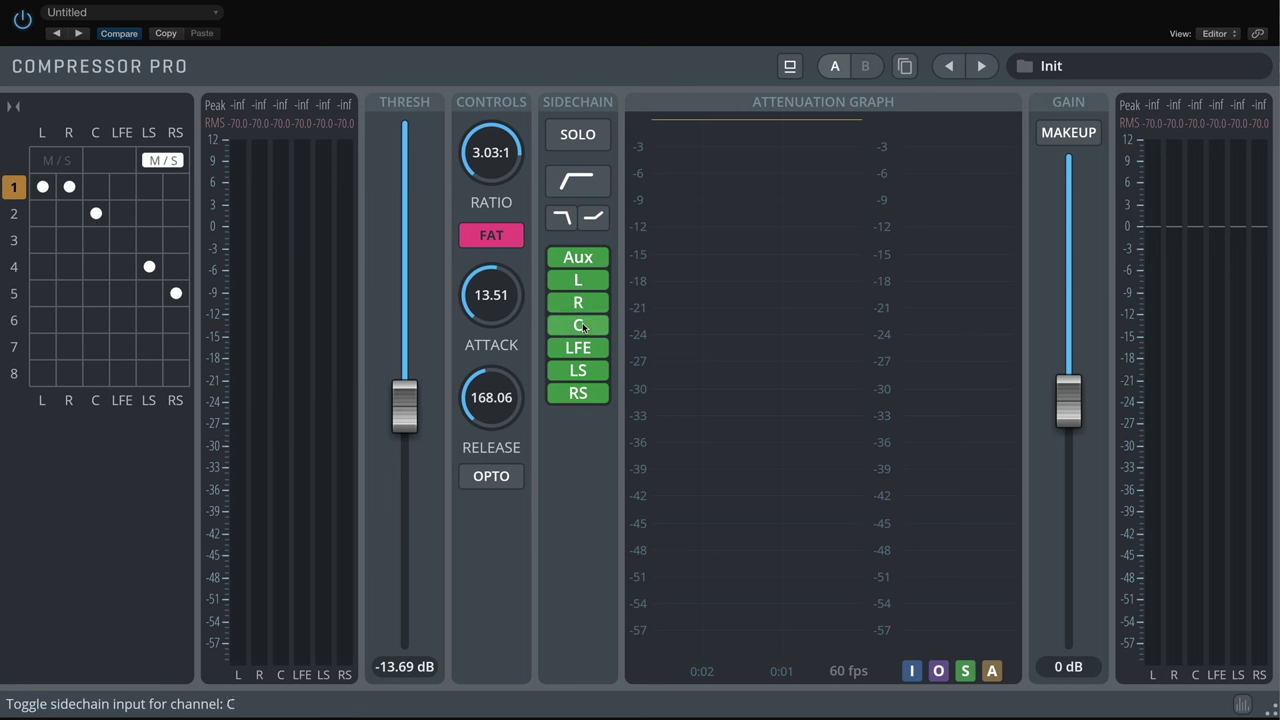
pyautogui.click(577, 324)
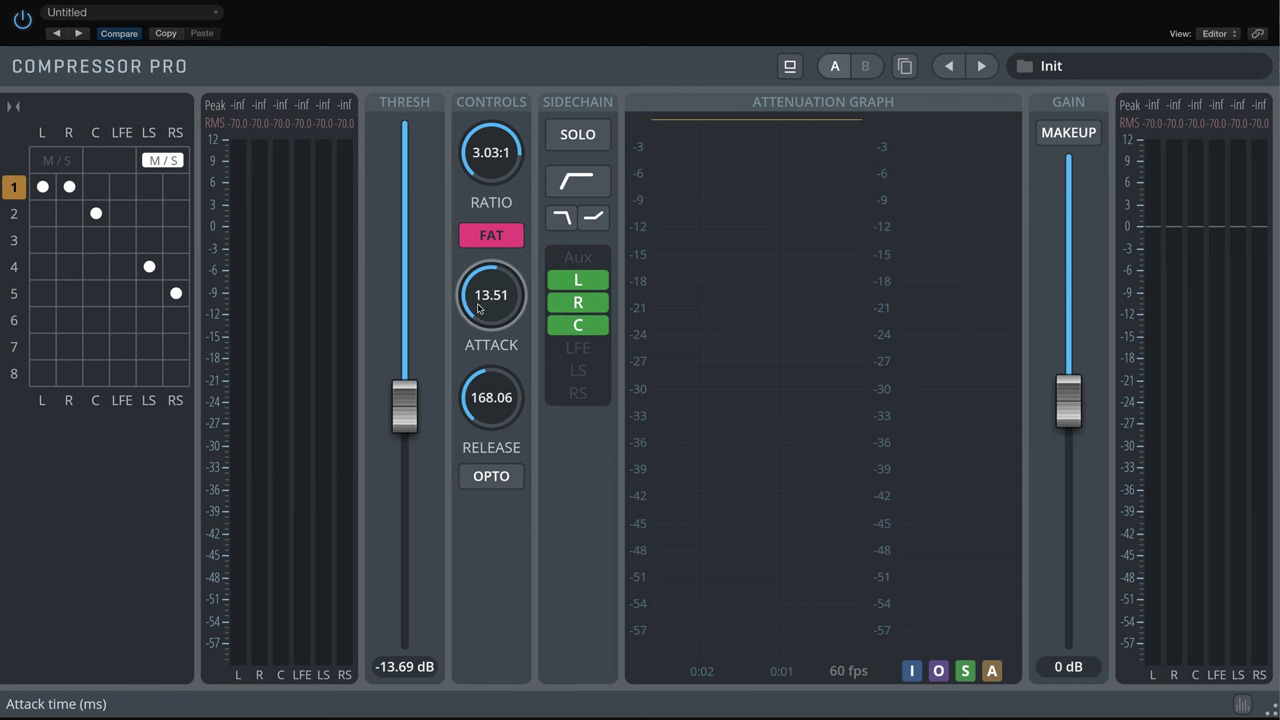
# Step: Raise the makeup gain to about 7.75 dB, then select channel group 4 for editing
pyautogui.moveTo(1068, 400); pyautogui.dragTo(1068, 305)
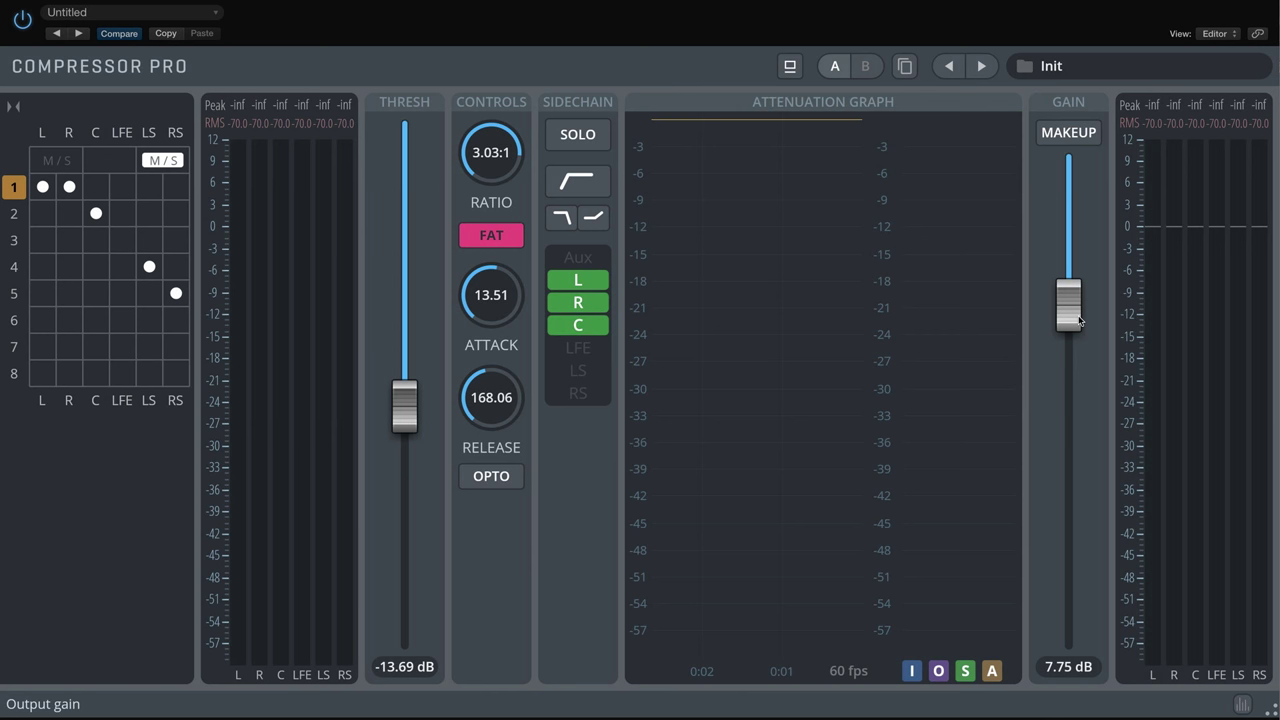
pyautogui.moveTo(1068, 305); pyautogui.dragTo(1068, 330)
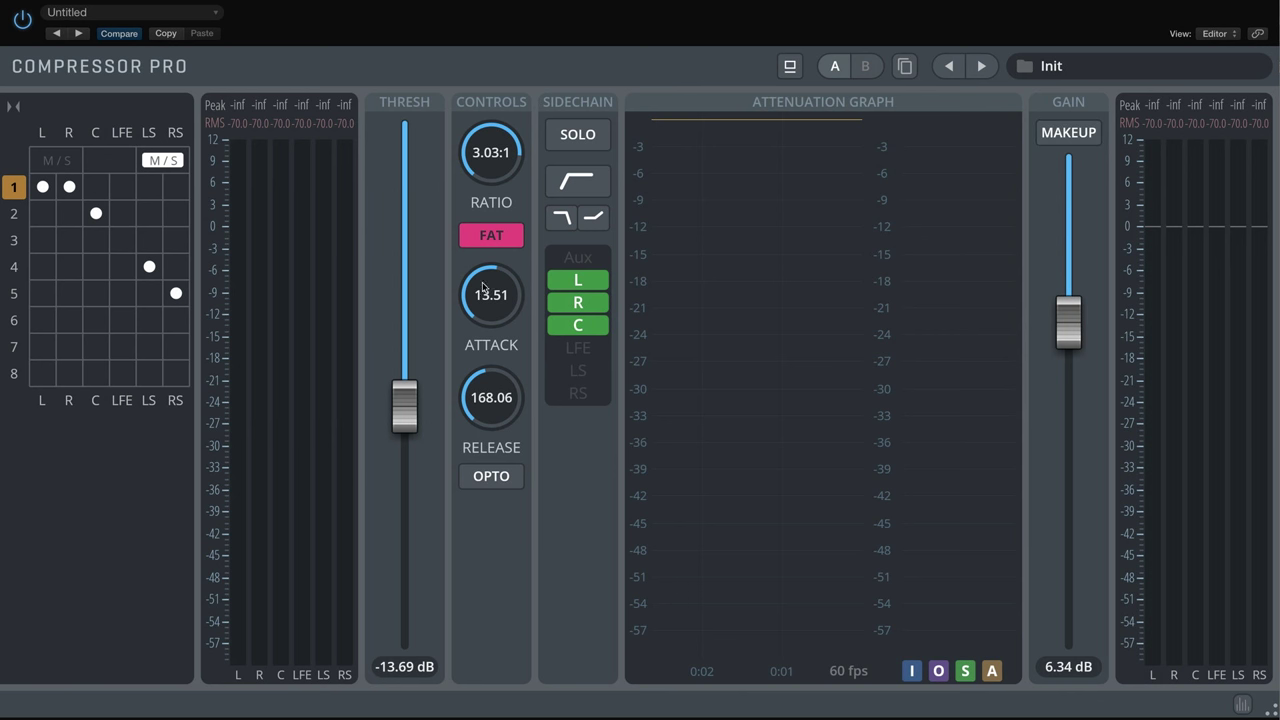
pyautogui.moveTo(14, 266)
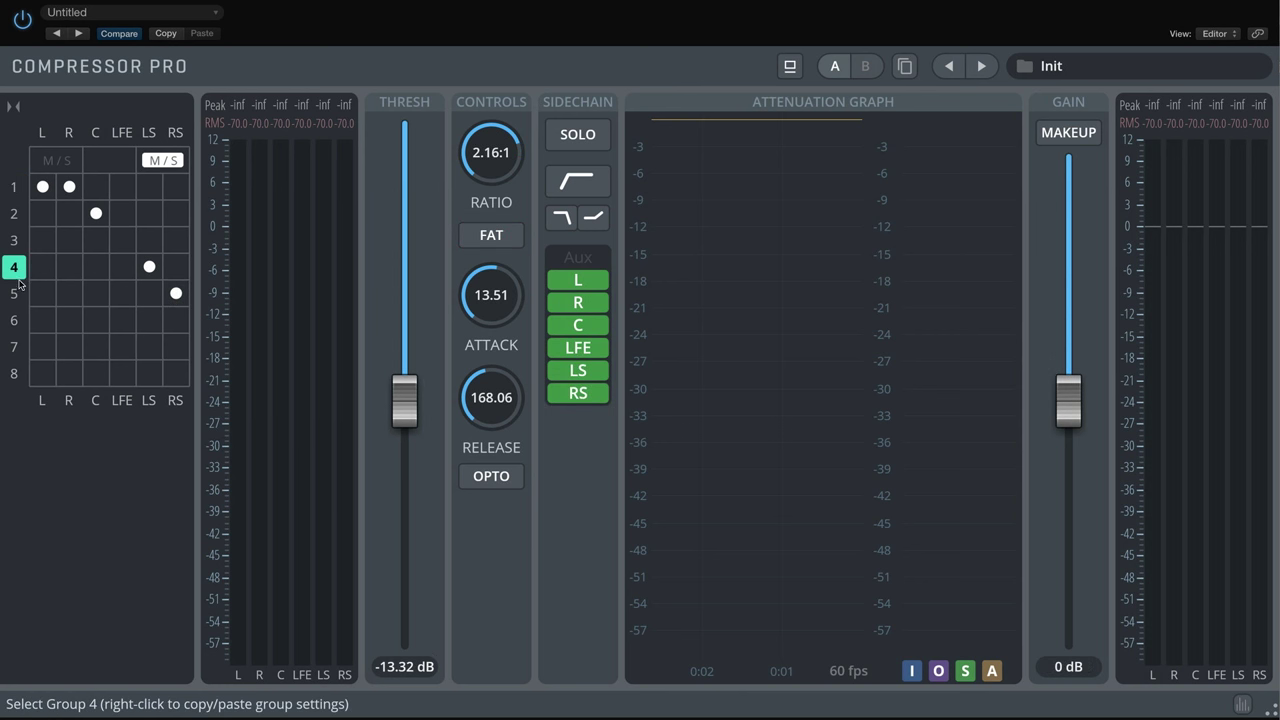
pyautogui.click(14, 187)
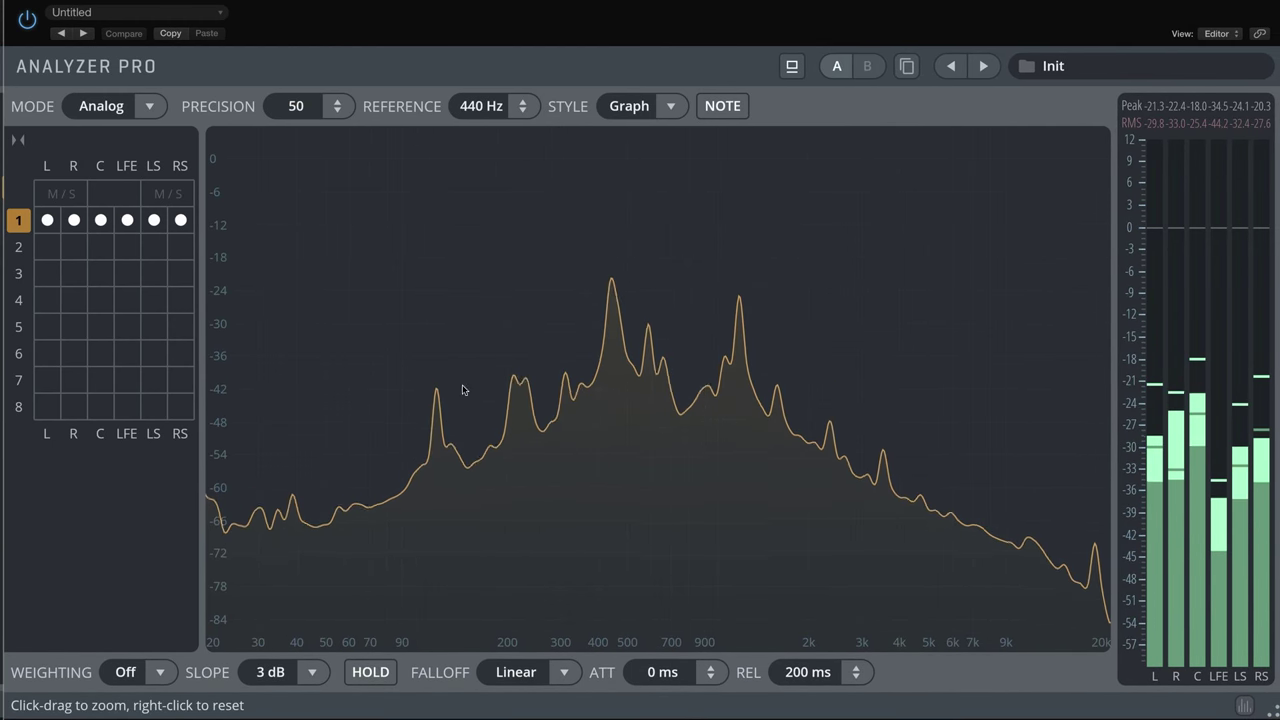
# Step: Enable groups 2 and 3, moving Right into group 2 and LFE into group 4
pyautogui.click(18, 247)
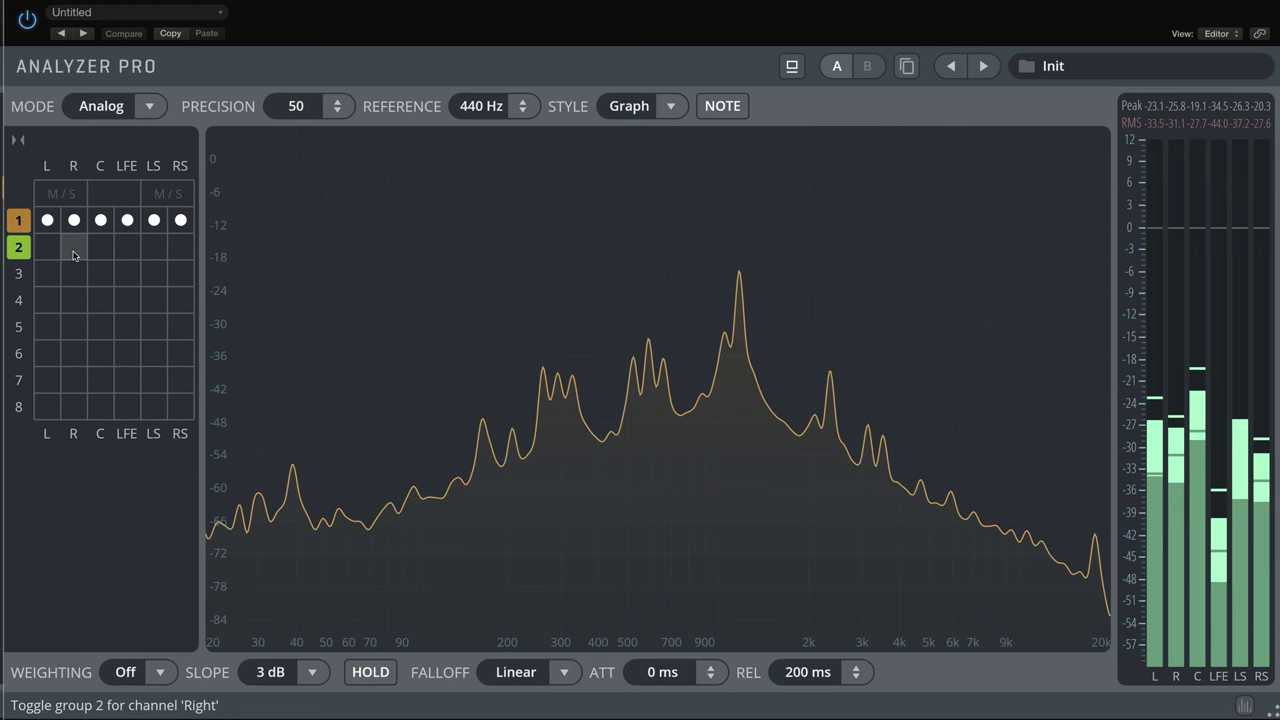
pyautogui.click(73, 247)
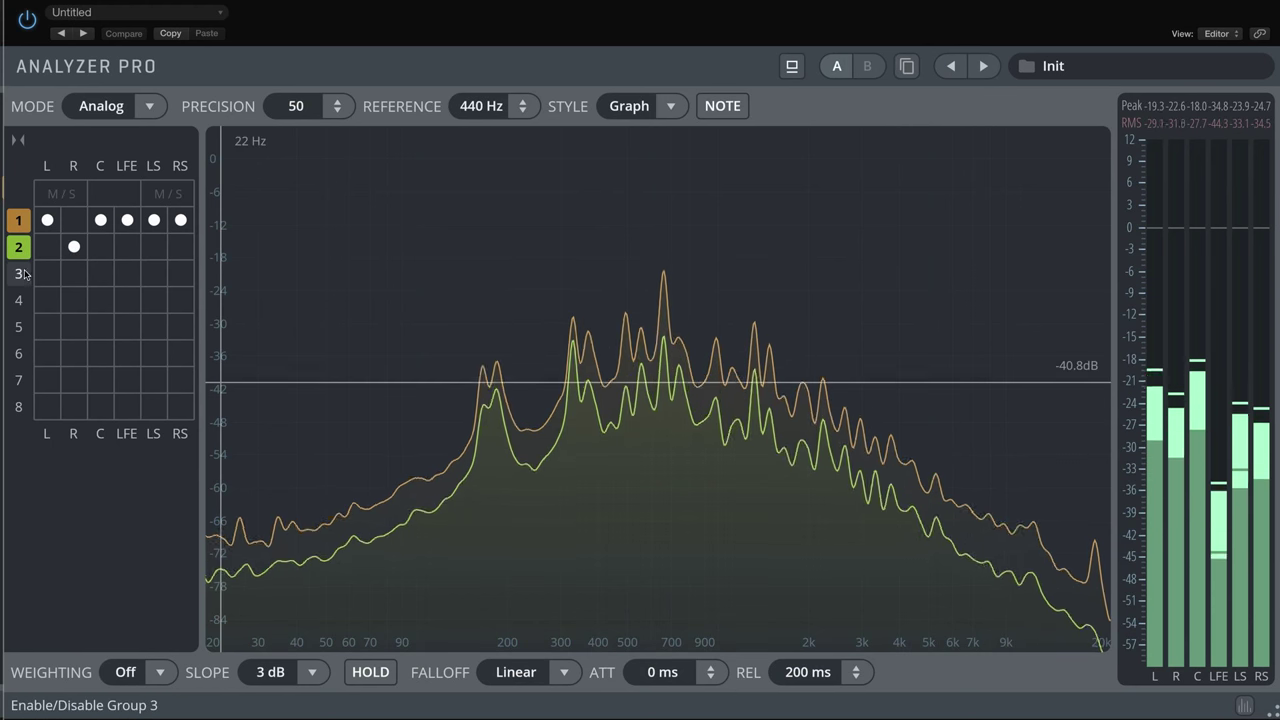
pyautogui.click(18, 273)
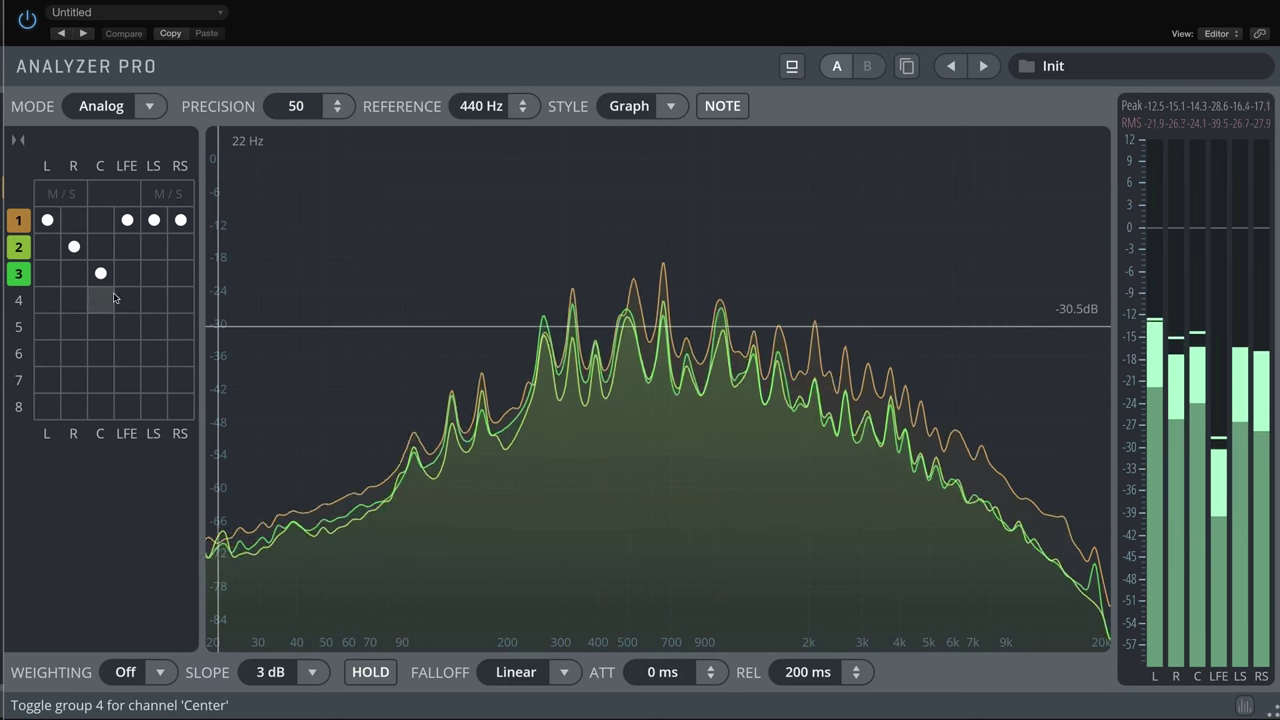
pyautogui.click(127, 300)
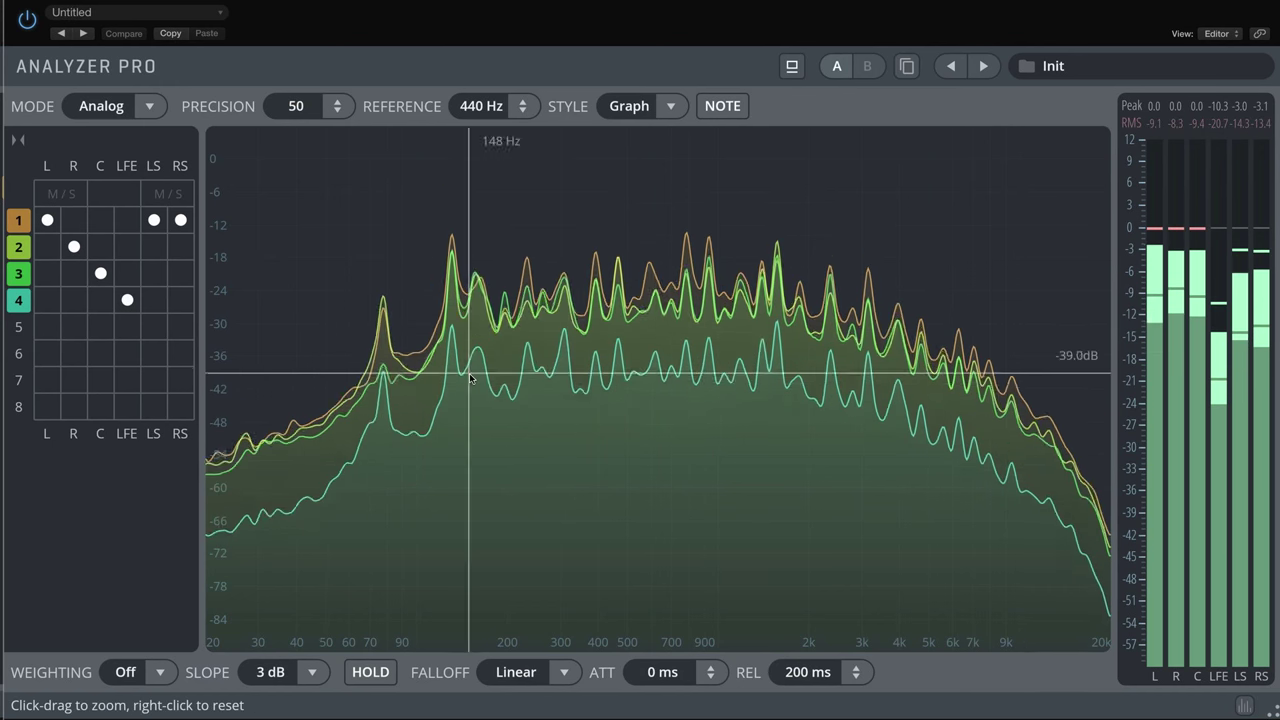
pyautogui.click(100, 327)
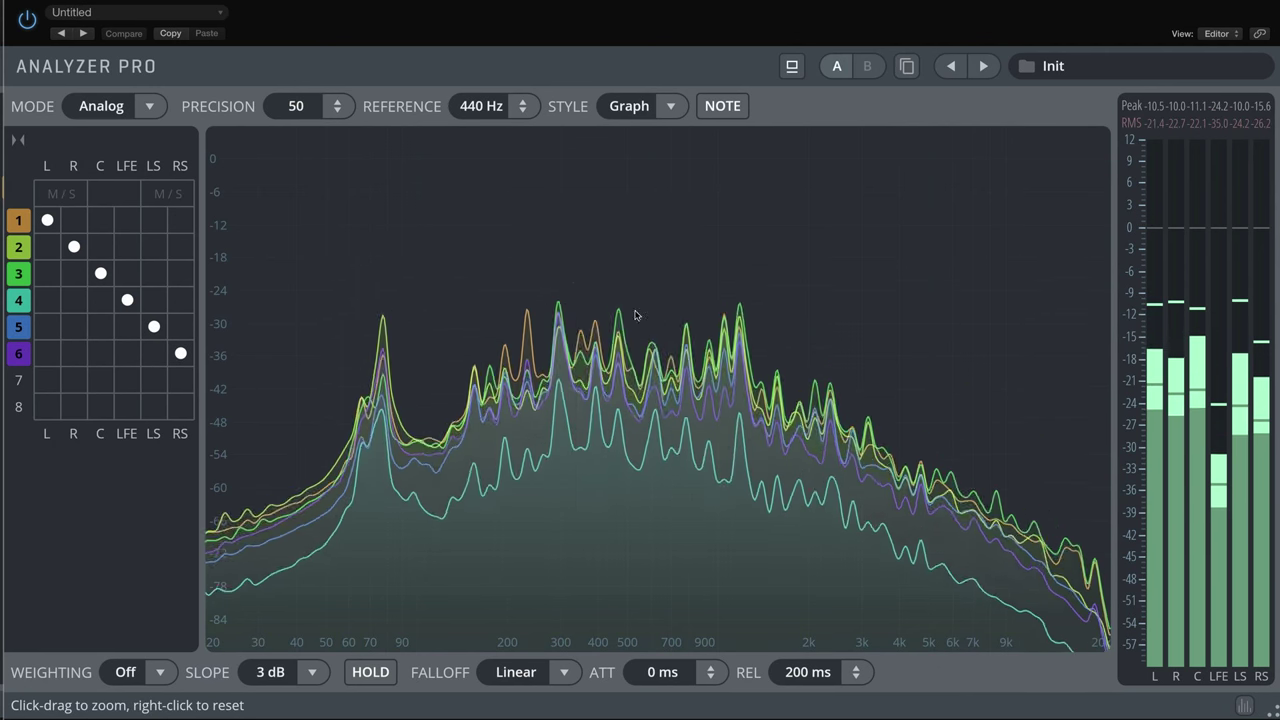
# Step: Zoom into the mid-frequency peaks of the spectrum graph
pyautogui.moveTo(570, 275); pyautogui.dragTo(675, 360)
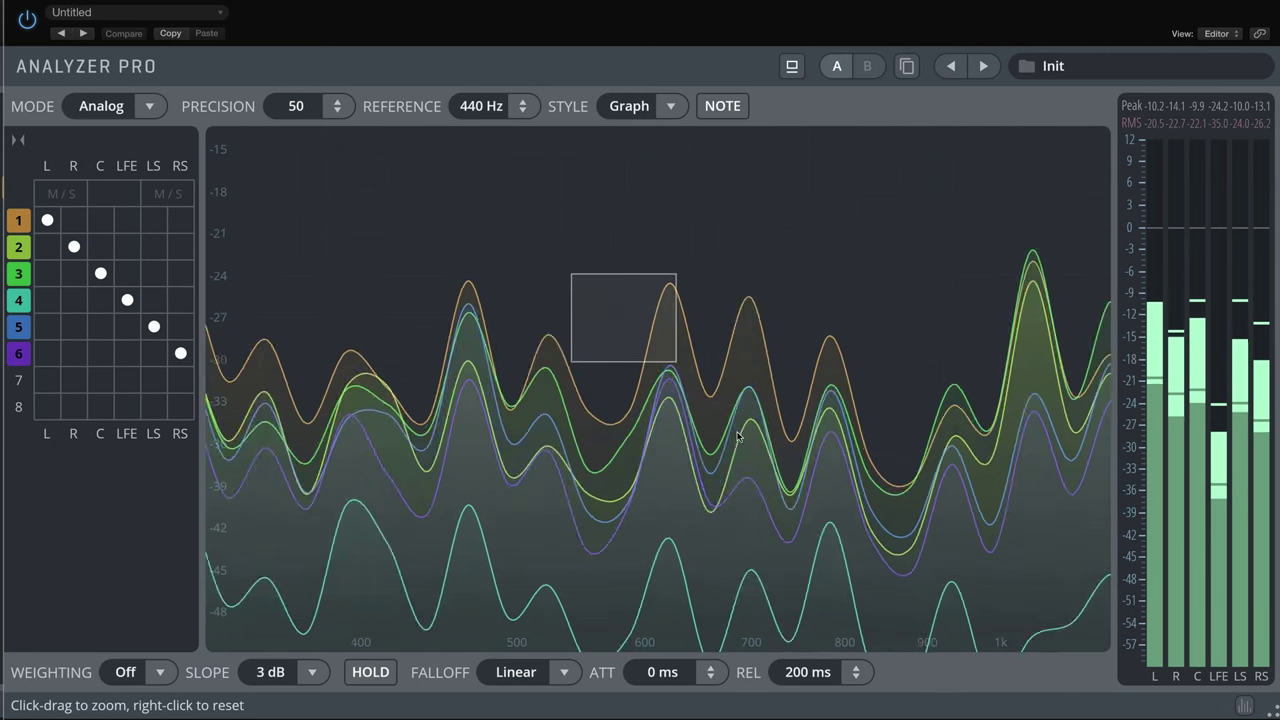
pyautogui.moveTo(573, 273); pyautogui.dragTo(675, 363)
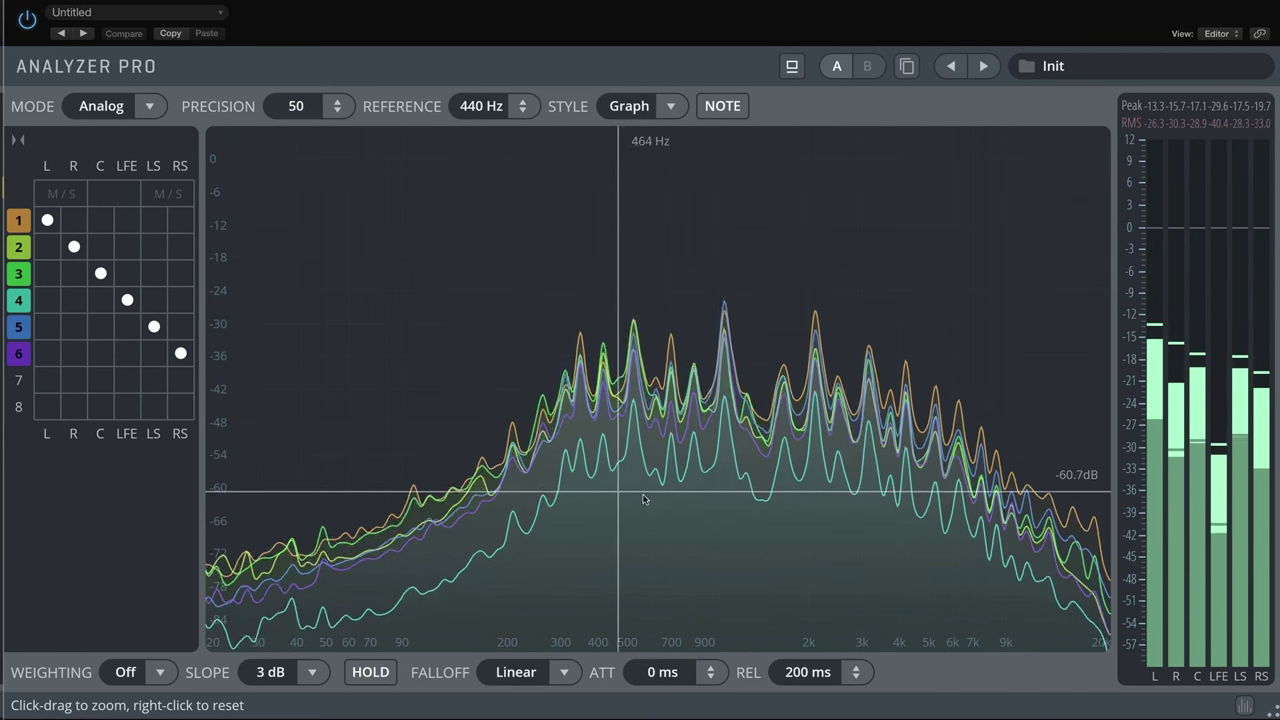
pyautogui.moveTo(398, 382); pyautogui.dragTo(525, 558)
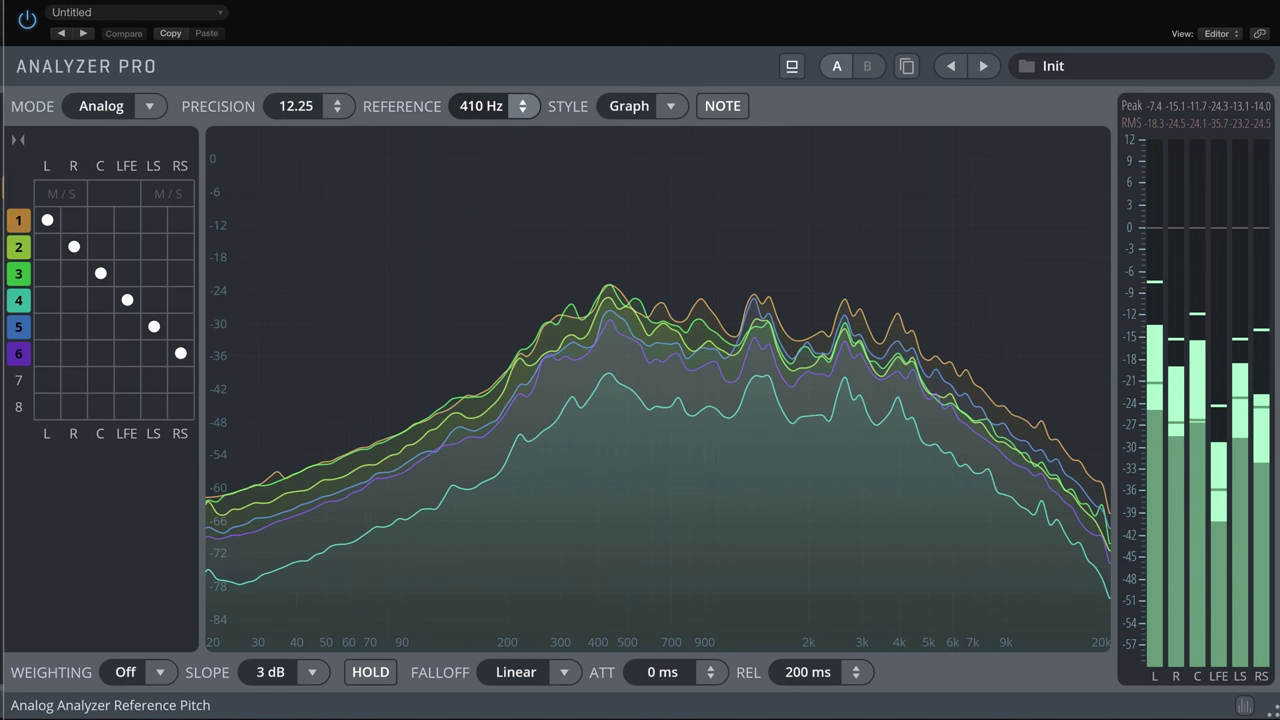
# Step: Set the reference pitch to 439 Hz, enable NOTE labels, and re-enable group 4
pyautogui.click(522, 101)
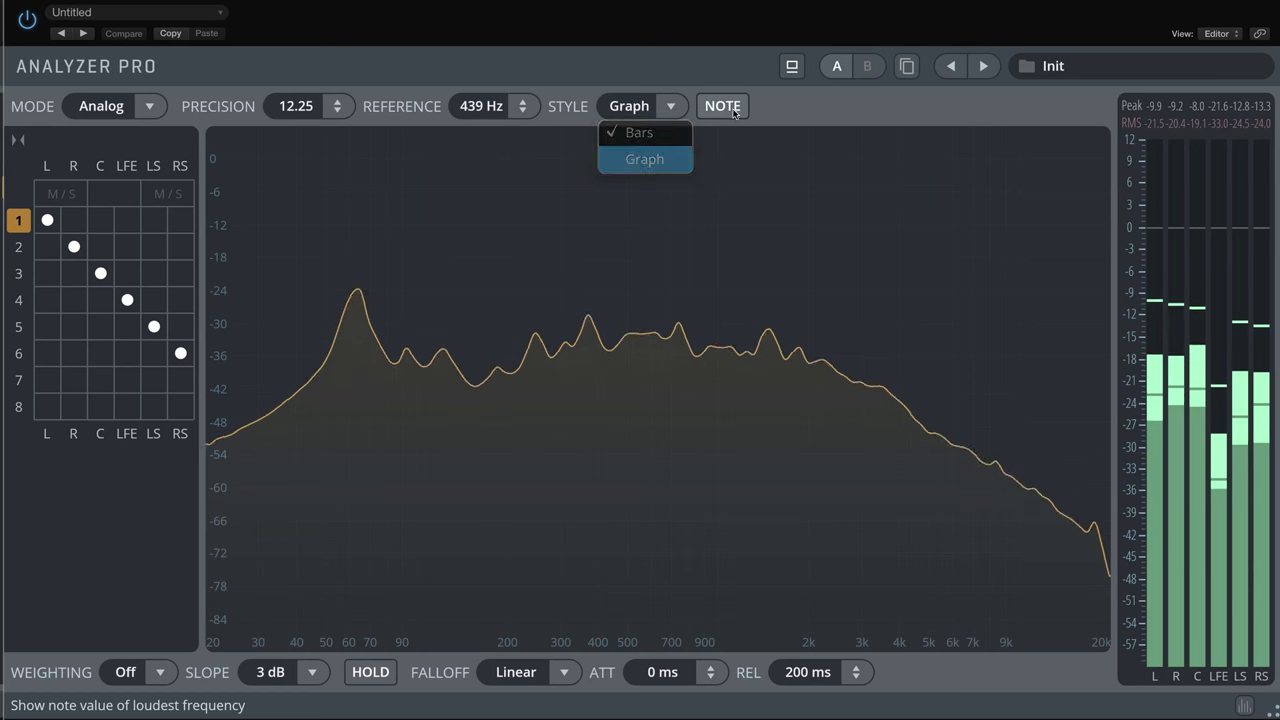
pyautogui.click(722, 105)
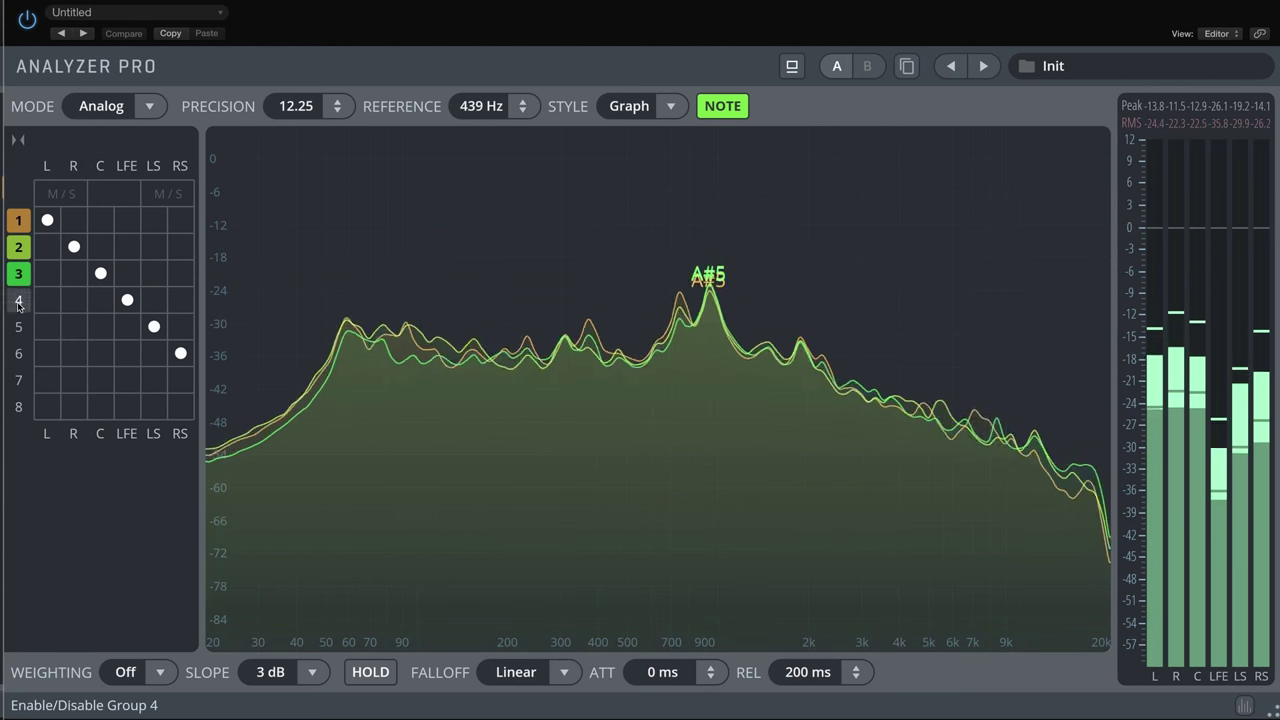
pyautogui.click(18, 327)
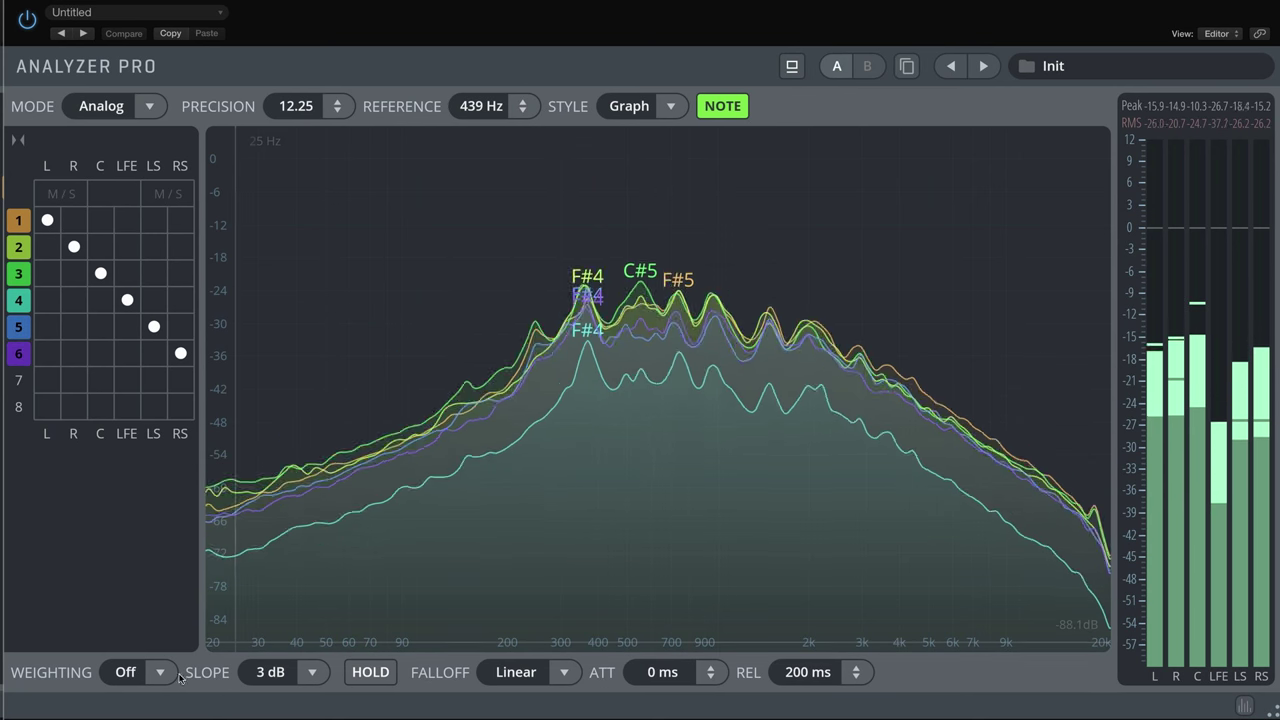
# Step: Try A weighting, then B weighting, on the spectrum
pyautogui.click(140, 671)
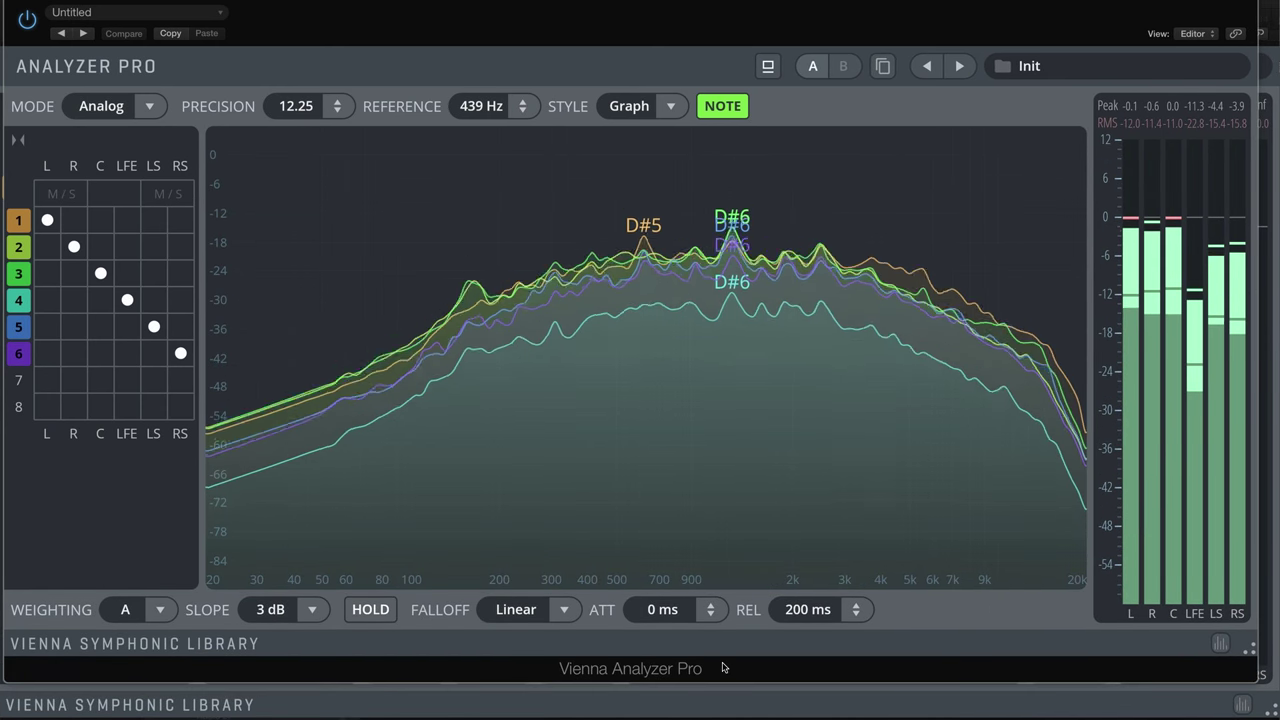
pyautogui.click(140, 609)
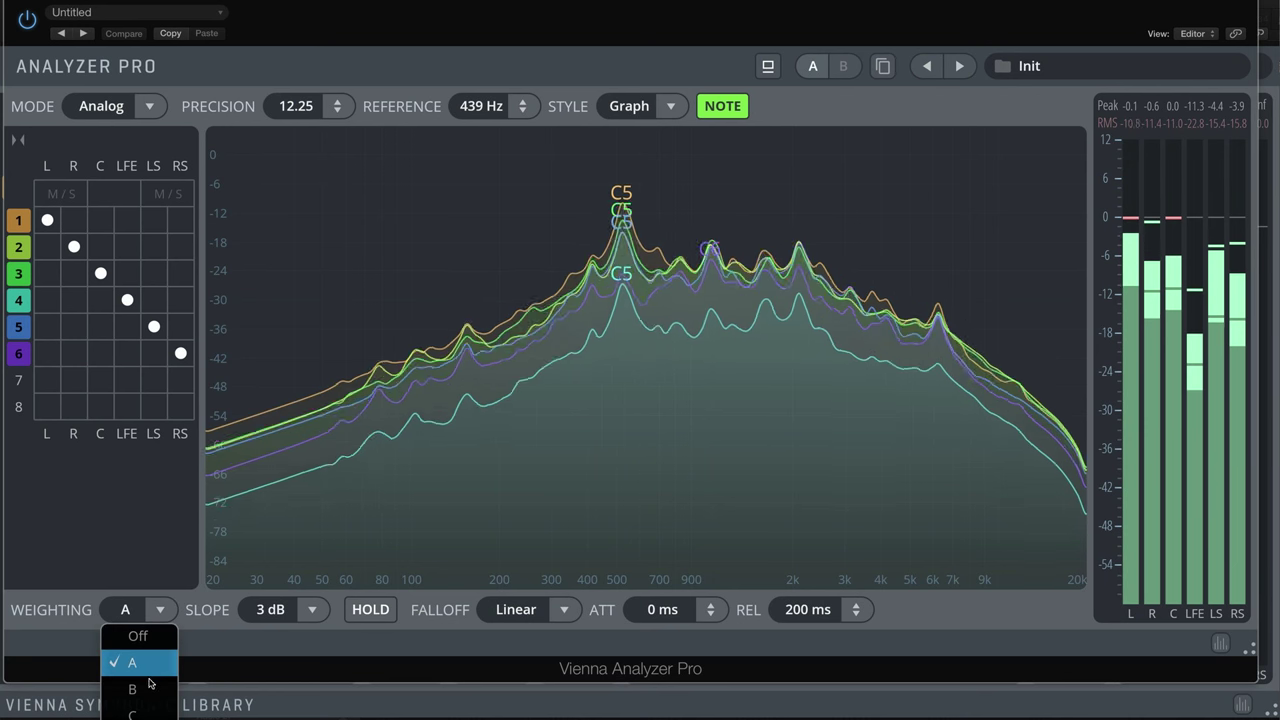
pyautogui.click(132, 688)
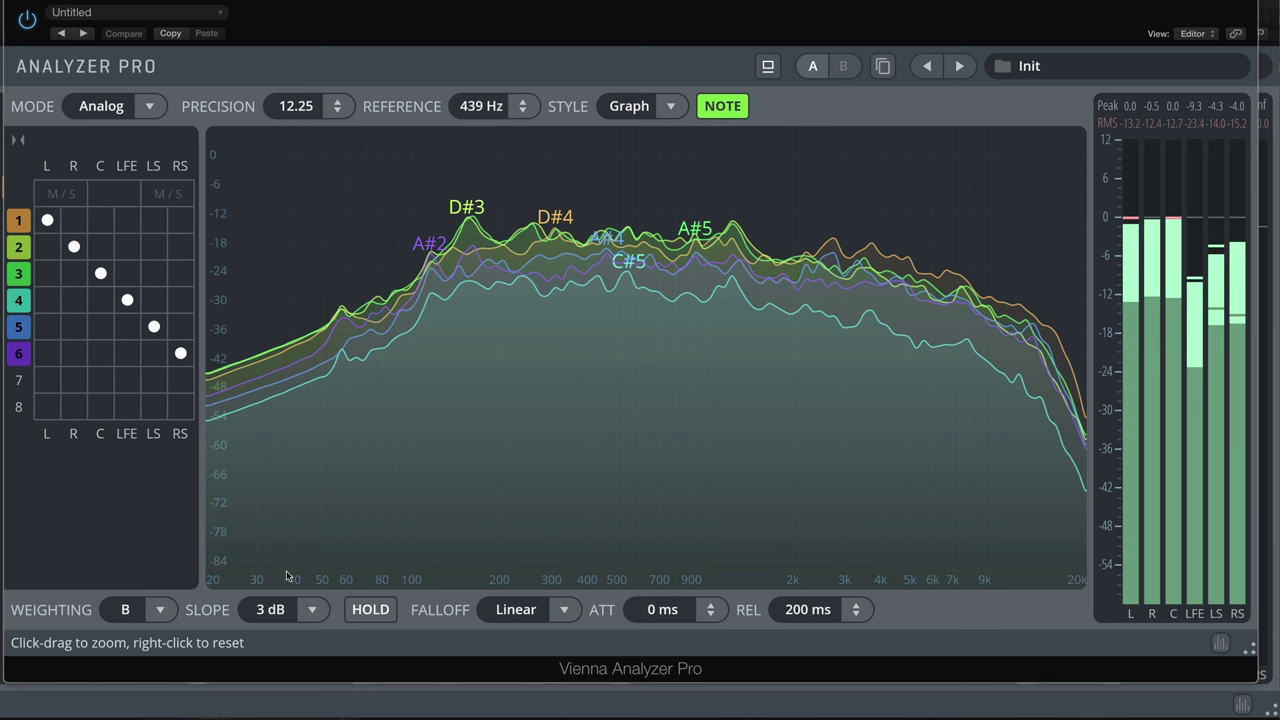
# Step: Try a 1.5 dB spectrum slope, then return it to 3 dB
pyautogui.click(140, 609)
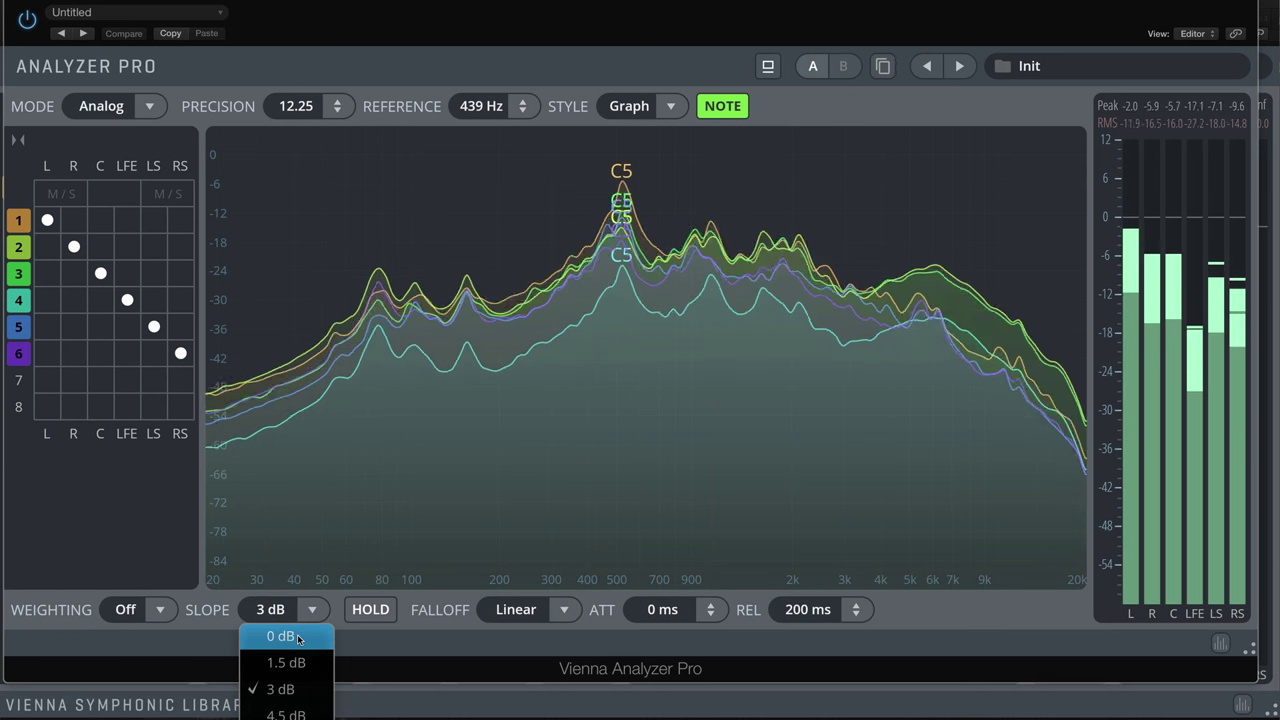
pyautogui.click(286, 662)
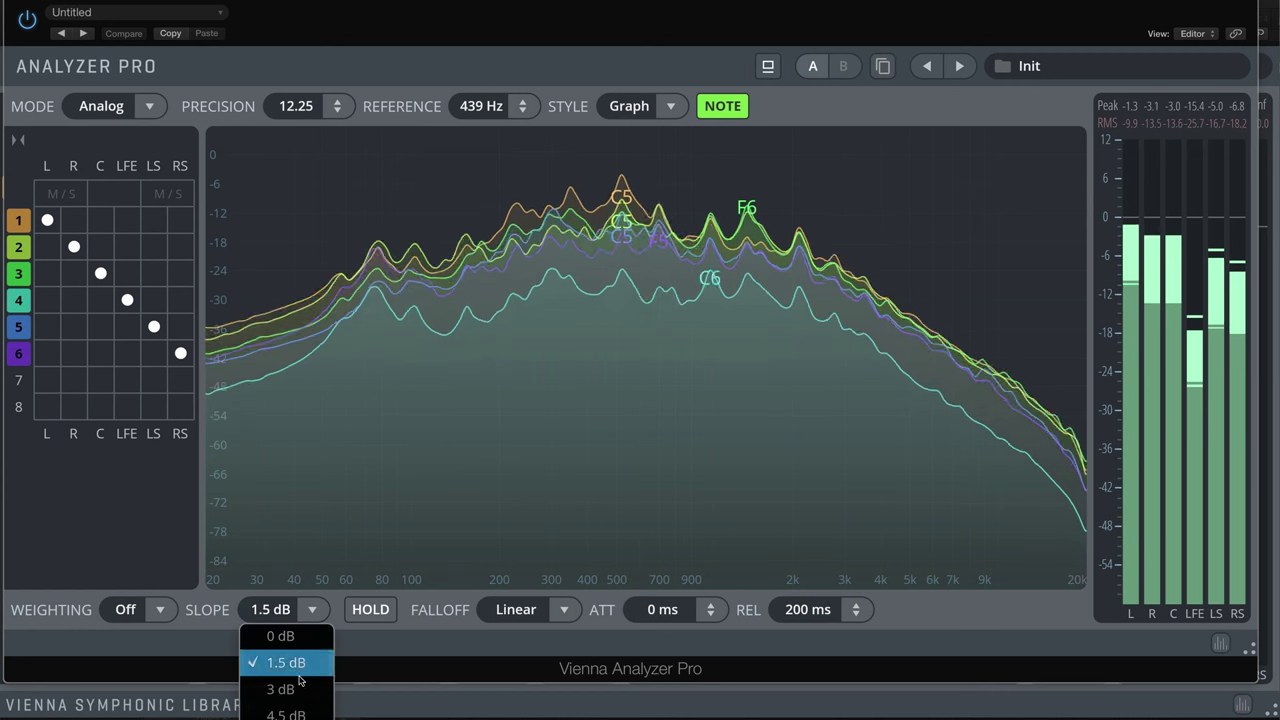
pyautogui.click(281, 688)
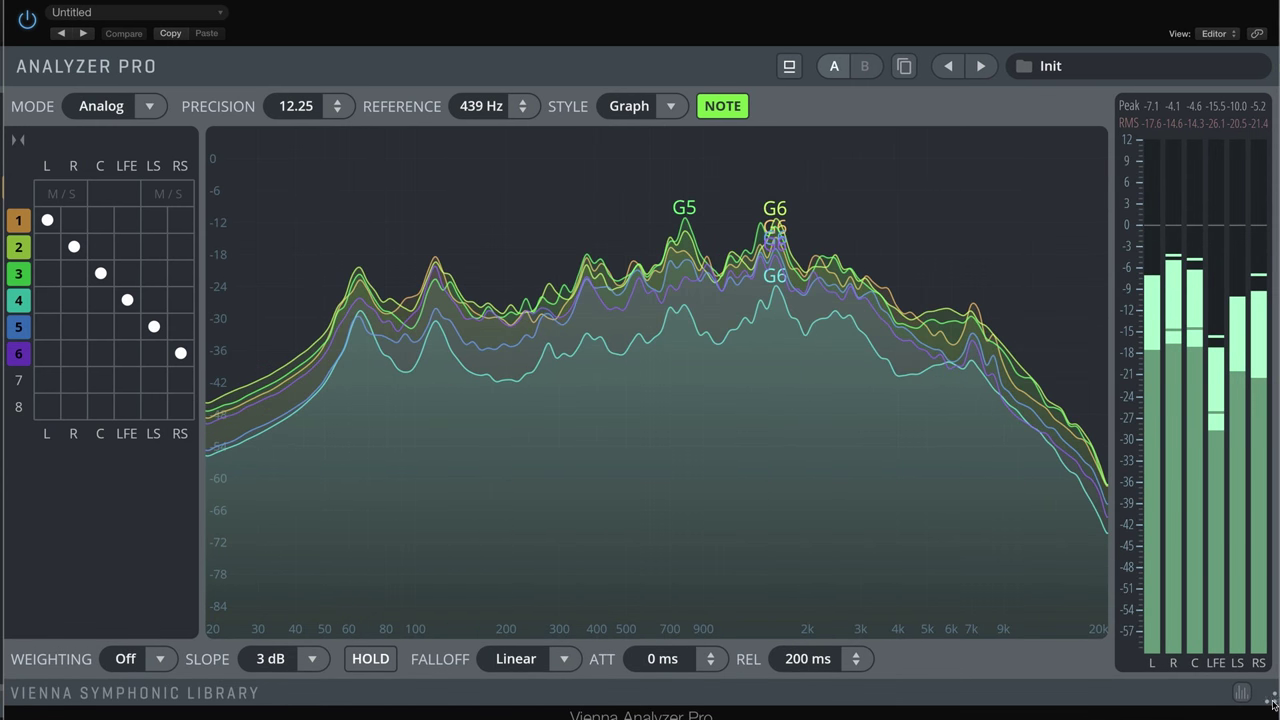
# Step: Toggle peak hold, and try Newton falloff before settling on Linear
pyautogui.click(369, 661)
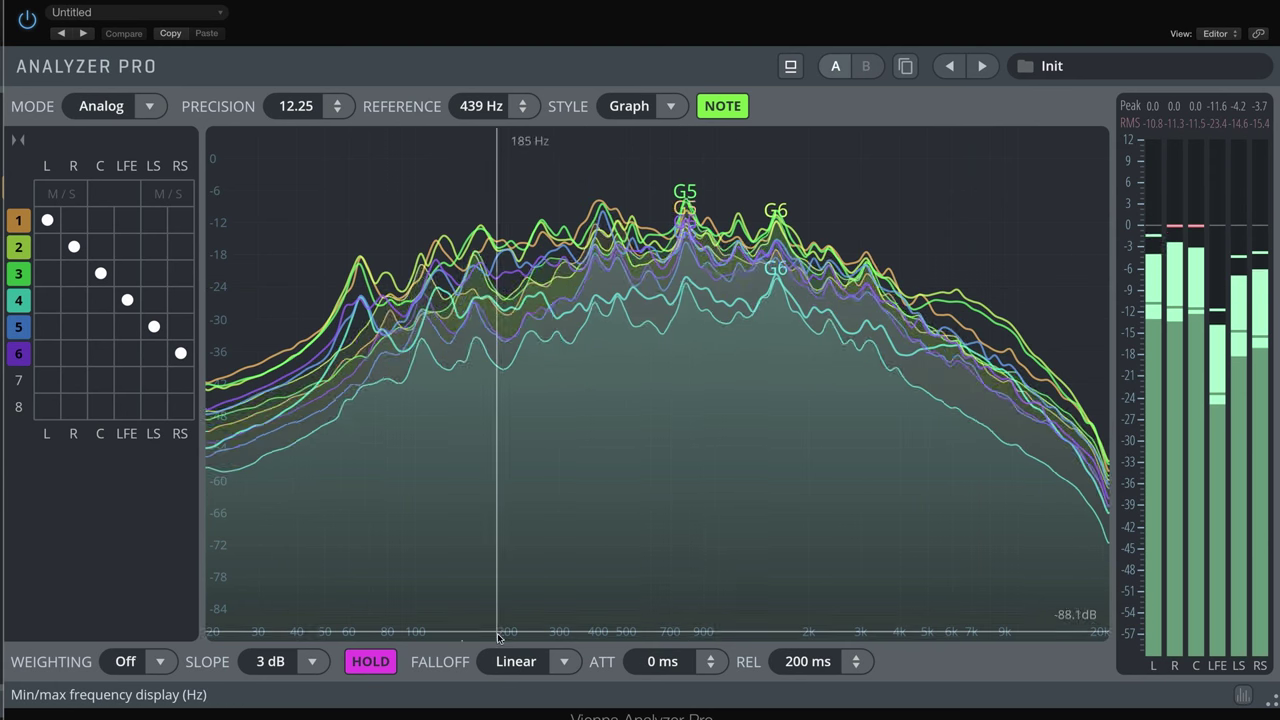
pyautogui.click(530, 661)
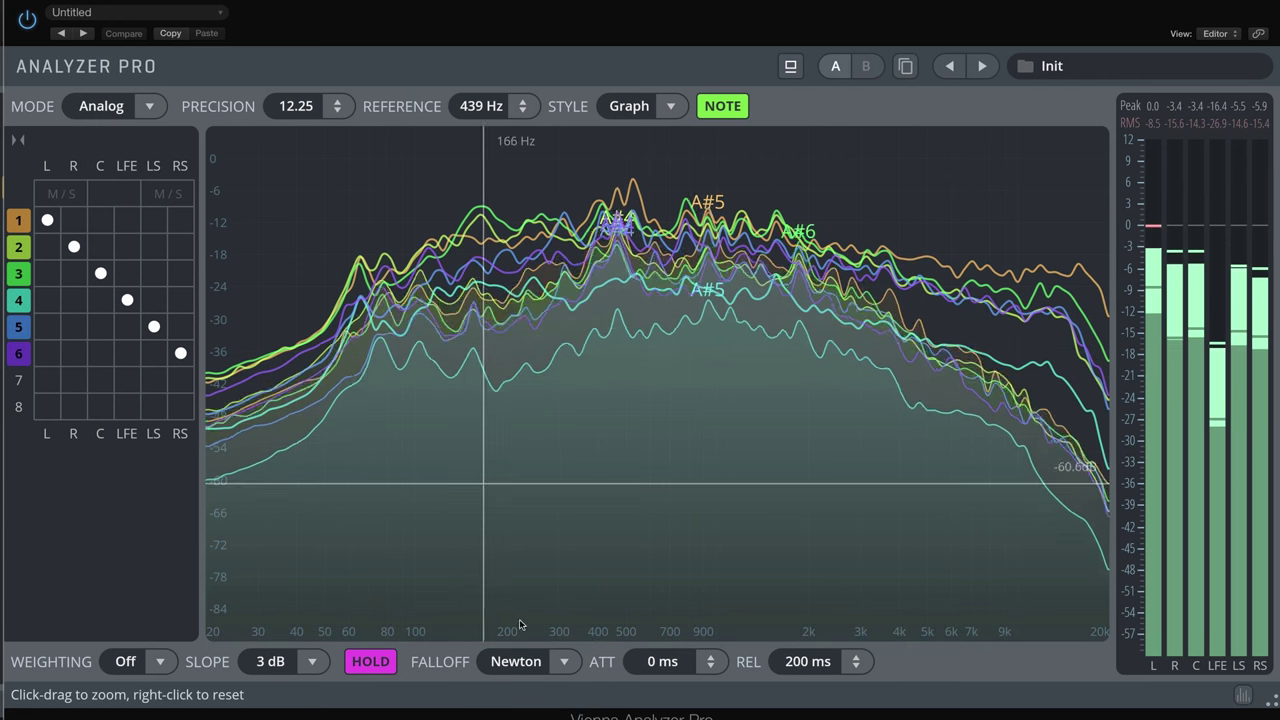
pyautogui.click(528, 661)
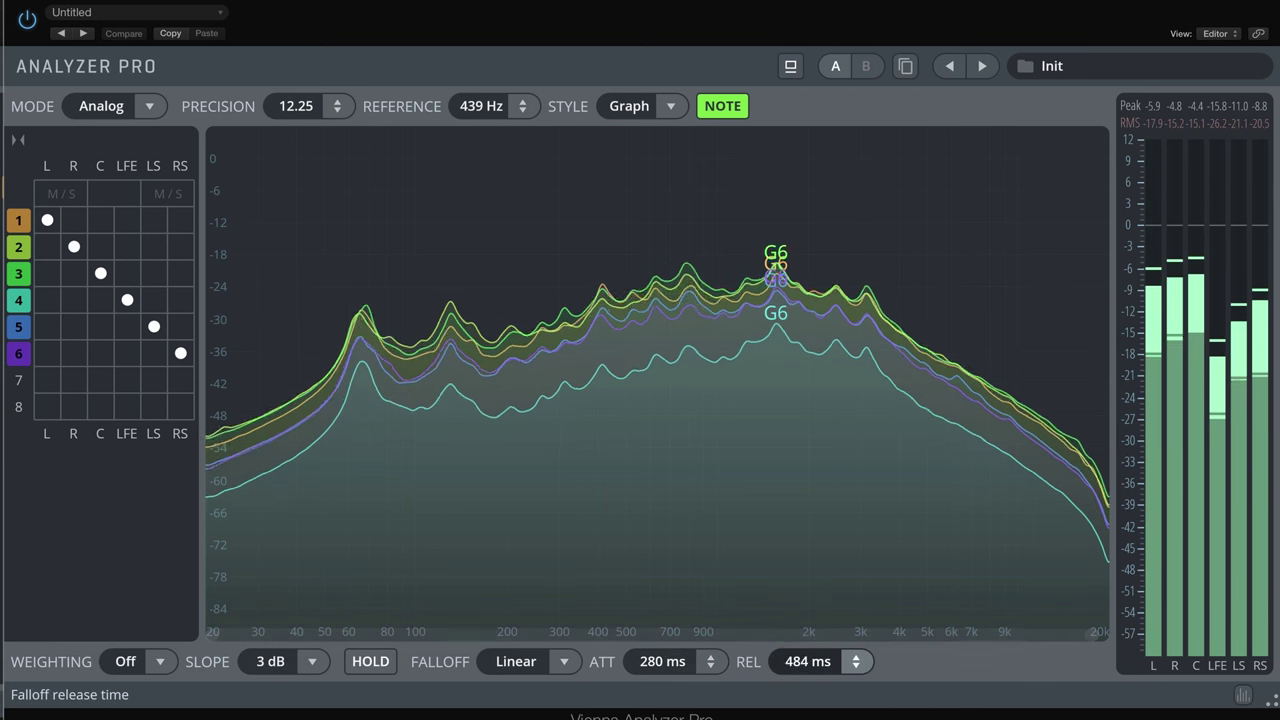
pyautogui.moveTo(765, 415)
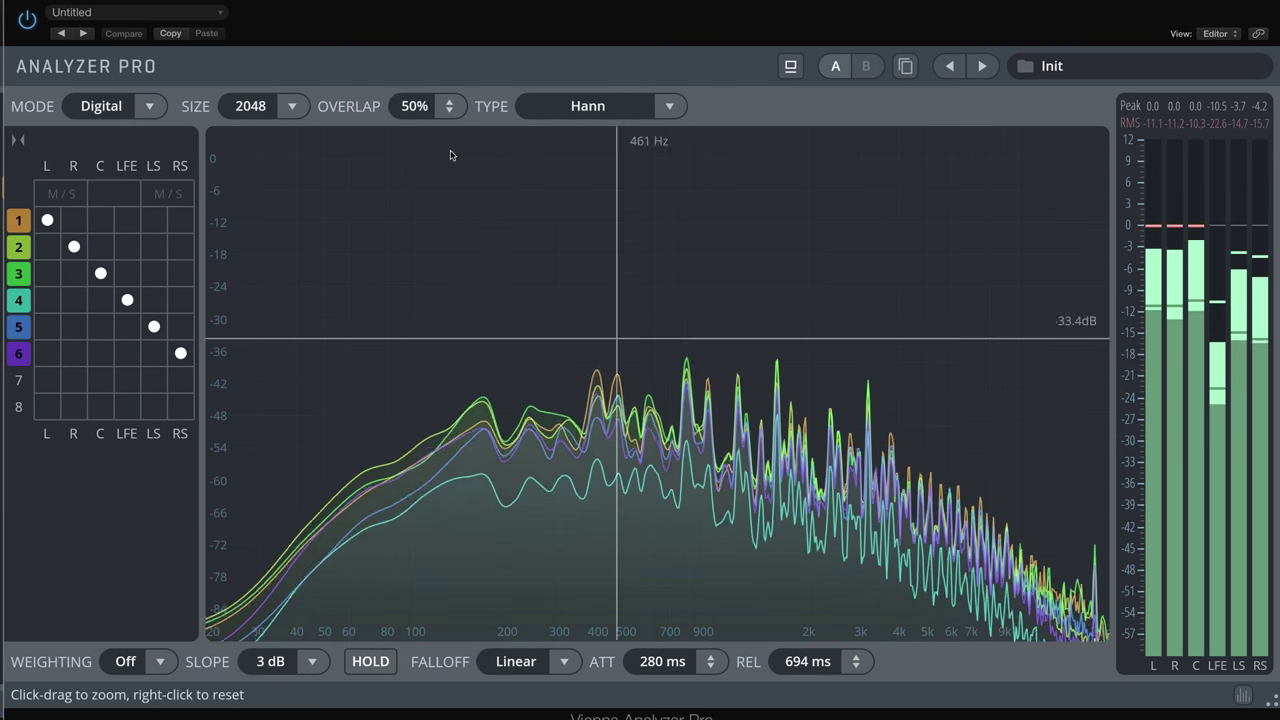
# Step: Set the FFT size to 2048 after trying 8192, and raise window overlap to 91%
pyautogui.click(291, 105)
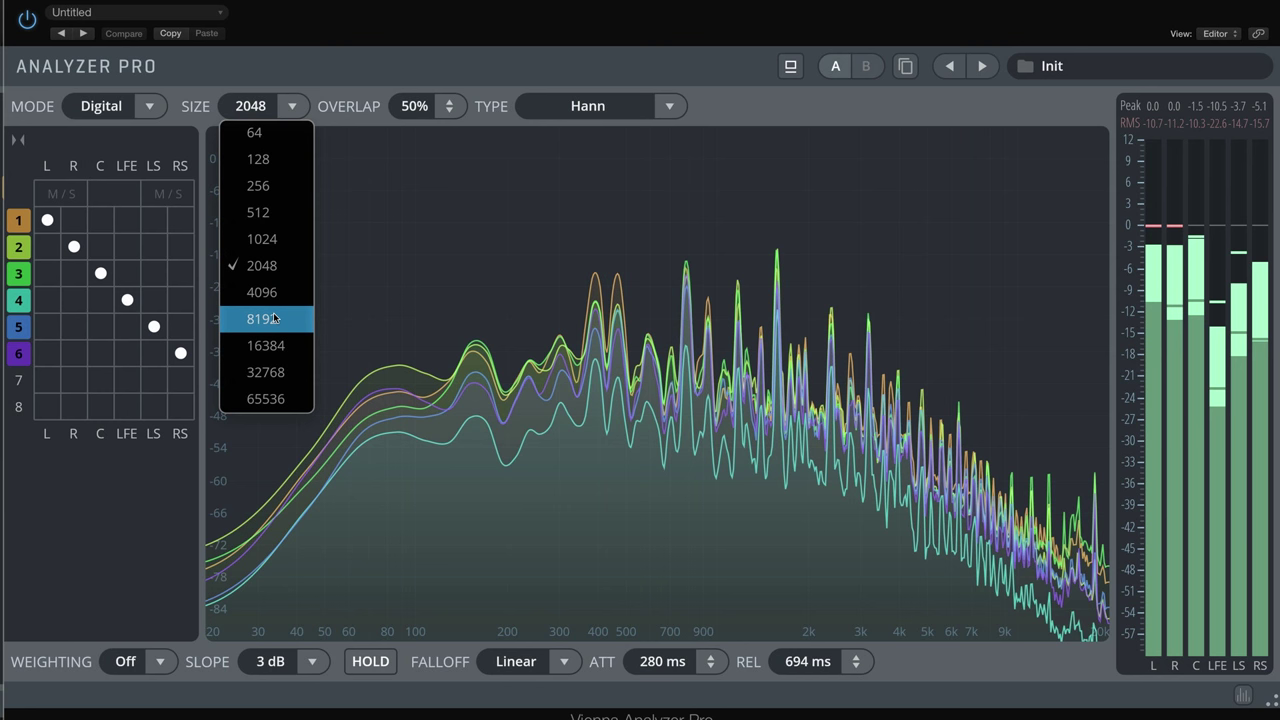
pyautogui.click(258, 318)
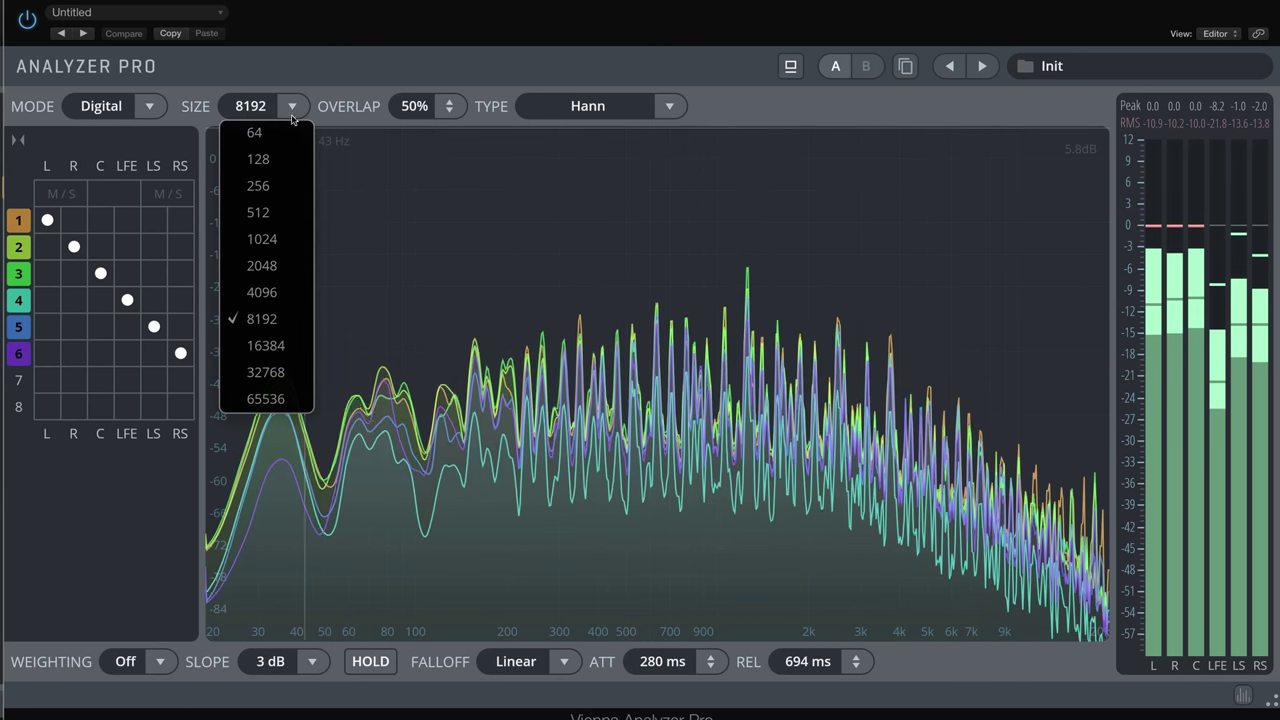
pyautogui.click(261, 265)
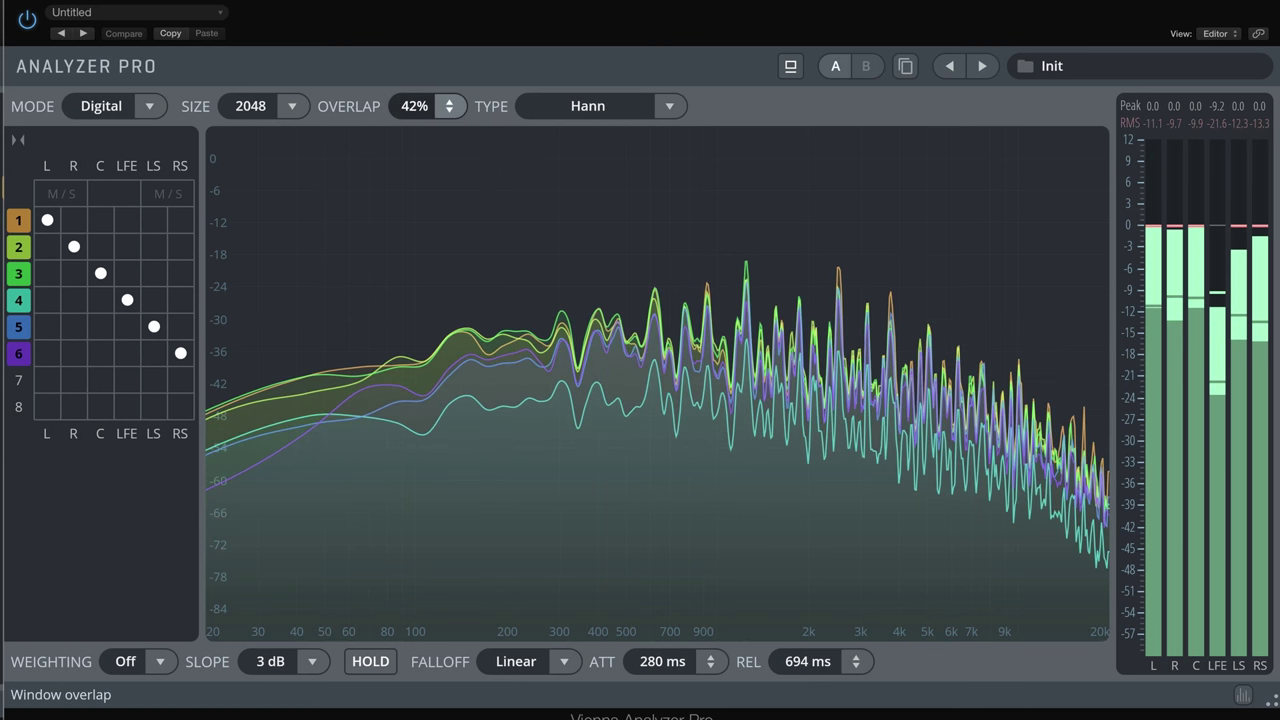
pyautogui.click(449, 100)
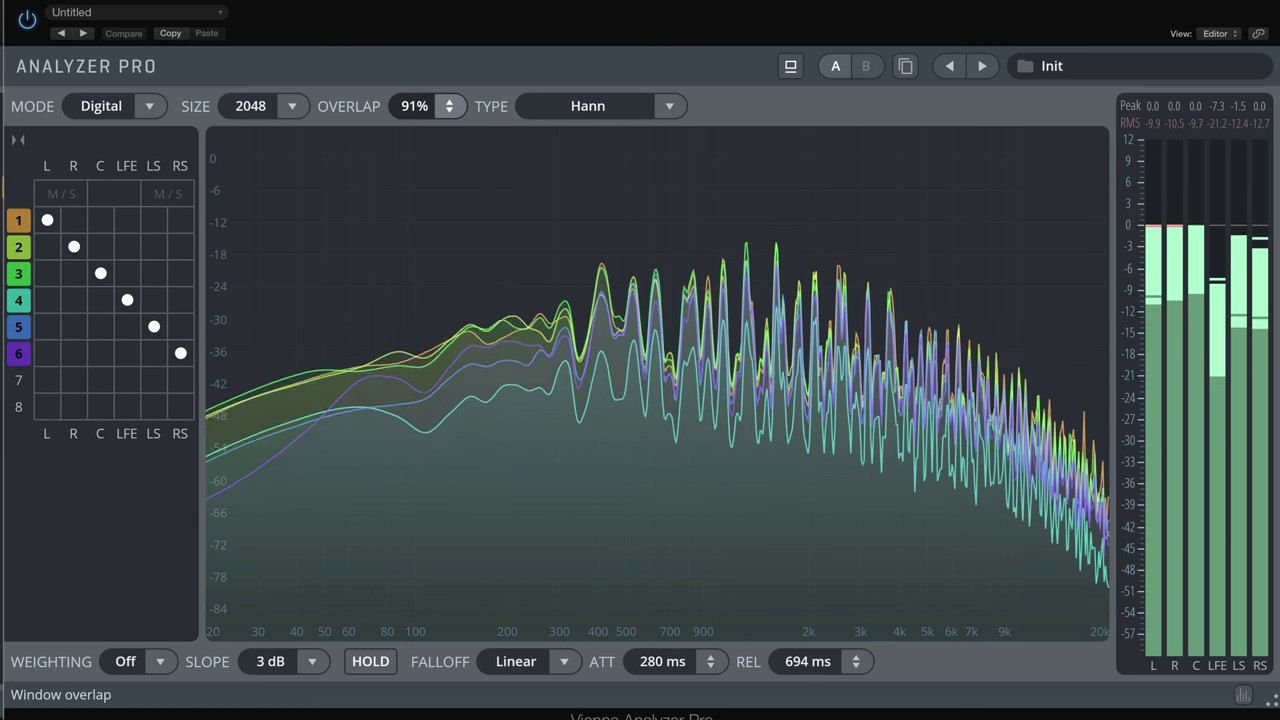